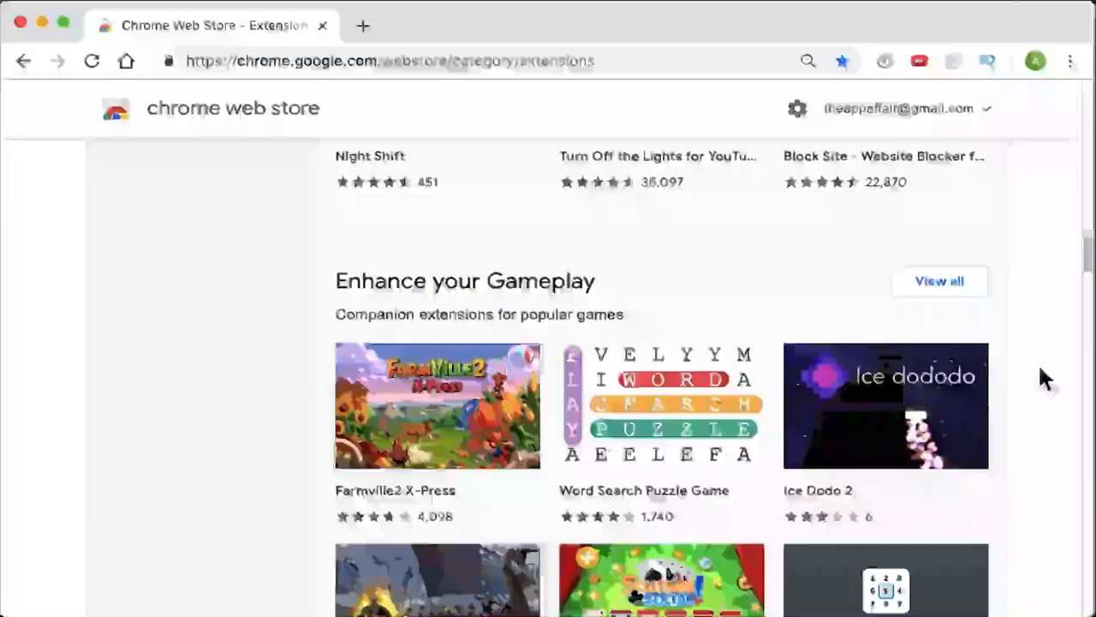
# Find Custom Cursor for Chrome in the store results and add it, approving its permissions
pyautogui.scroll(-3)
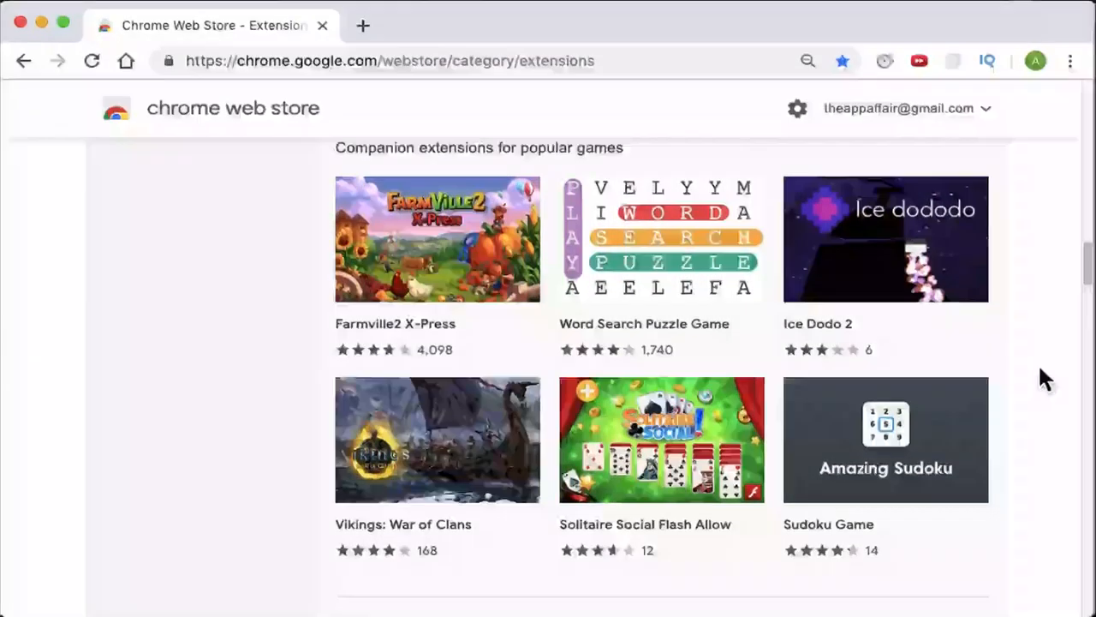
pyautogui.scroll(-3)
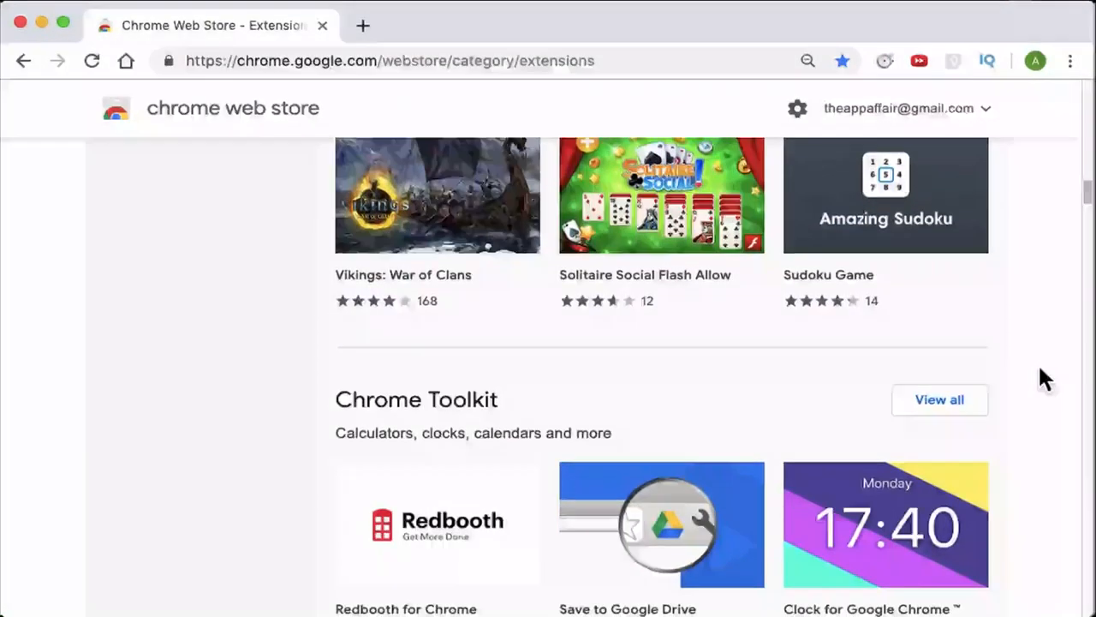
pyautogui.scroll(-3)
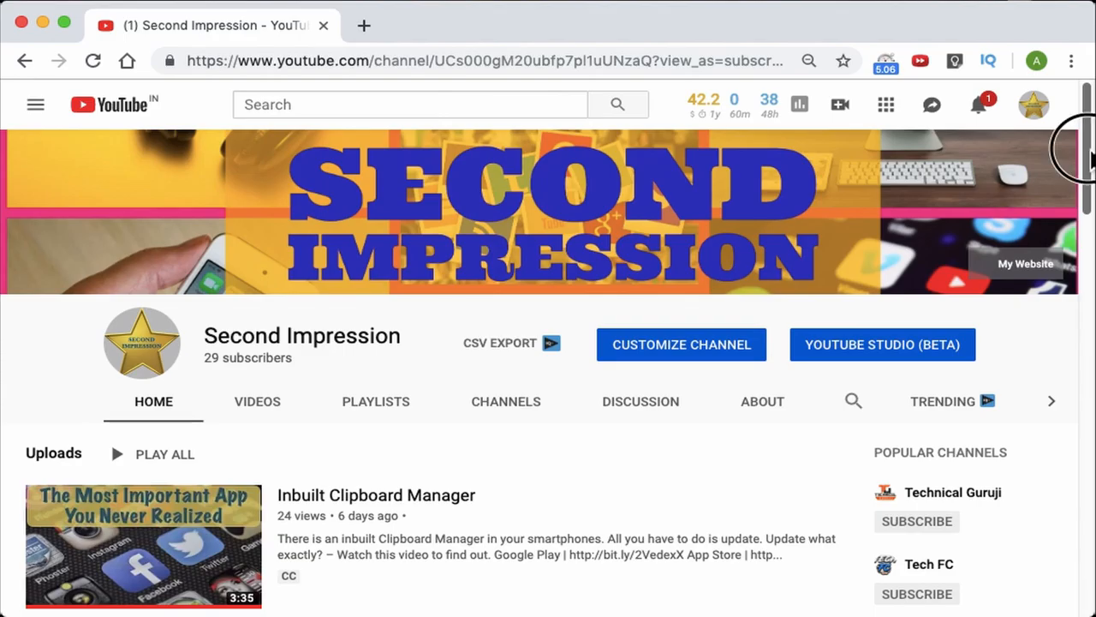
pyautogui.scroll(-3)
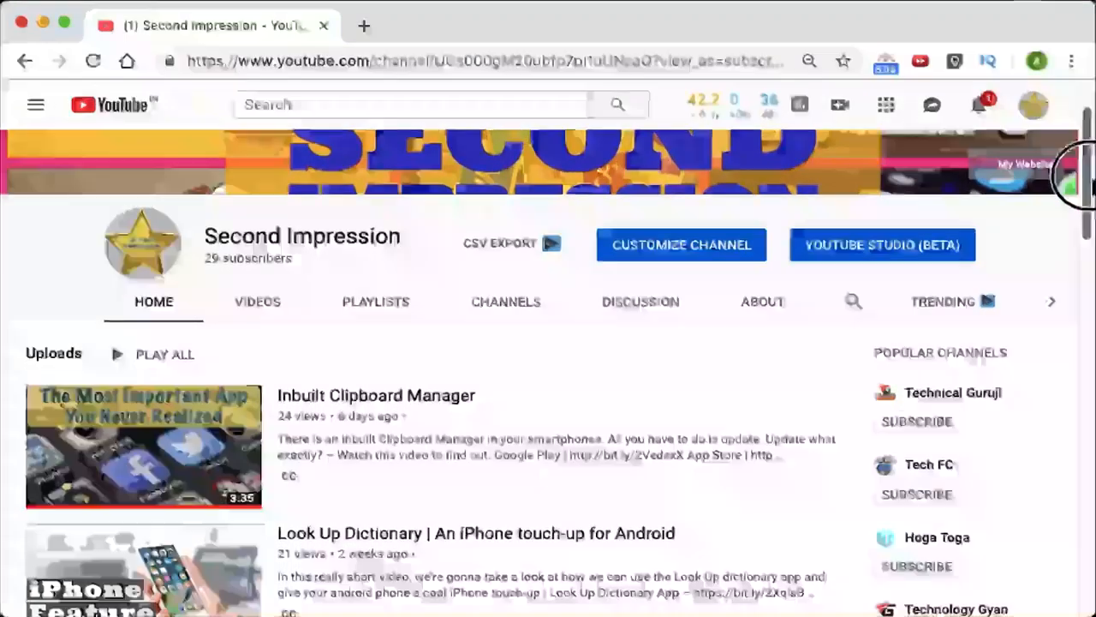
pyautogui.scroll(-3)
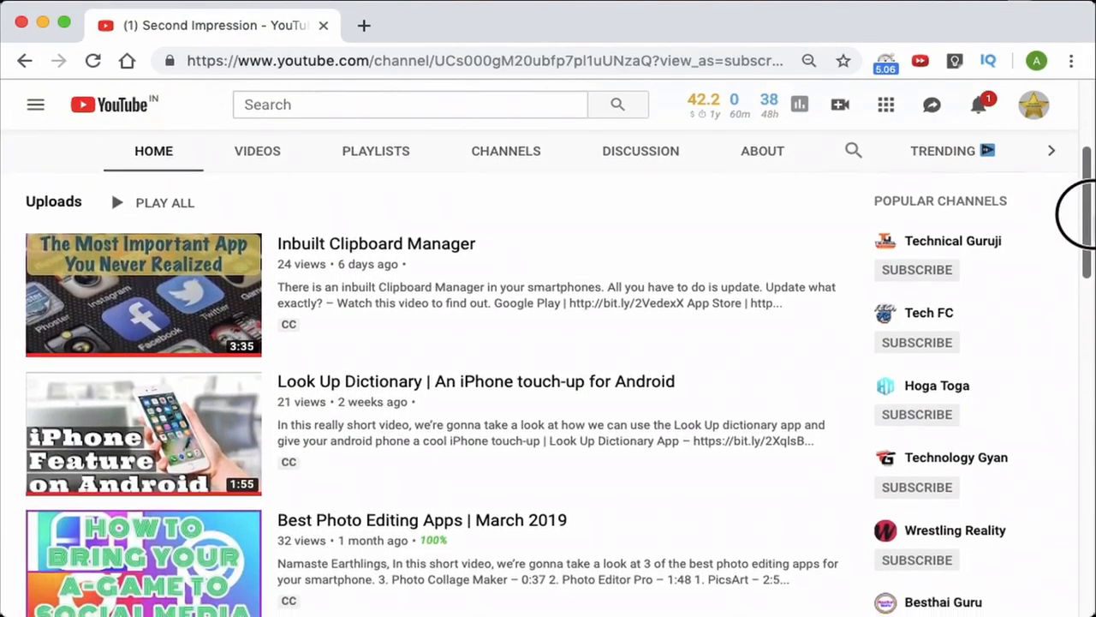
pyautogui.scroll(-3)
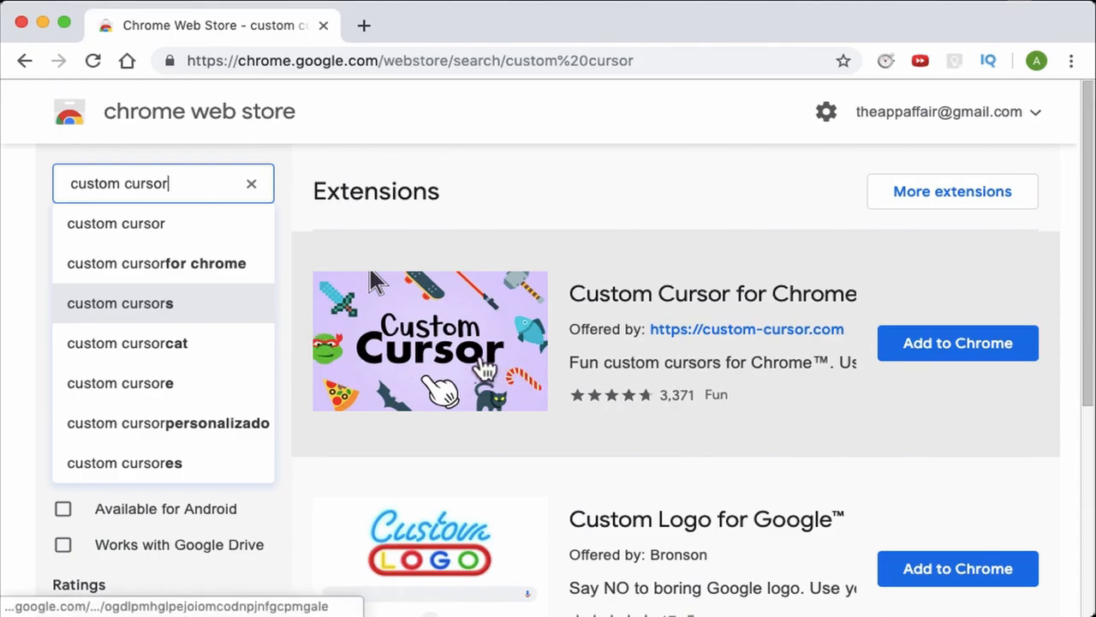
pyautogui.click(711, 293)
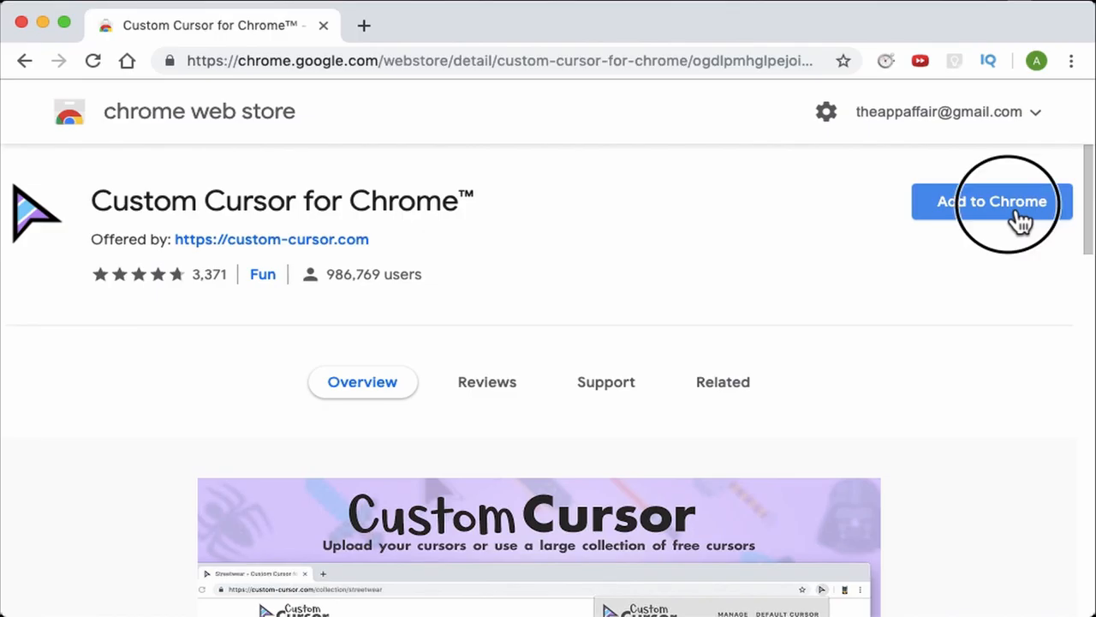
pyautogui.click(992, 201)
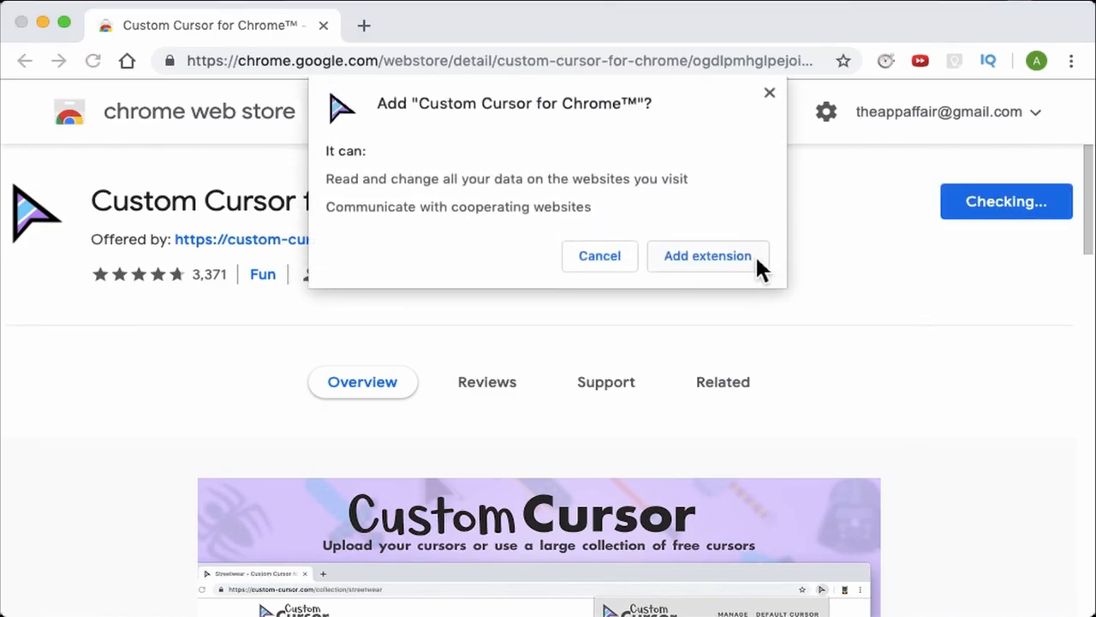
pyautogui.click(707, 256)
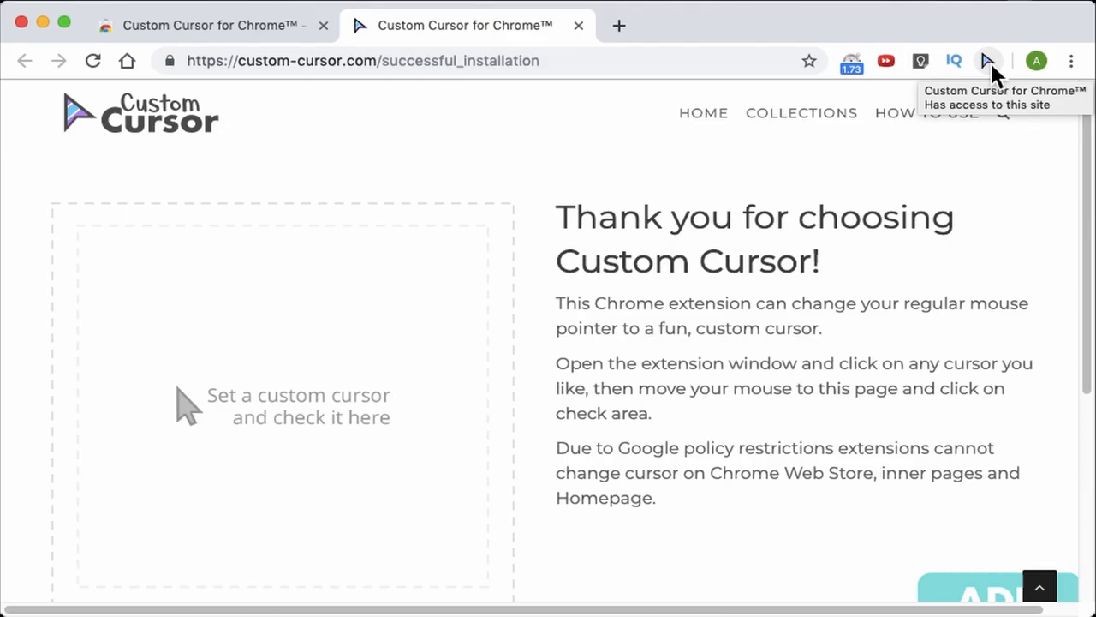
# Apply a Cartoons-set cursor from the Custom Cursor popup and reach the Cursor Collections page
pyautogui.click(987, 61)
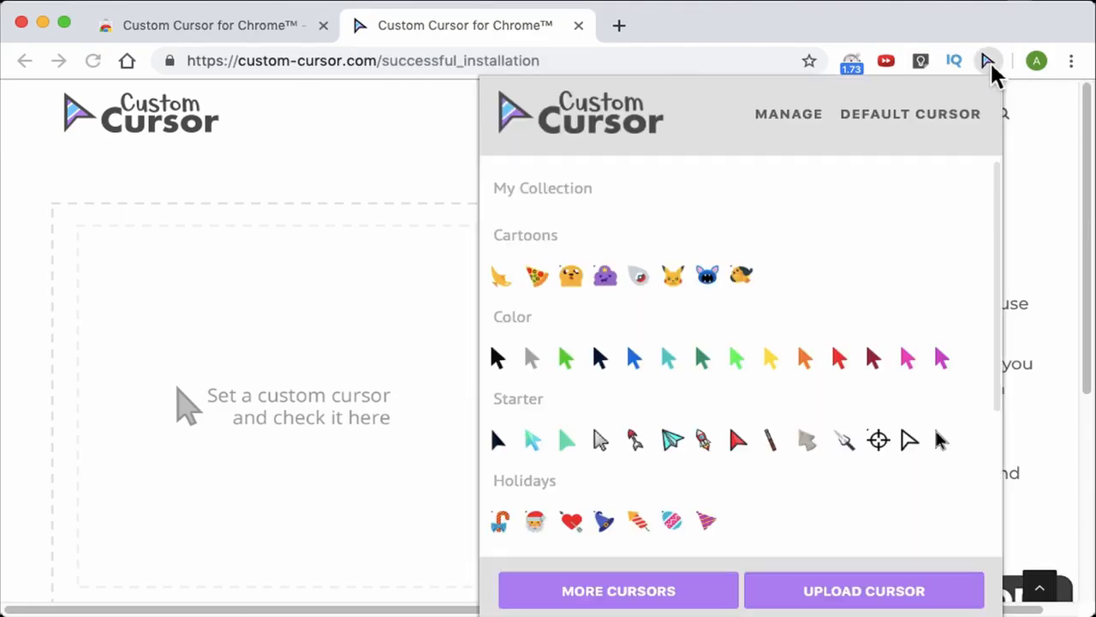
pyautogui.scroll(-3)
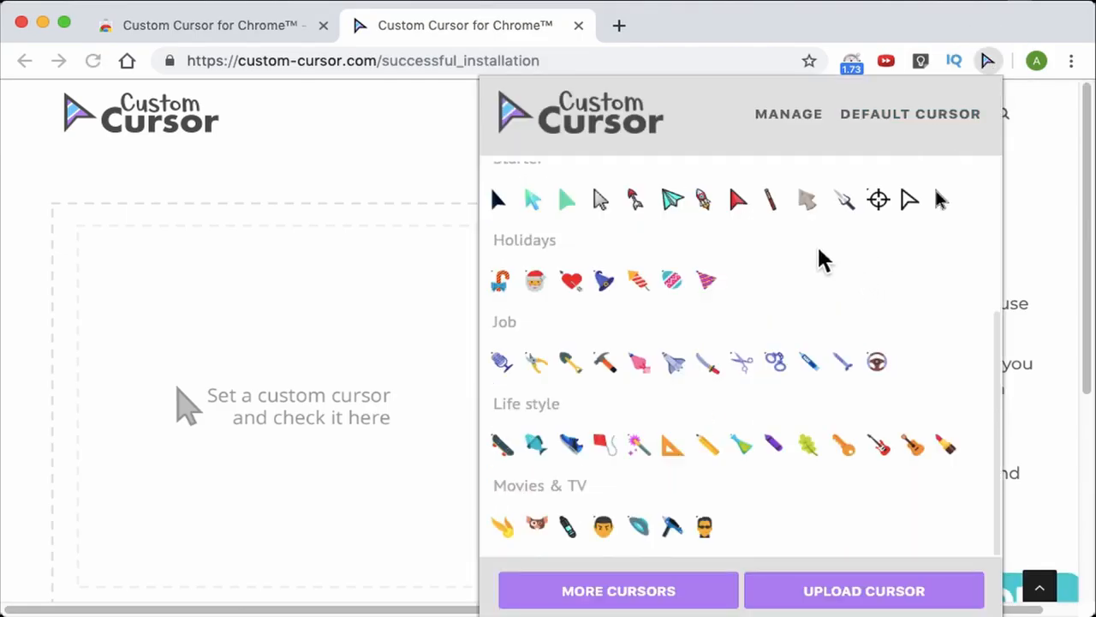
pyautogui.scroll(3)
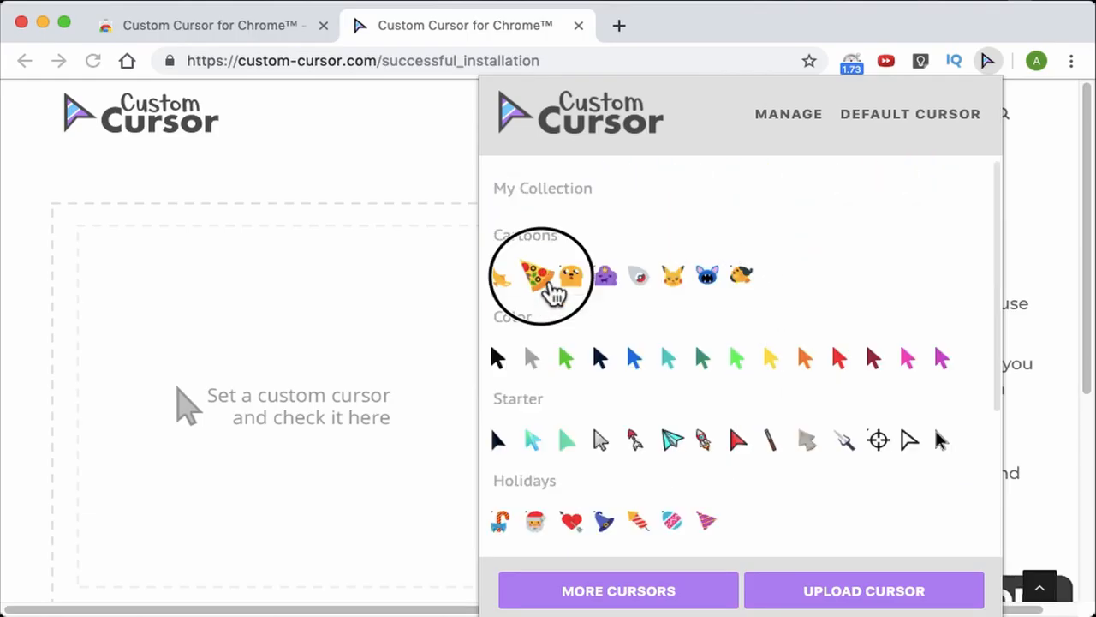
pyautogui.click(535, 274)
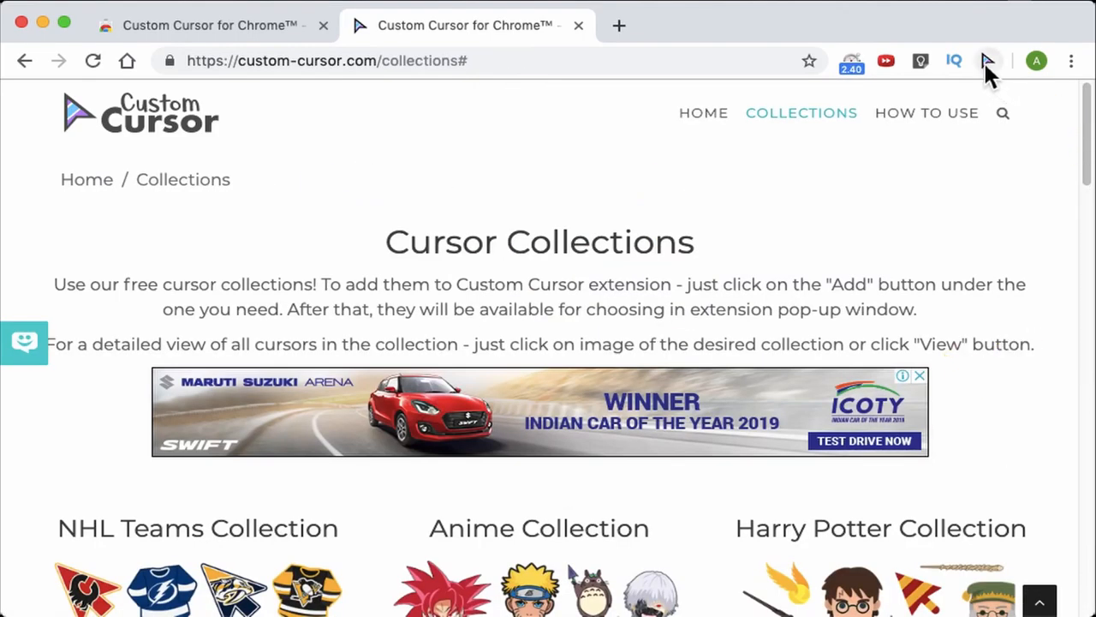
pyautogui.click(986, 61)
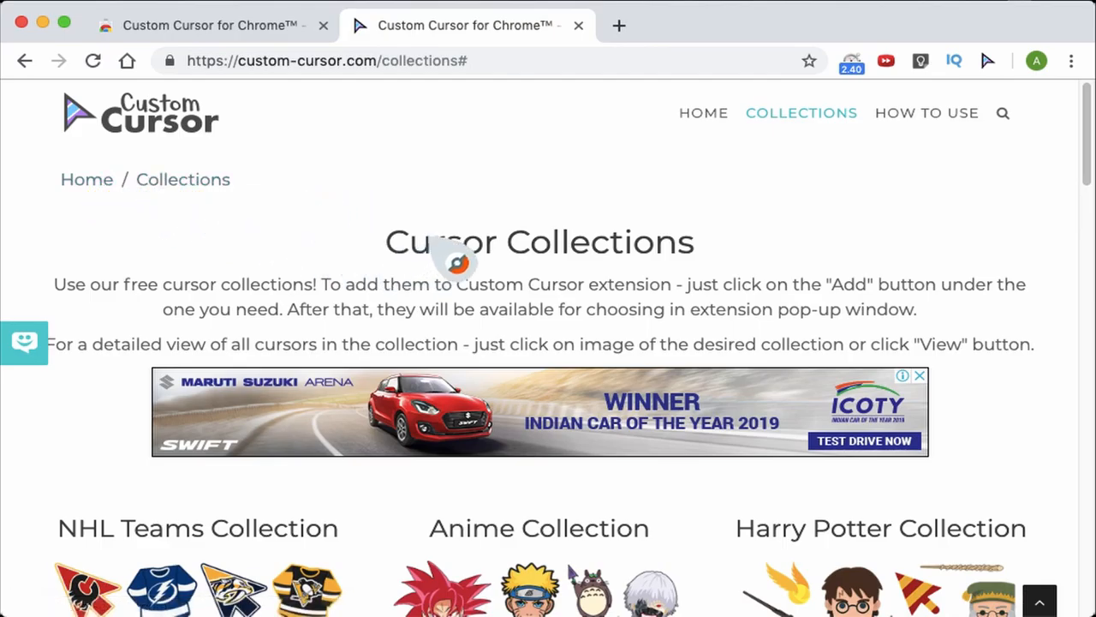
# Add all of Marvel Comics from custom-cursor.com's Recently updated collections, then pick Iron Man
pyautogui.click(988, 61)
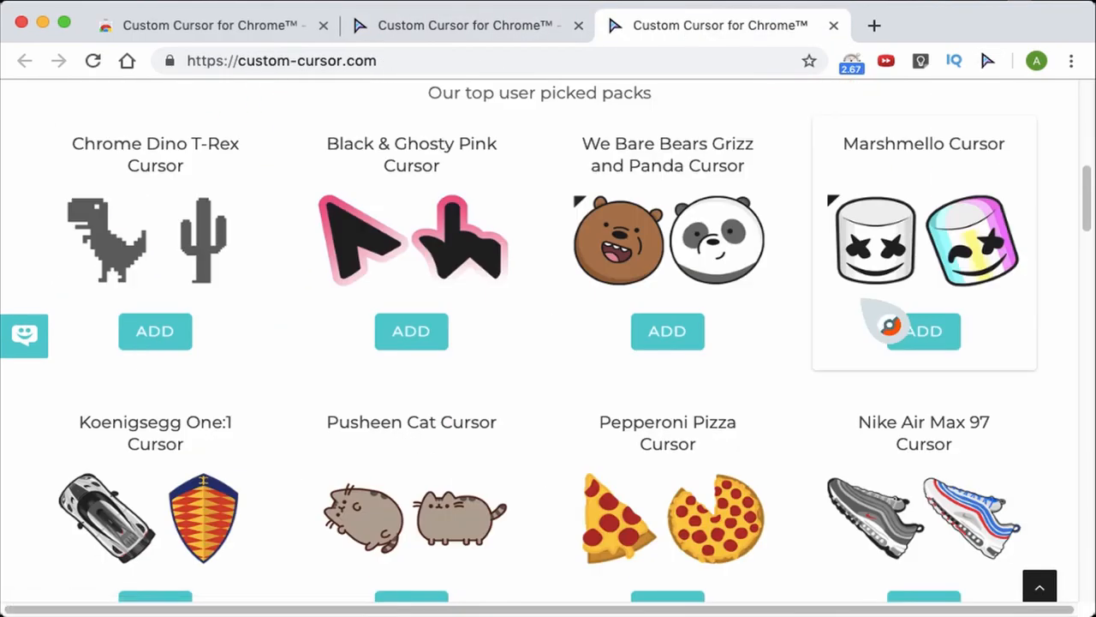
pyautogui.scroll(-3)
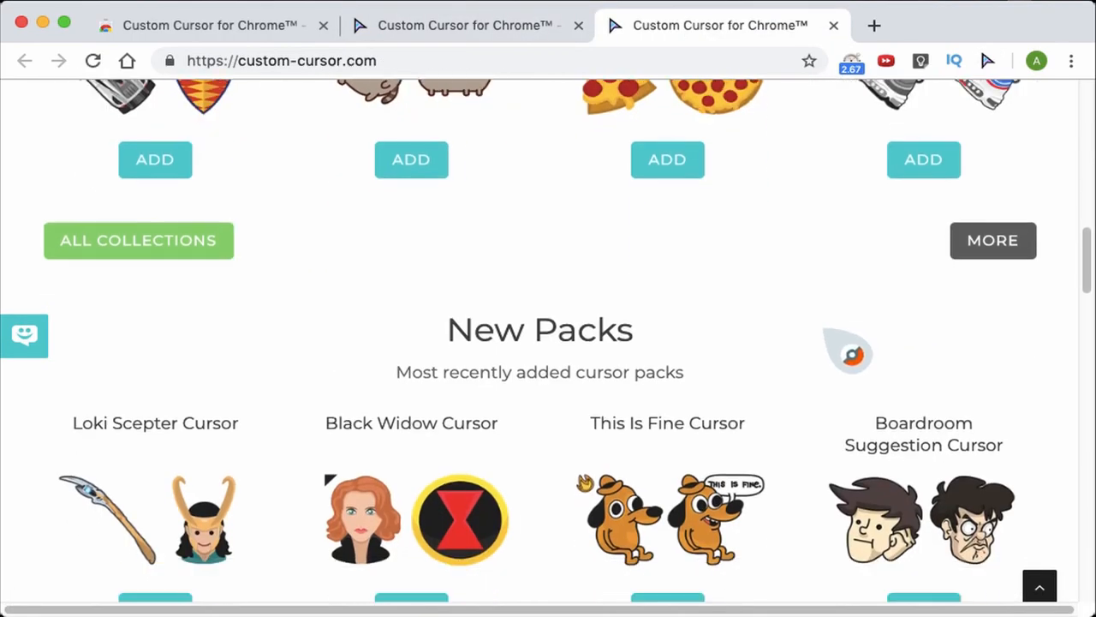
pyautogui.scroll(-3)
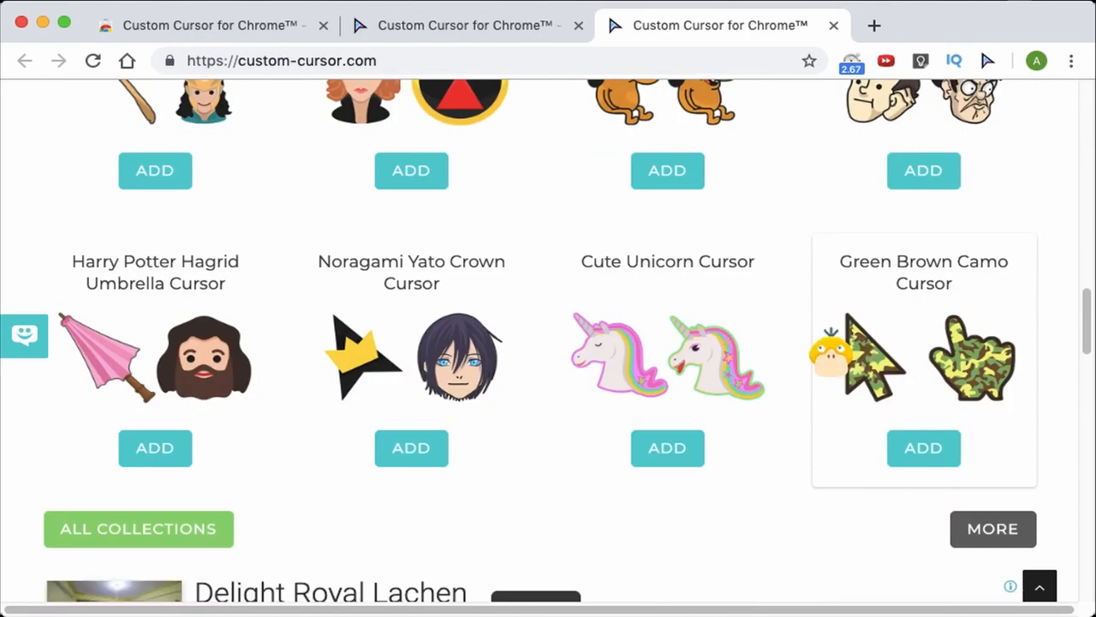
pyautogui.scroll(-3)
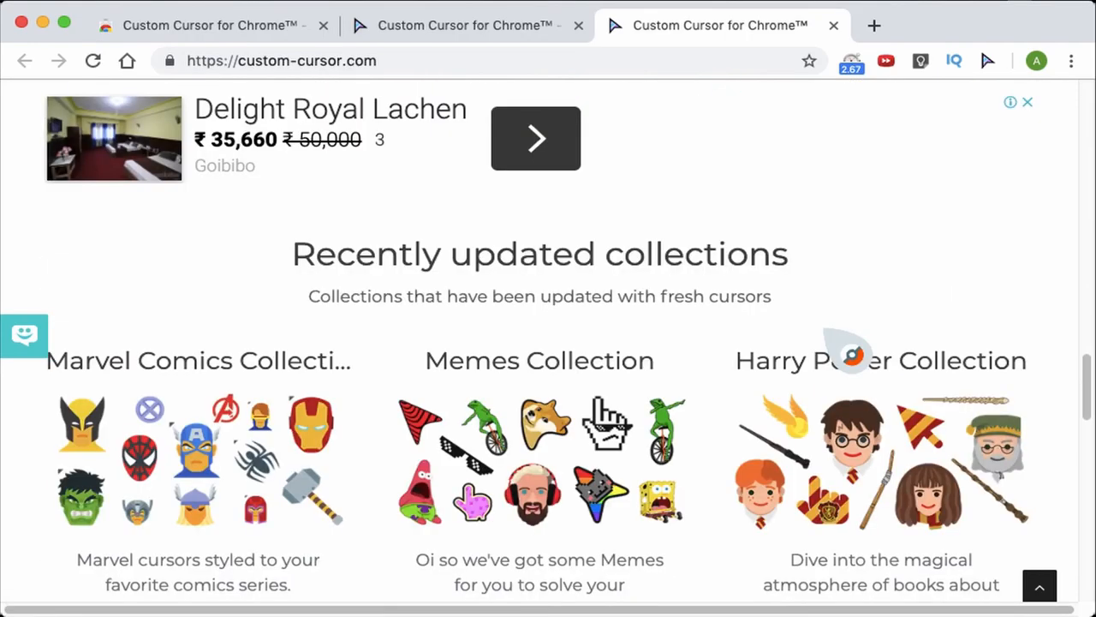
pyautogui.scroll(-3)
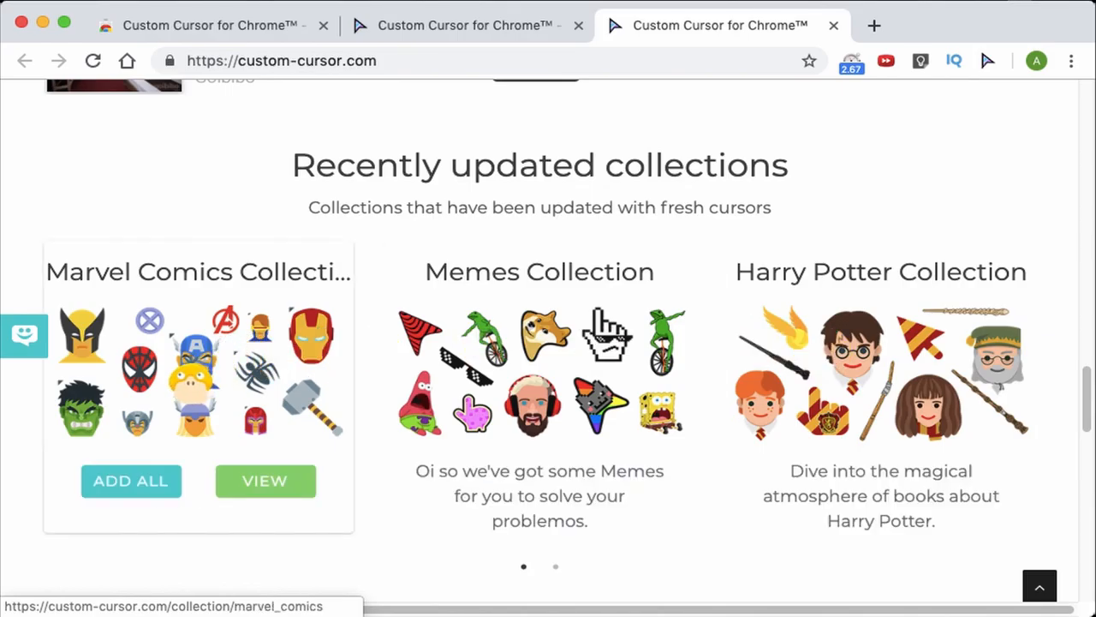
pyautogui.moveTo(131, 481)
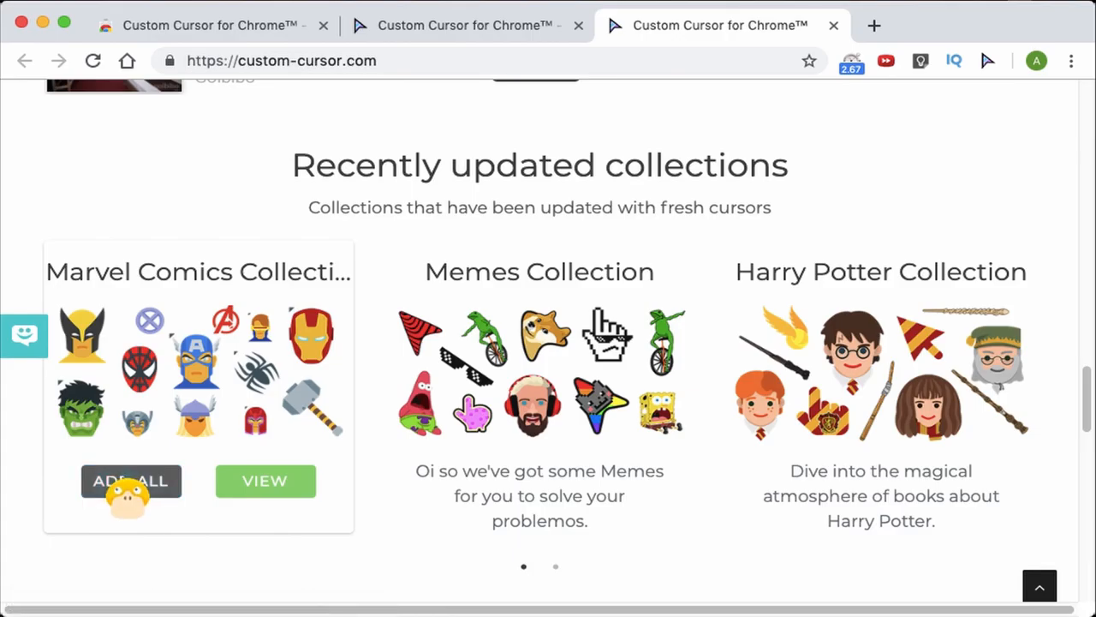
pyautogui.click(130, 480)
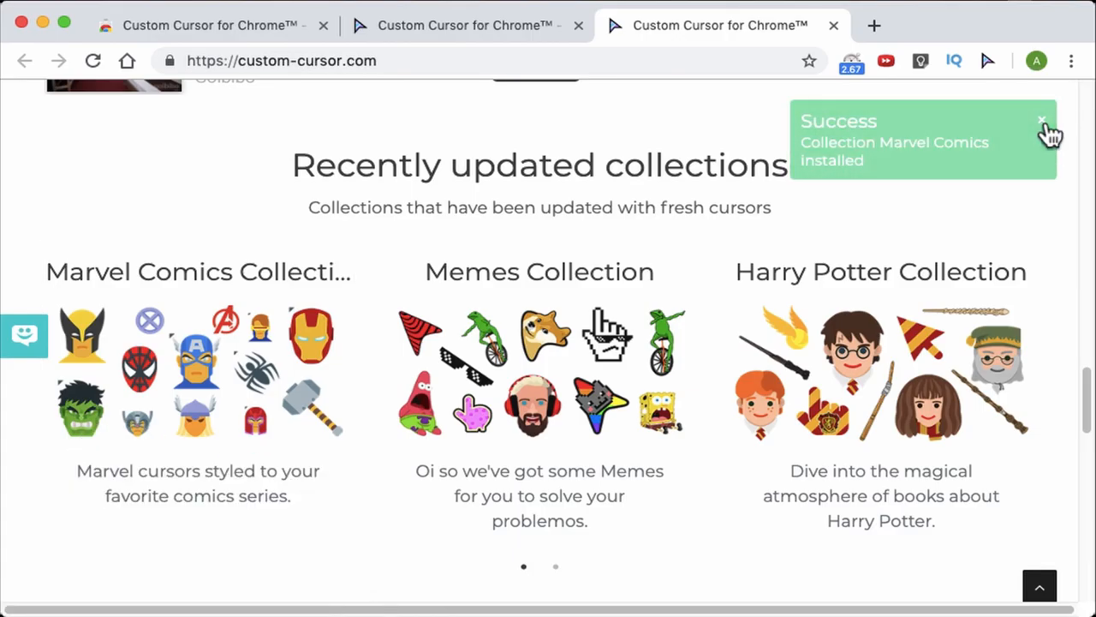
pyautogui.click(987, 61)
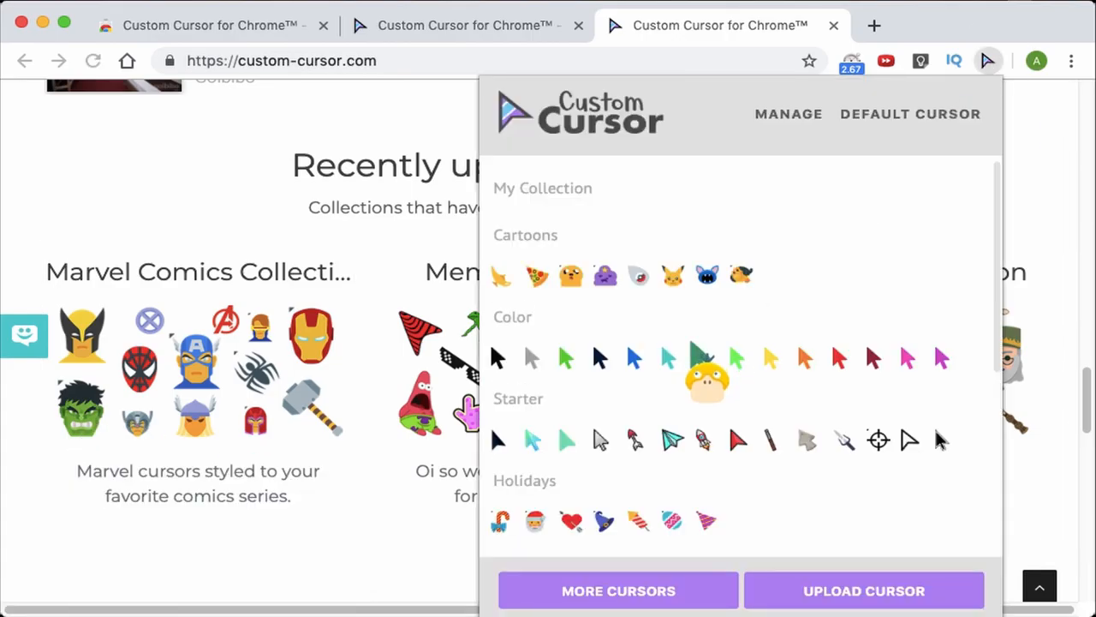
pyautogui.scroll(-3)
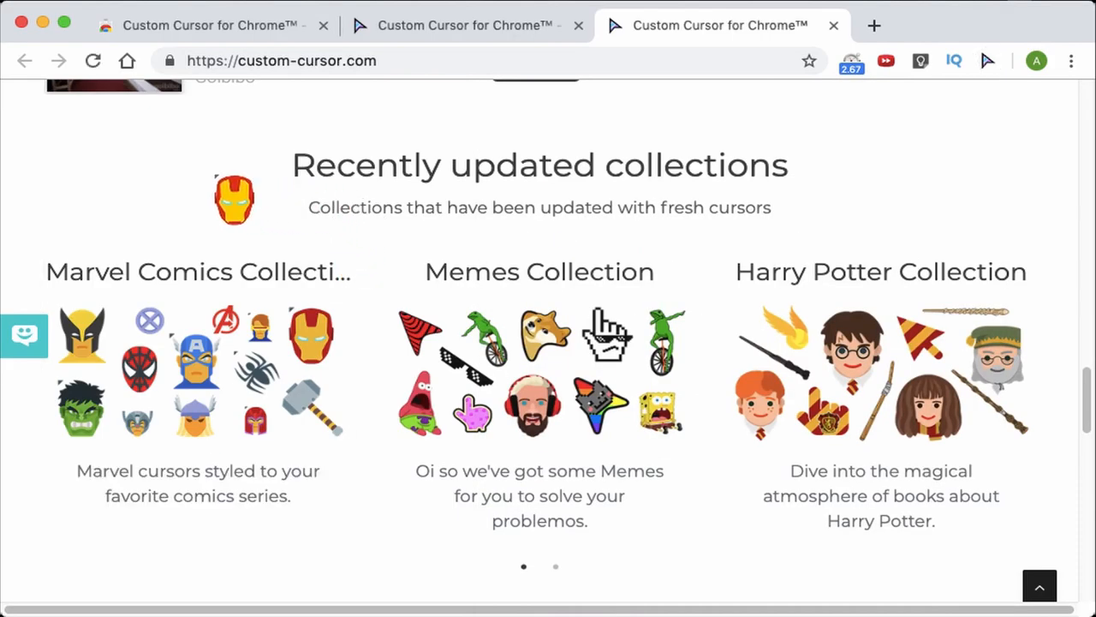
# Switch to a Thor's-hammer cursor and go to the extension's Manage page
pyautogui.click(987, 61)
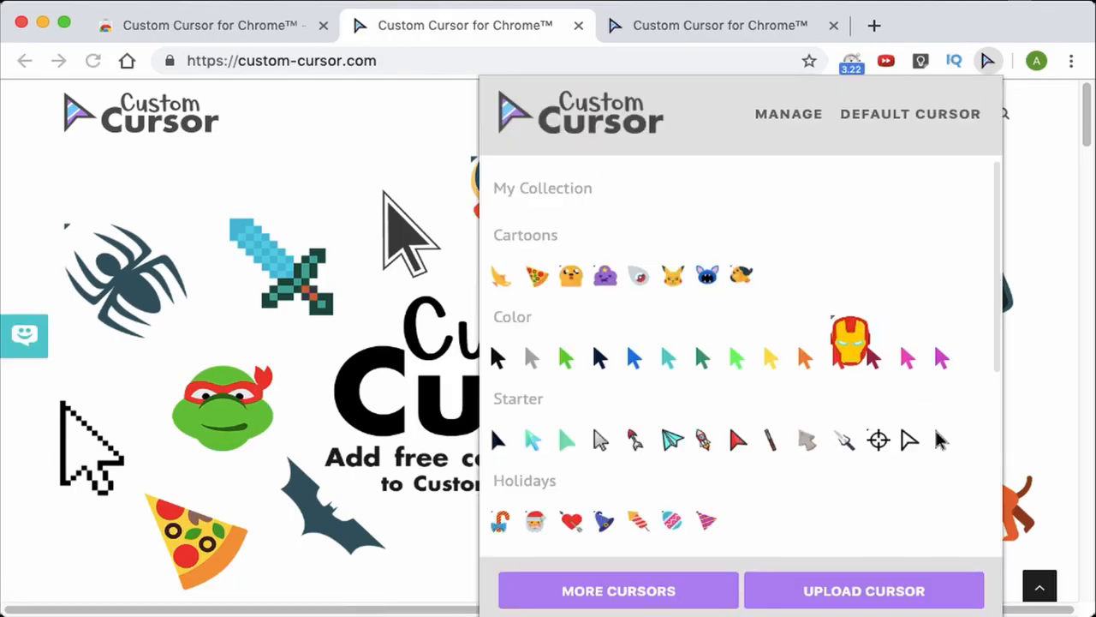
pyautogui.scroll(-3)
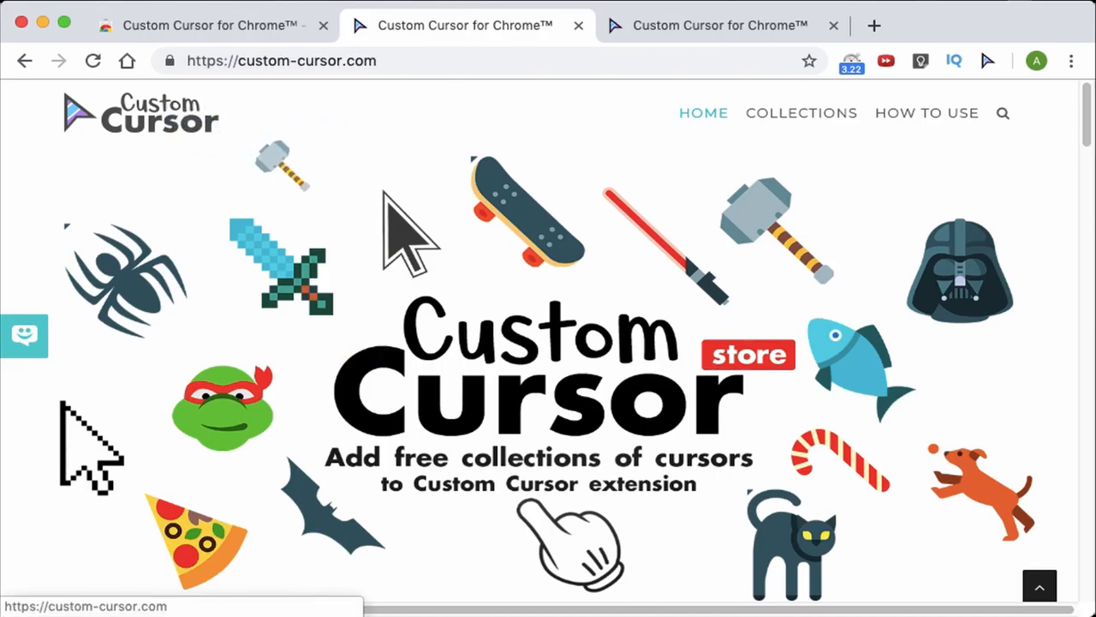
pyautogui.scroll(-3)
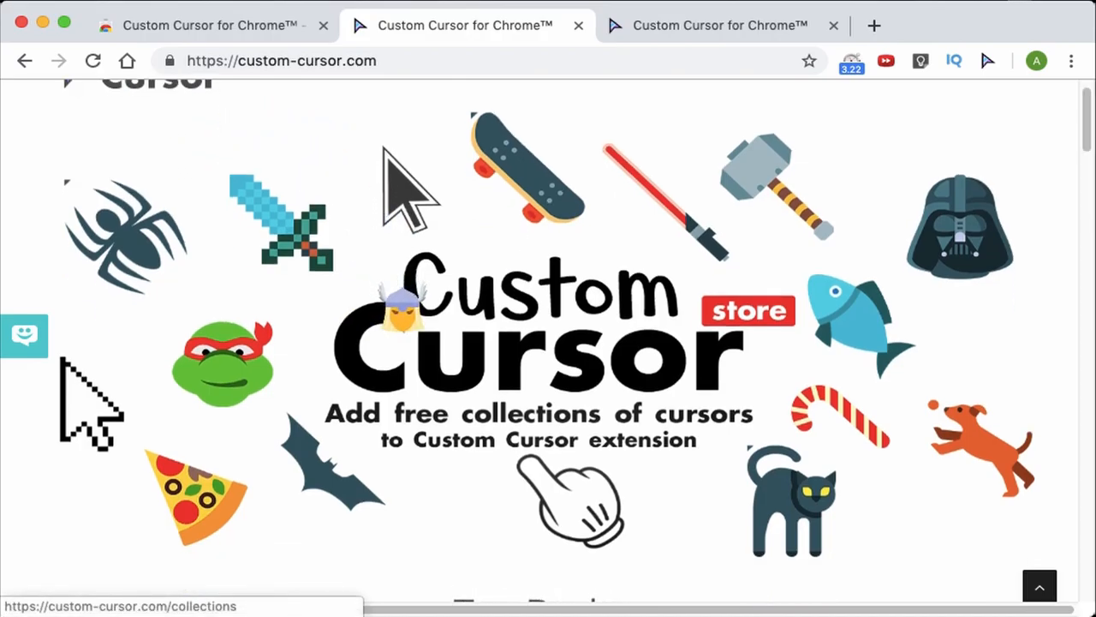
pyautogui.click(988, 61)
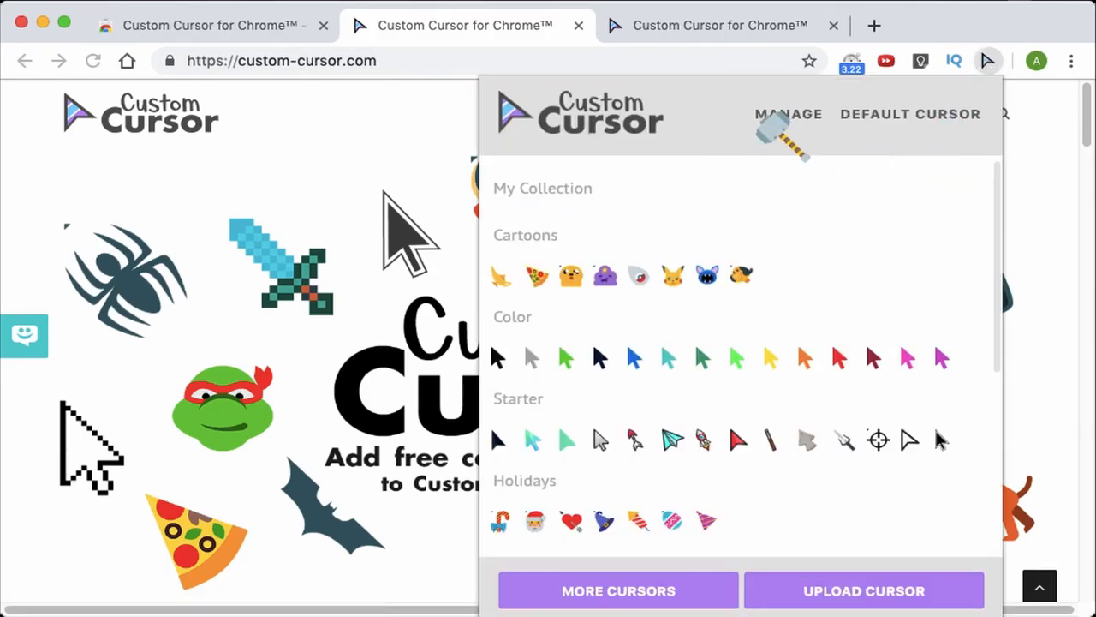
pyautogui.click(787, 113)
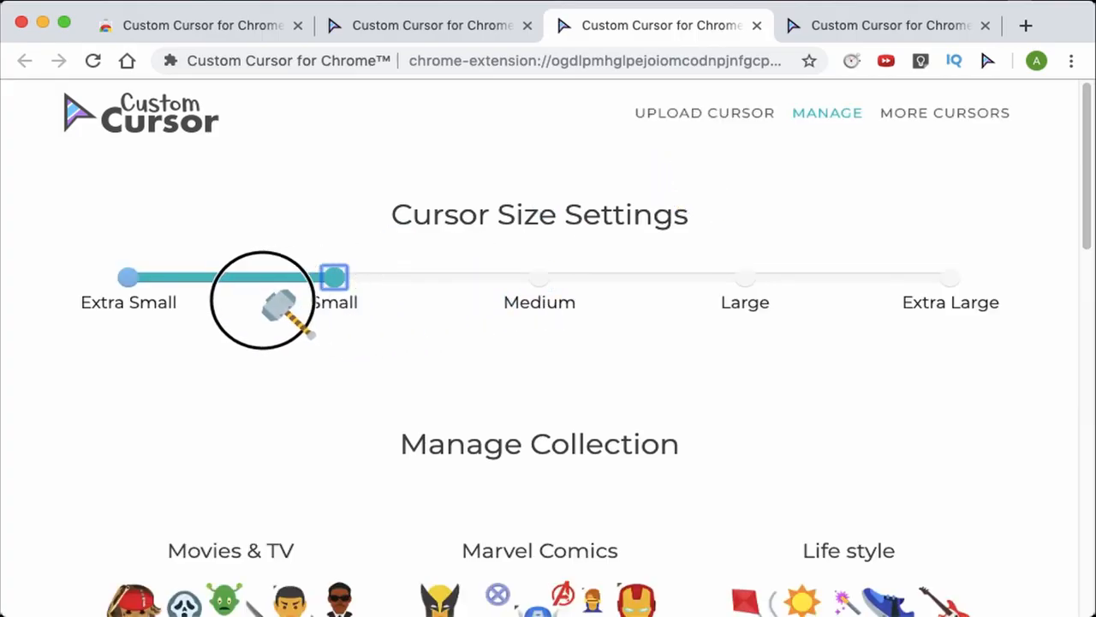
pyautogui.moveTo(467, 351)
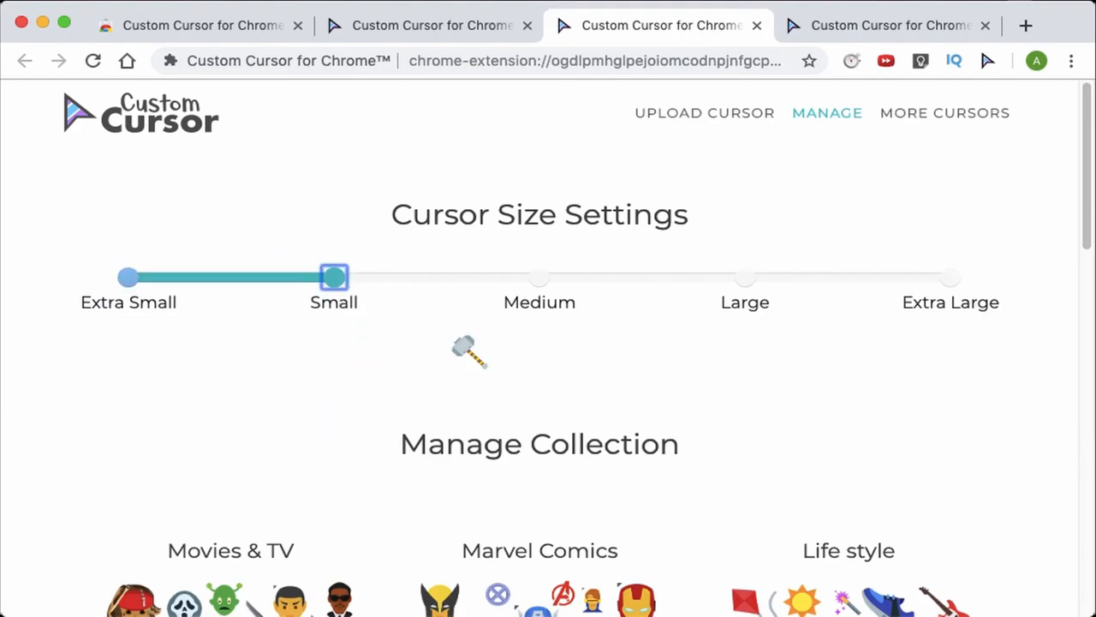
# Drag the Cursor Size Settings slider from Small to Extra Large
pyautogui.moveTo(334, 277); pyautogui.dragTo(951, 277)
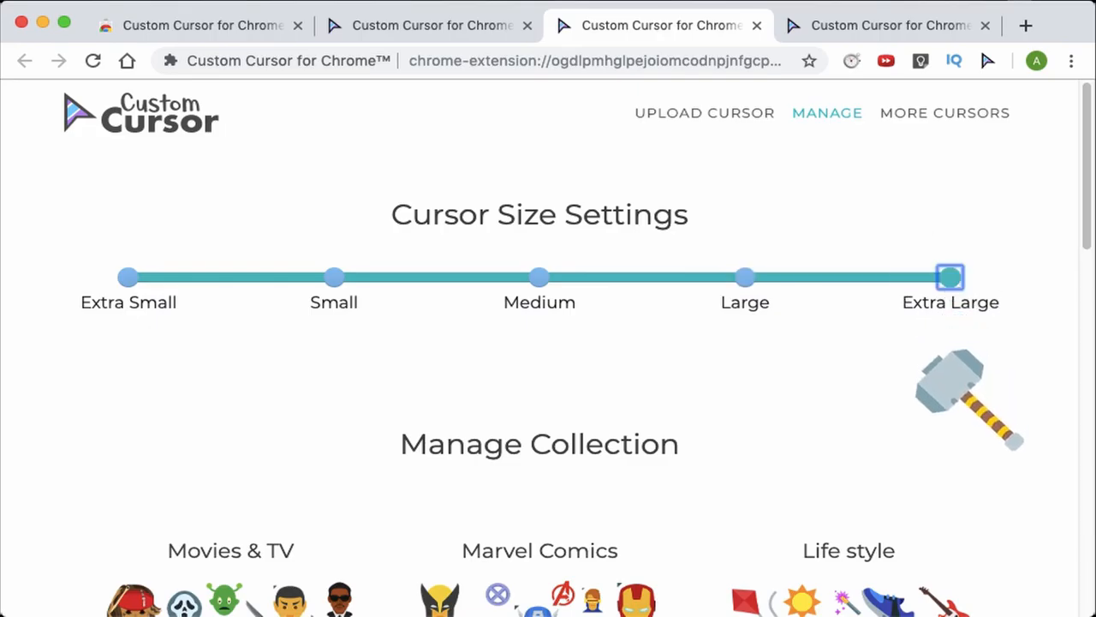
pyautogui.click(950, 276)
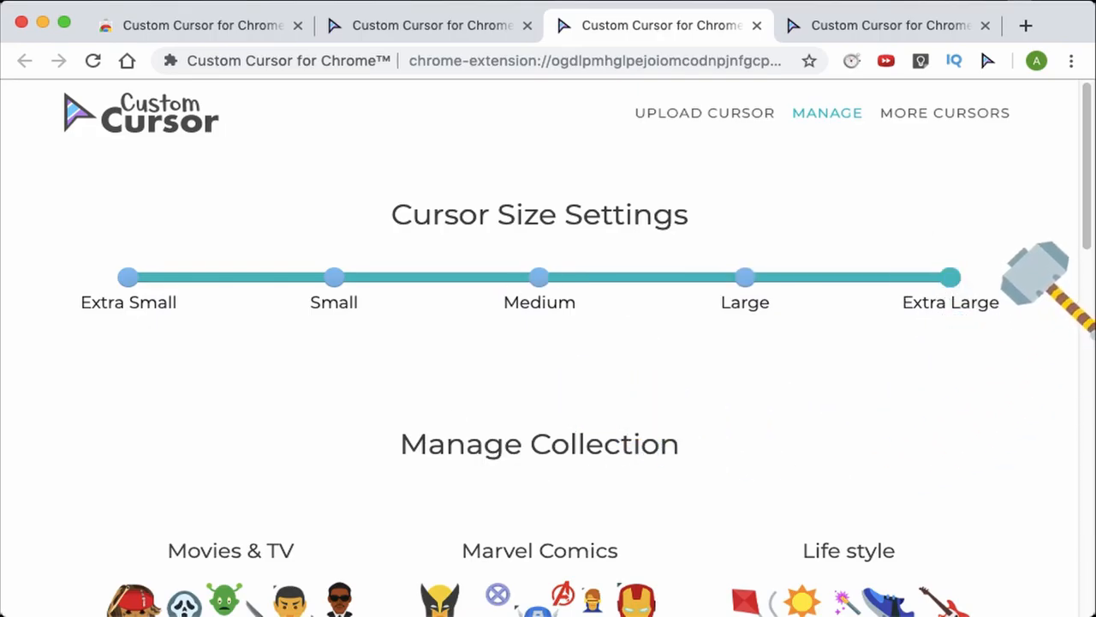
pyautogui.click(987, 61)
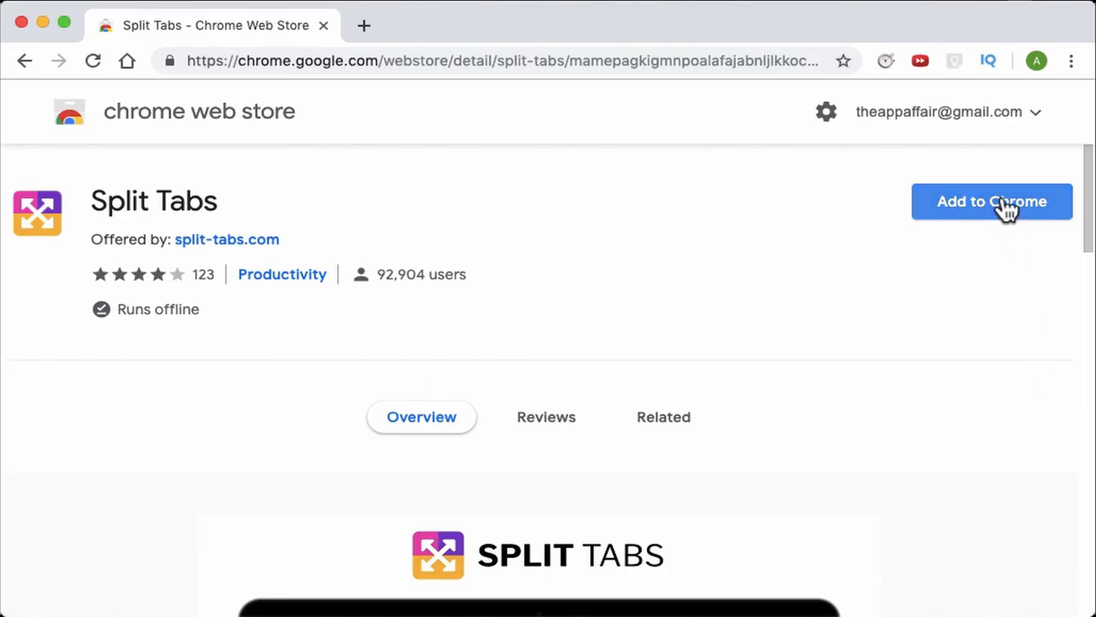
# Add Split Tabs to Chrome and confirm in the Add extension dialog
pyautogui.click(992, 202)
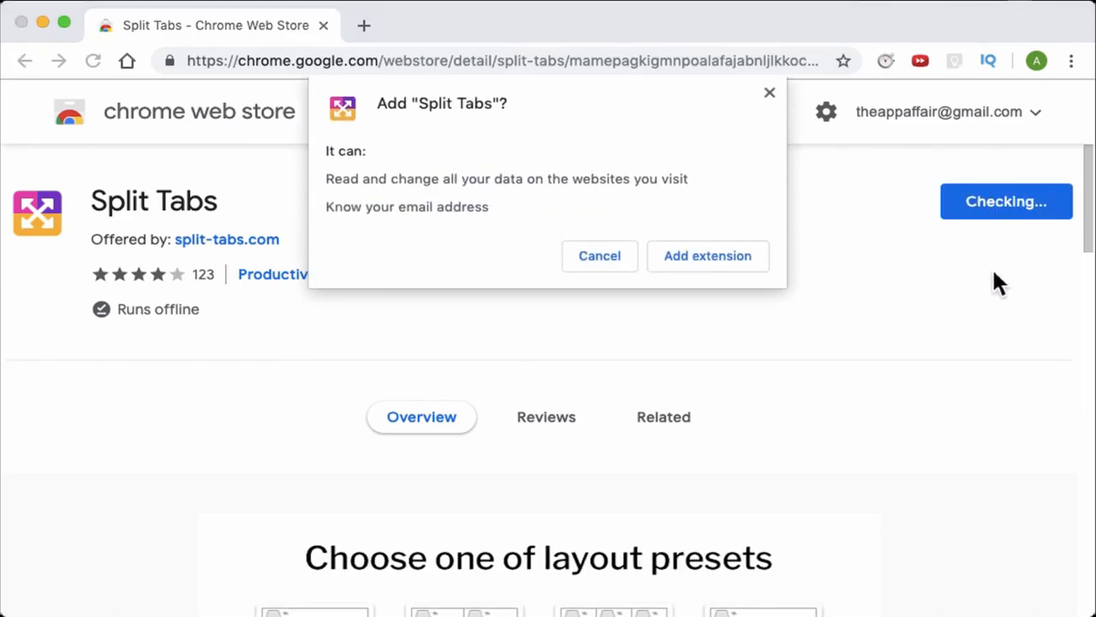
pyautogui.click(708, 255)
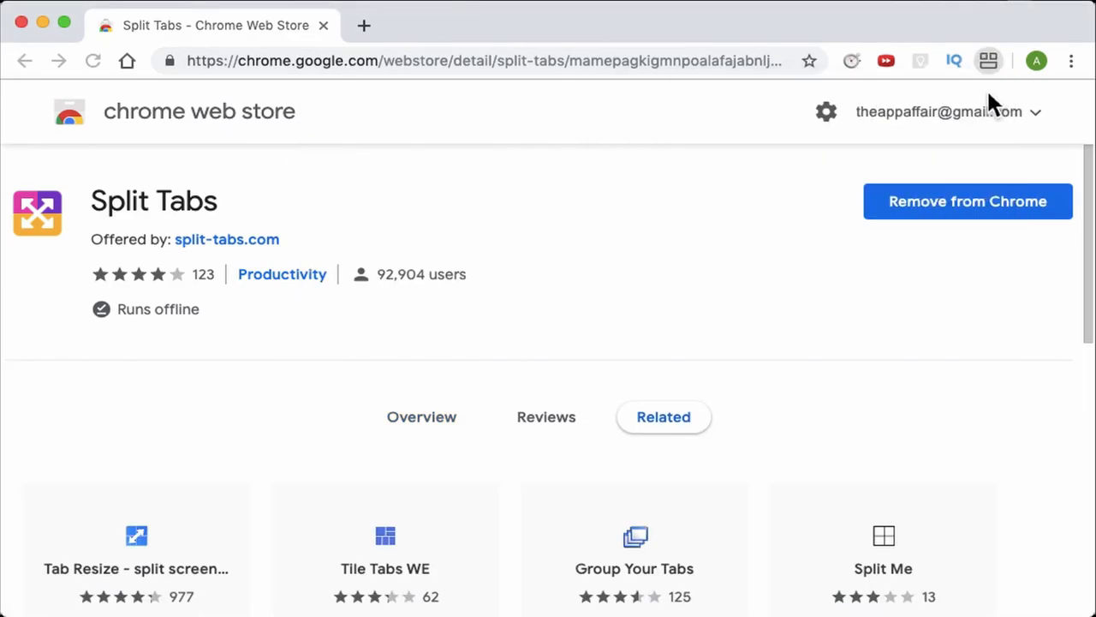
pyautogui.moveTo(989, 73)
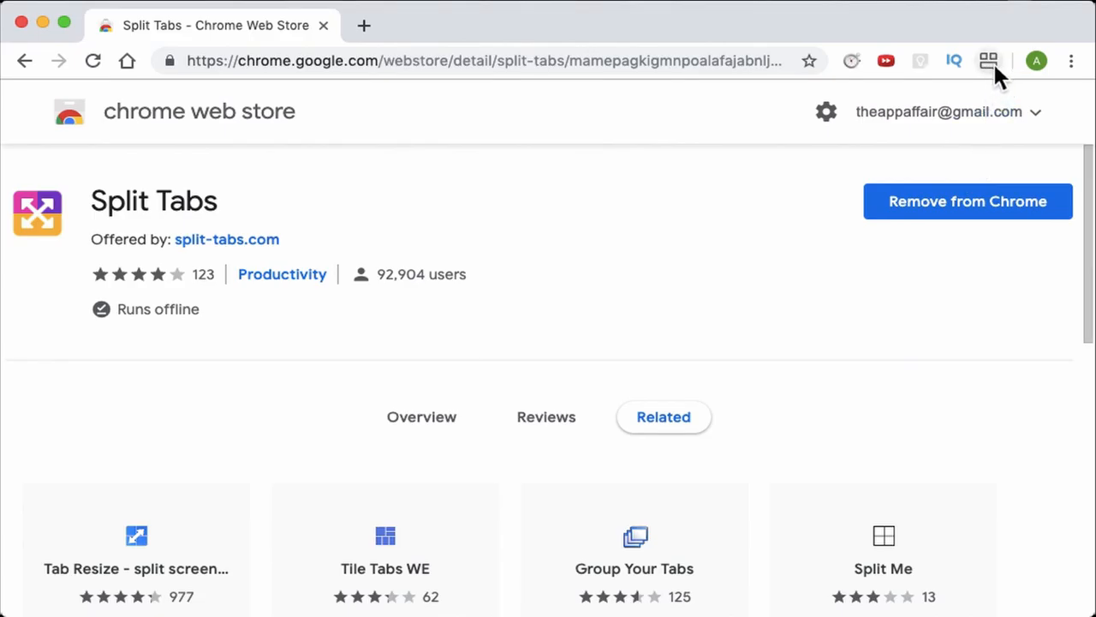
# Dismiss the Split Tabs updates notice and apply the 1x2 side-by-side layout
pyautogui.click(988, 60)
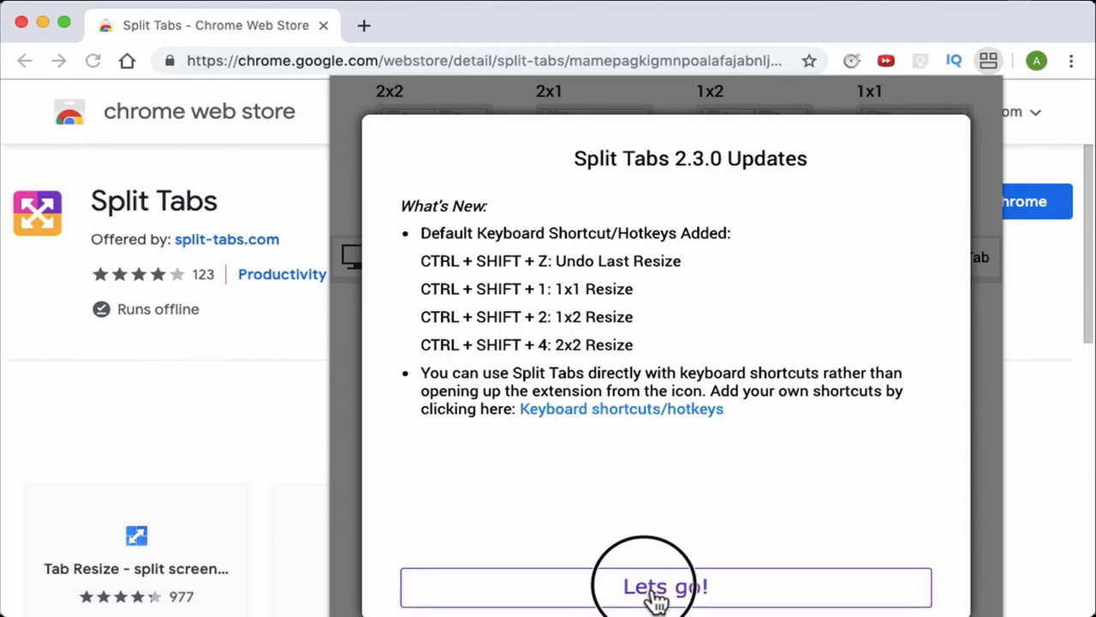
pyautogui.click(666, 587)
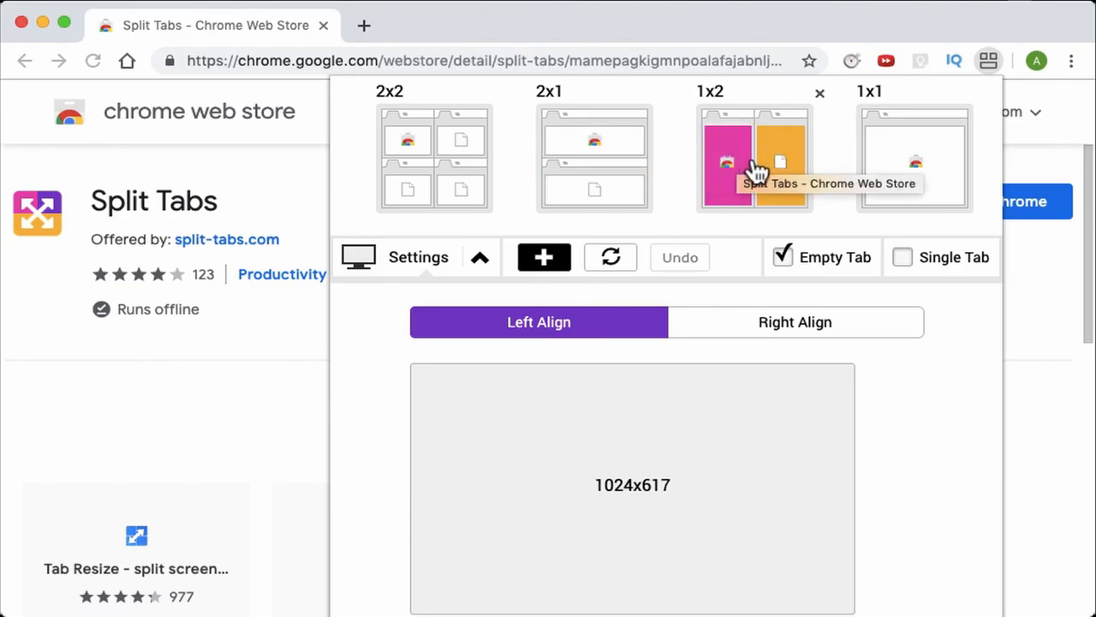
pyautogui.click(754, 160)
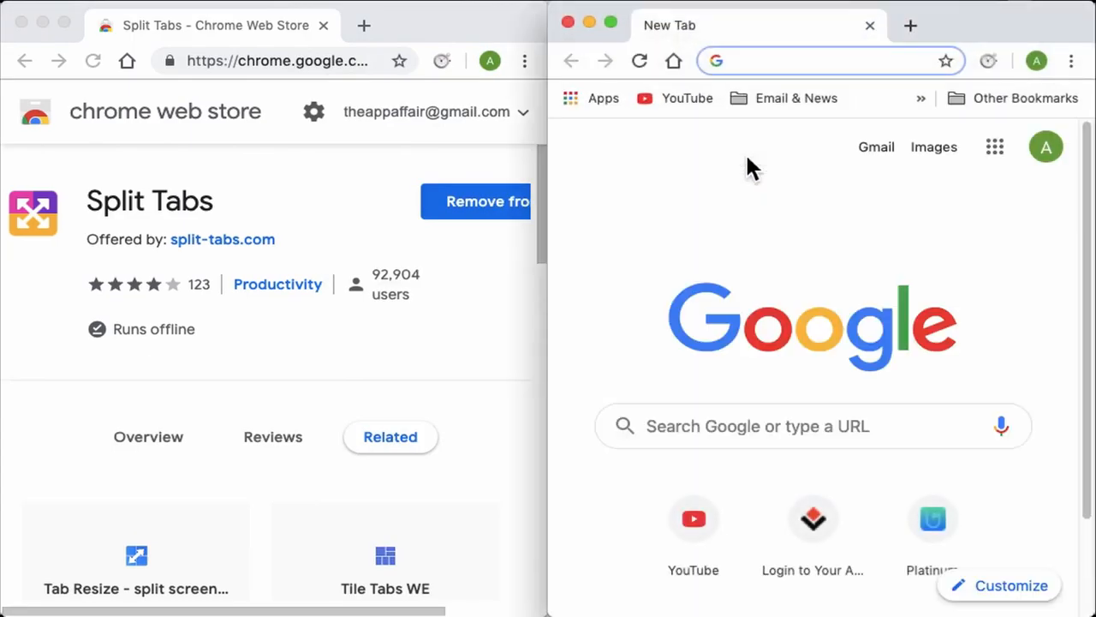
# Load secondimpression.in on the left and browse the Second Impression YouTube channel on the right
pyautogui.click(282, 61)
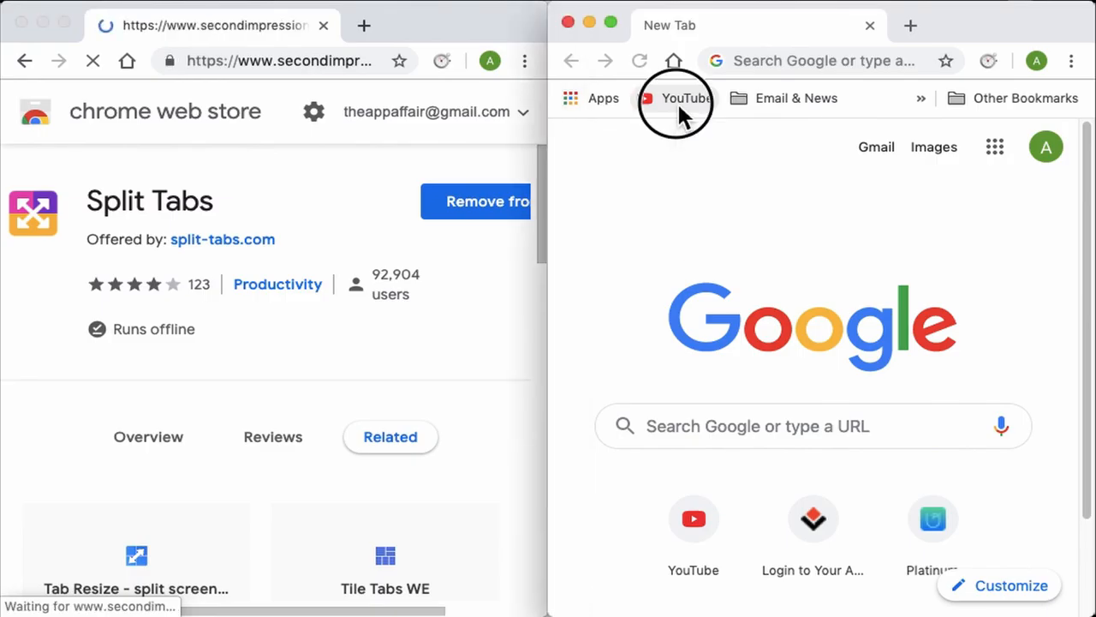
pyautogui.click(680, 97)
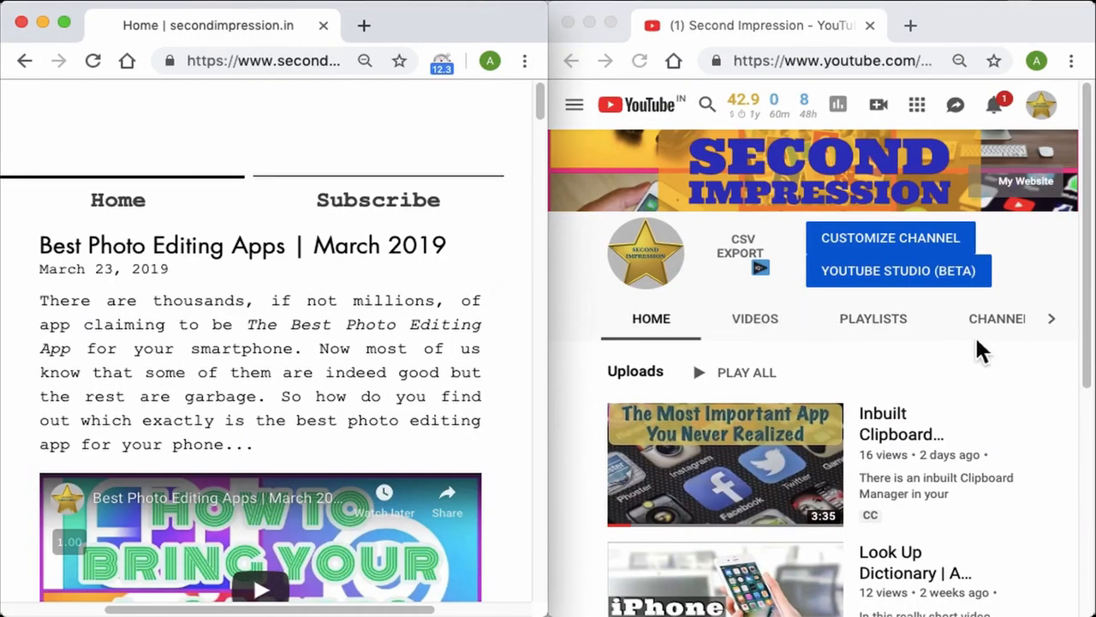
pyautogui.scroll(-3)
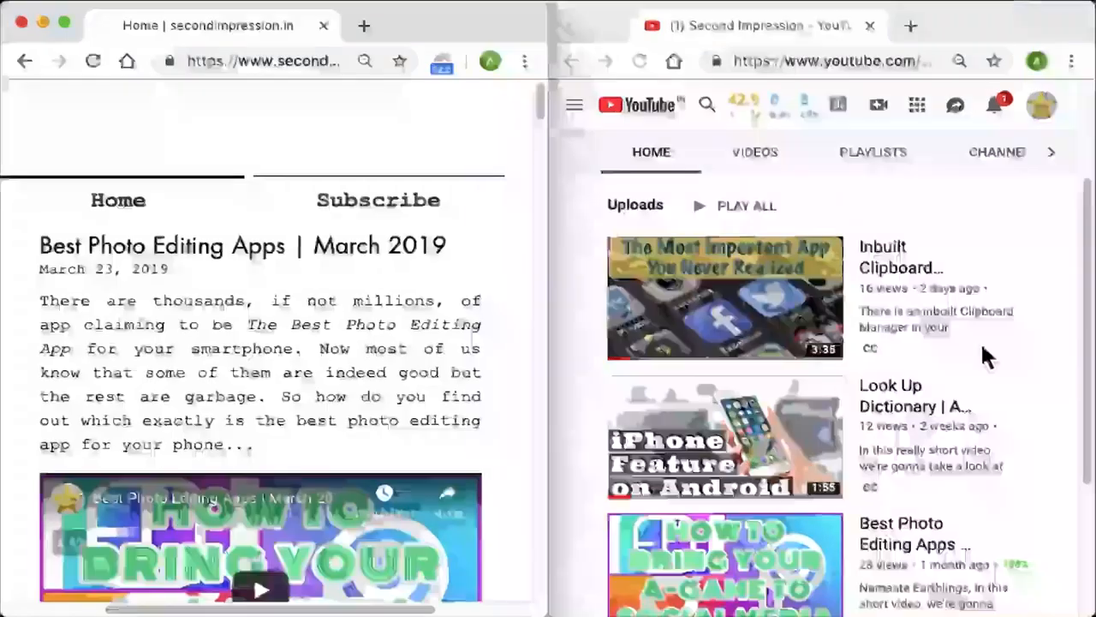
pyautogui.scroll(-3)
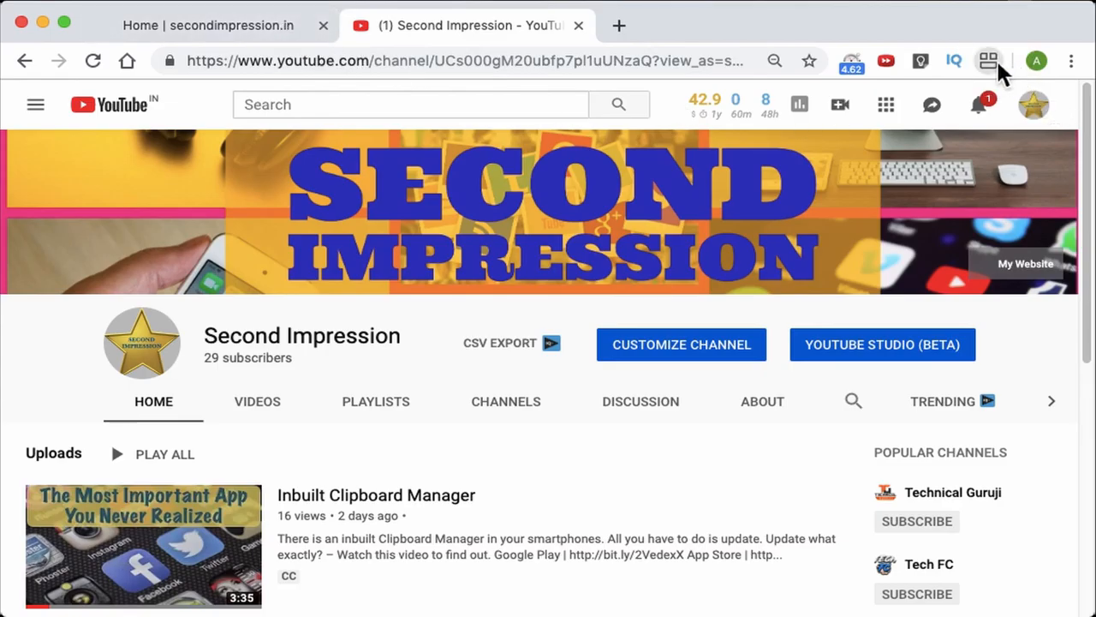
# Merge back to a single Second Impression YouTube tab and reopen Split Tabs' layout options
pyautogui.click(988, 61)
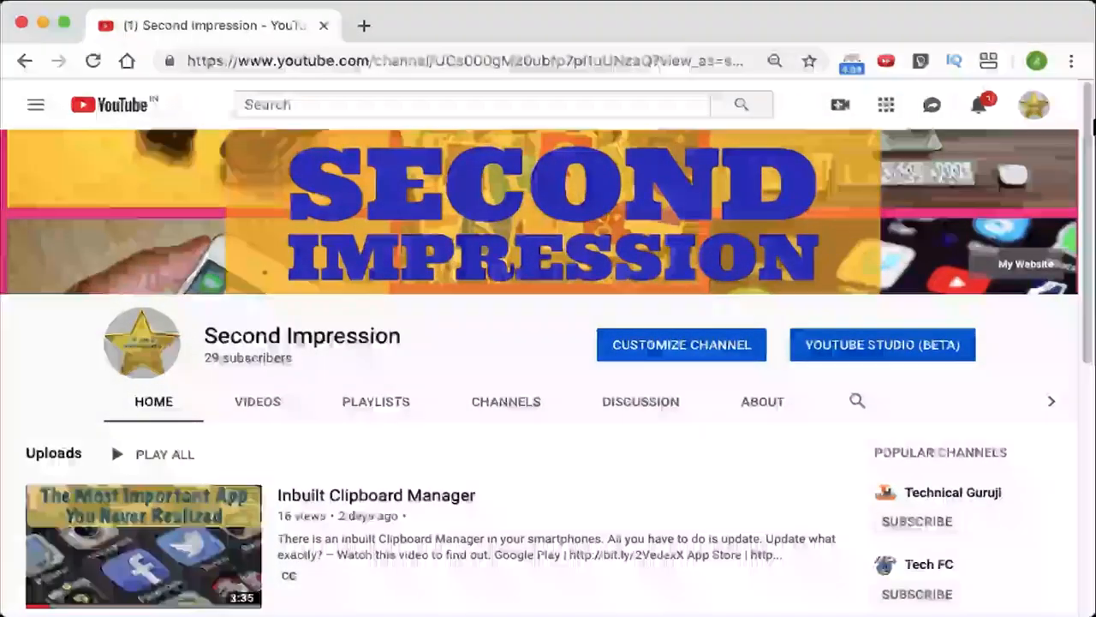
pyautogui.moveTo(990, 61)
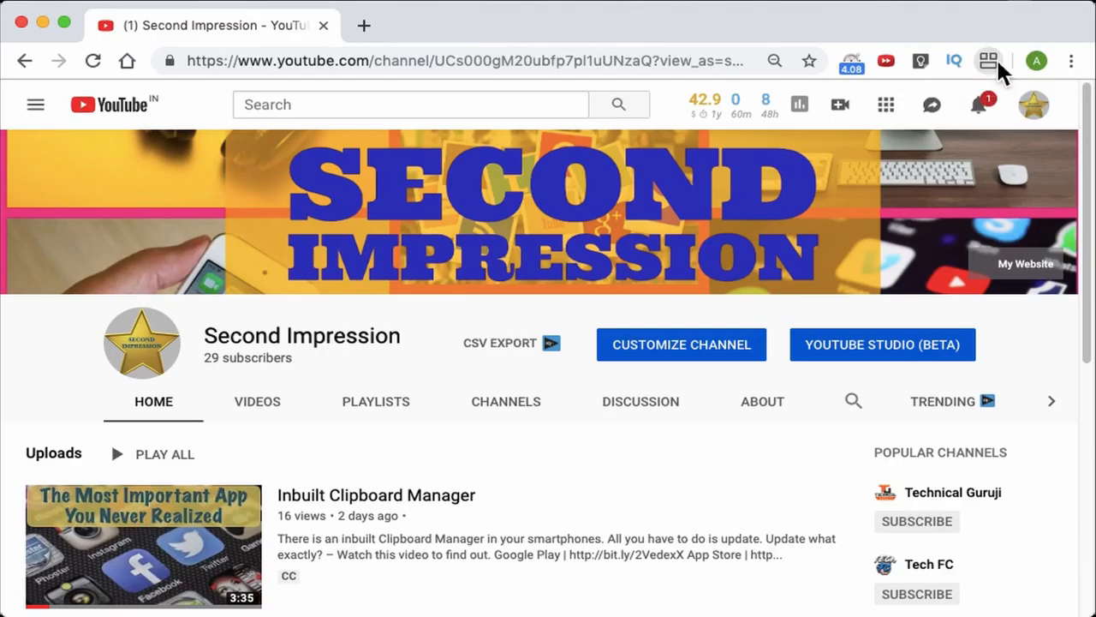
pyautogui.click(989, 61)
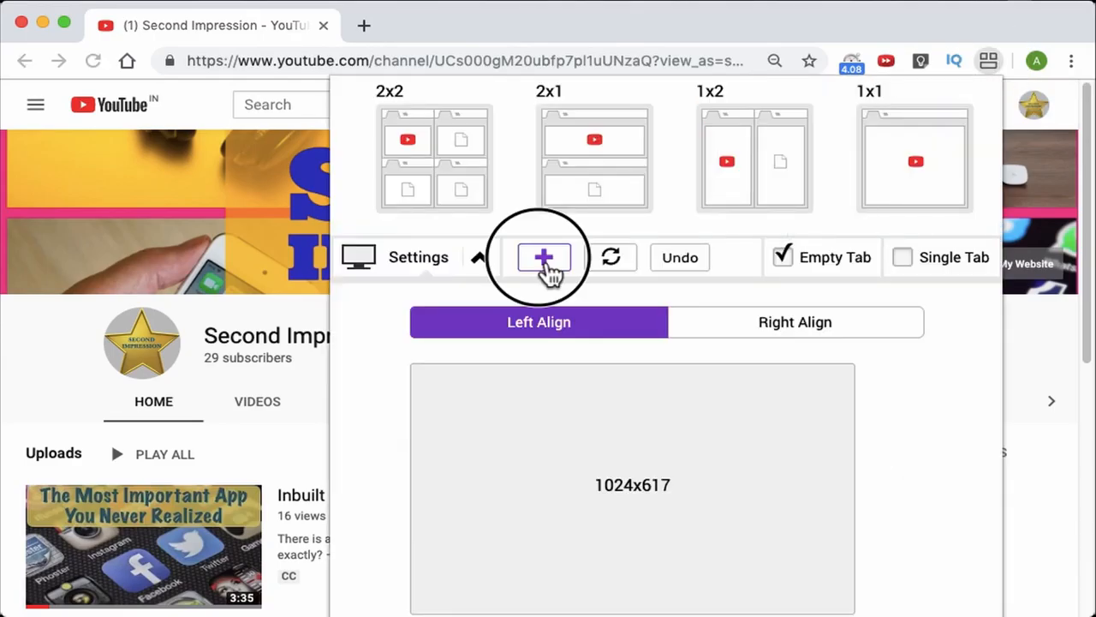
# Begin a custom Split Tabs layout with 1 row and 3 columns
pyautogui.click(544, 257)
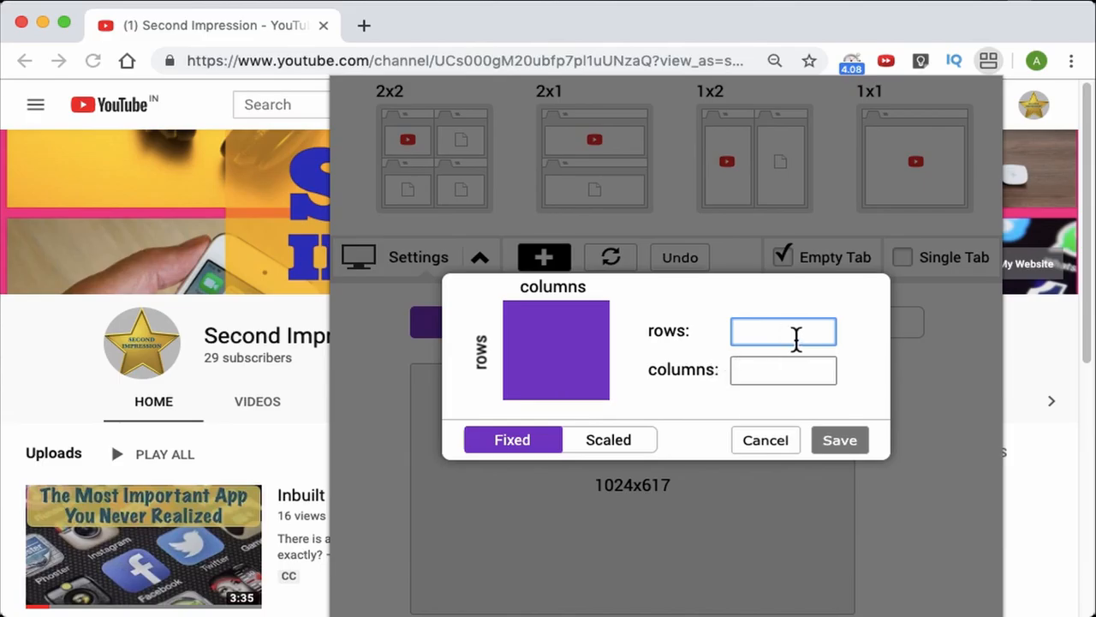
pyautogui.write('1')
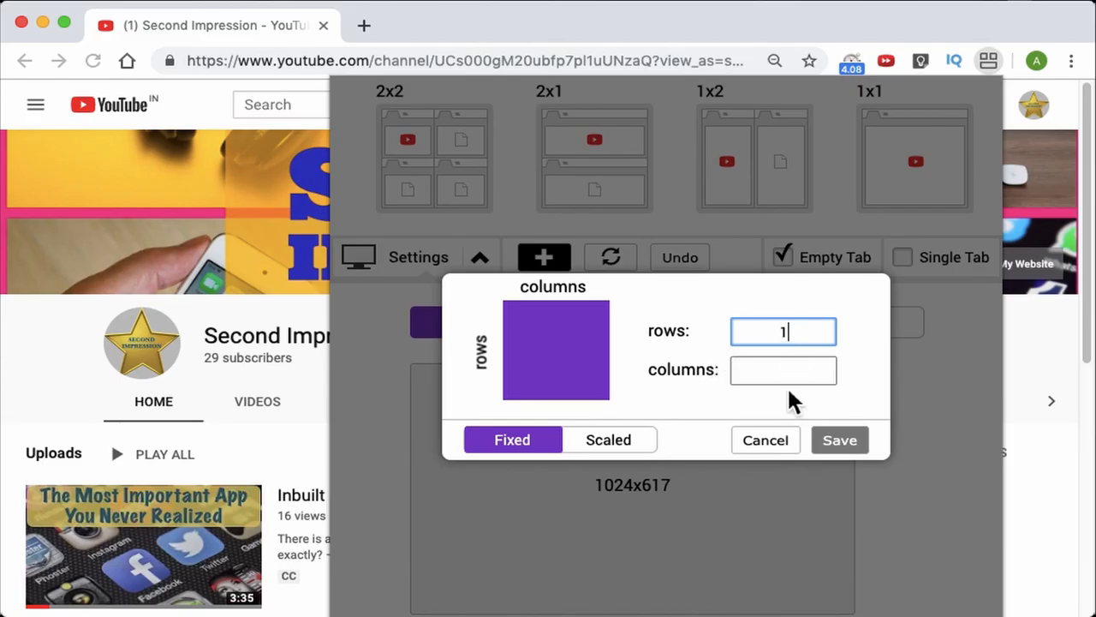
pyautogui.write('3')
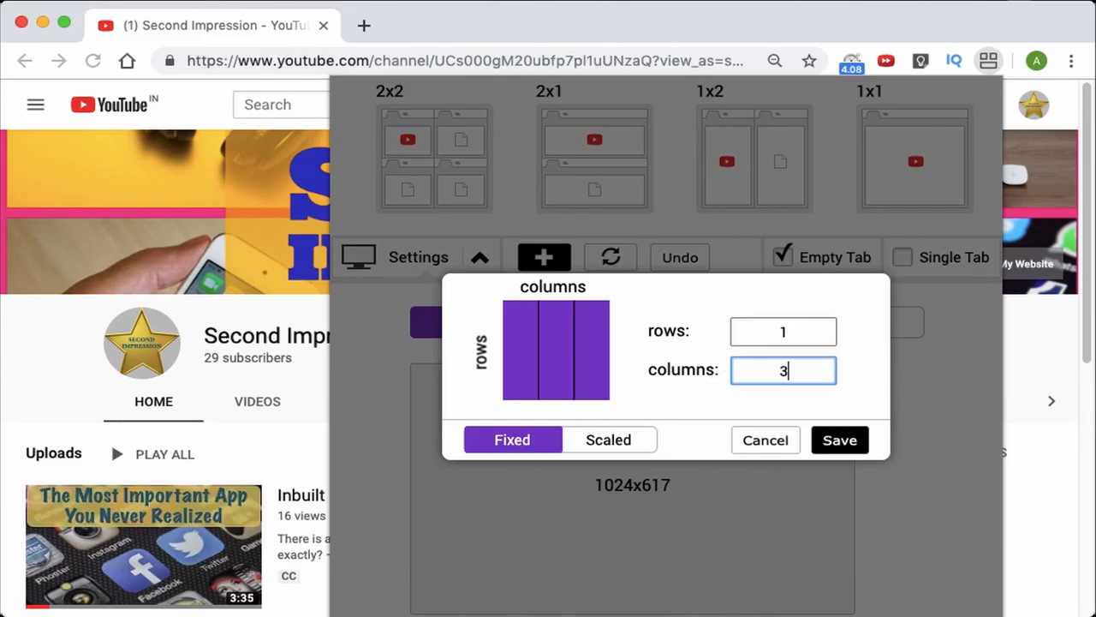
pyautogui.moveTo(638, 372)
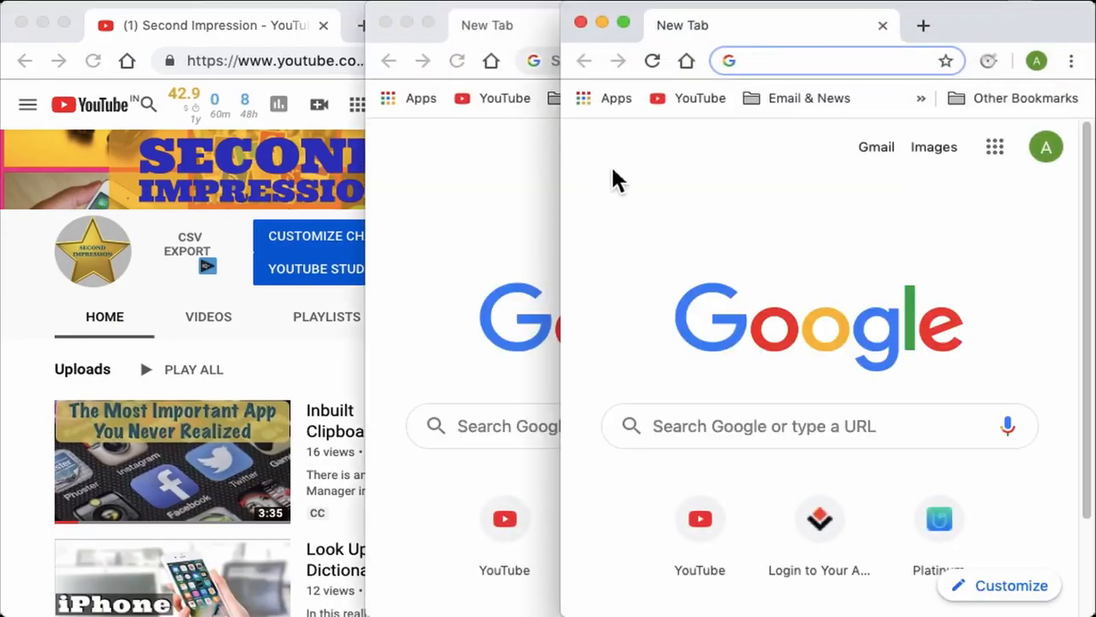
pyautogui.moveTo(765, 203)
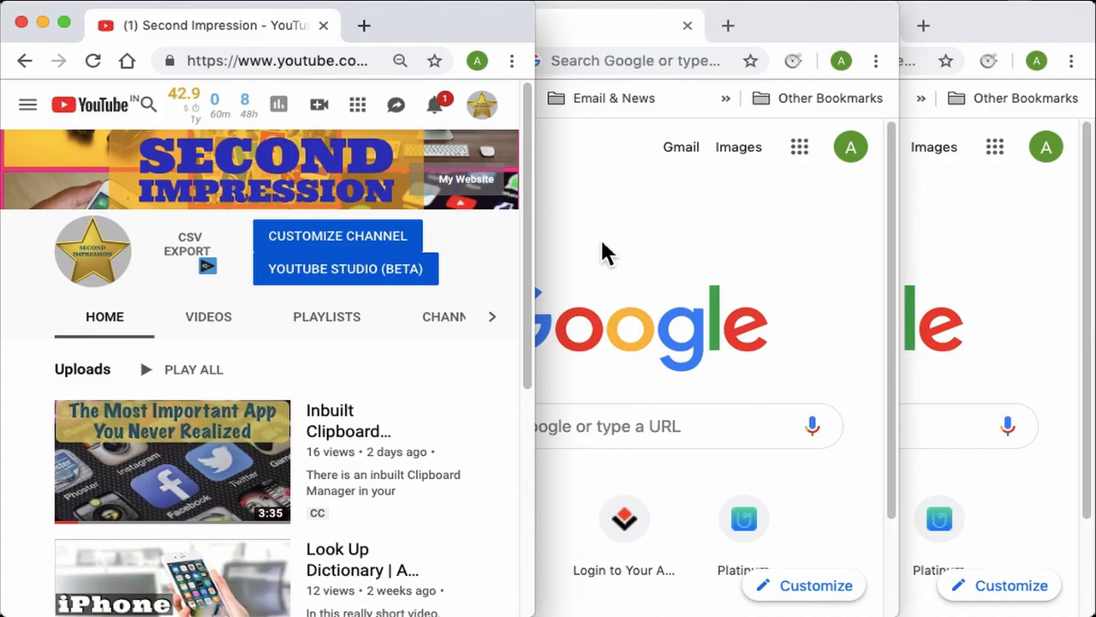
pyautogui.moveTo(775, 42)
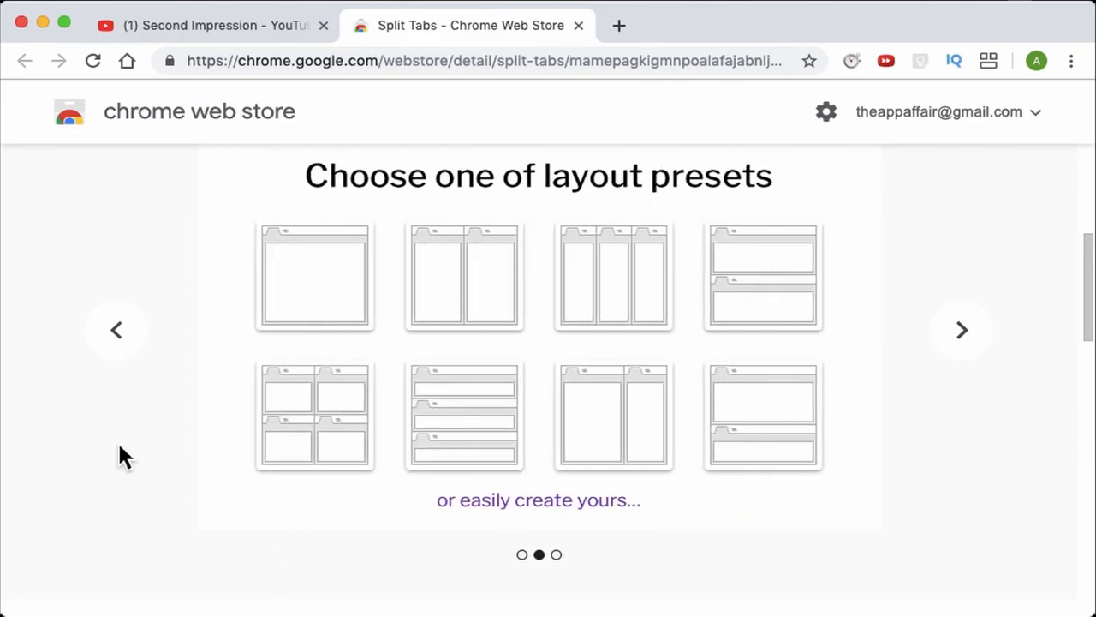
# Advance the Split Tabs listing carousel through the next two screenshots
pyautogui.click(961, 330)
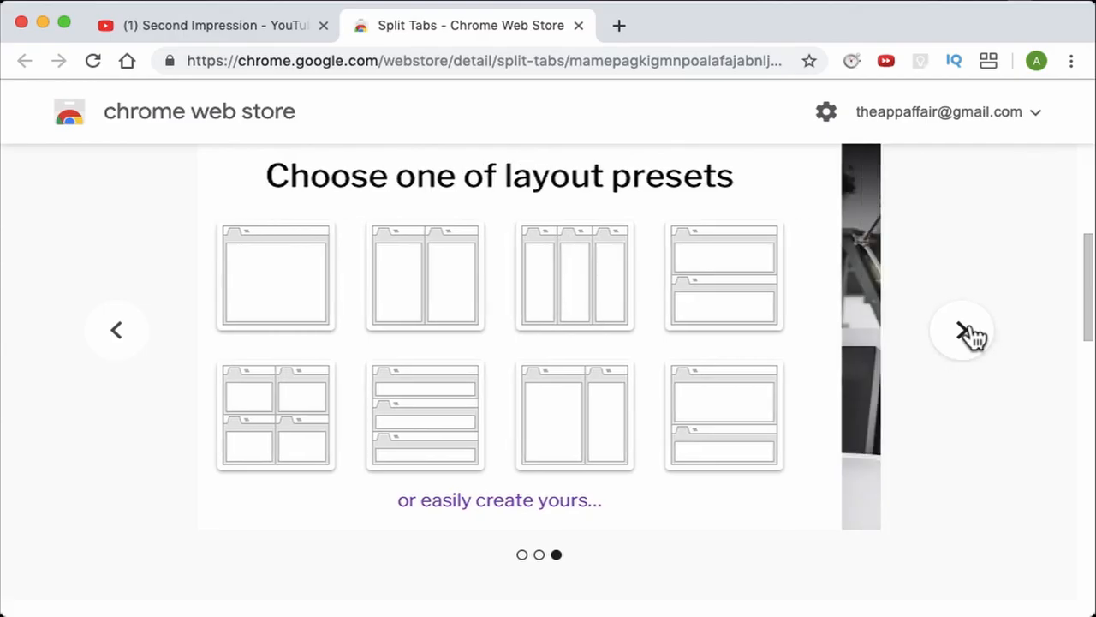
pyautogui.click(961, 331)
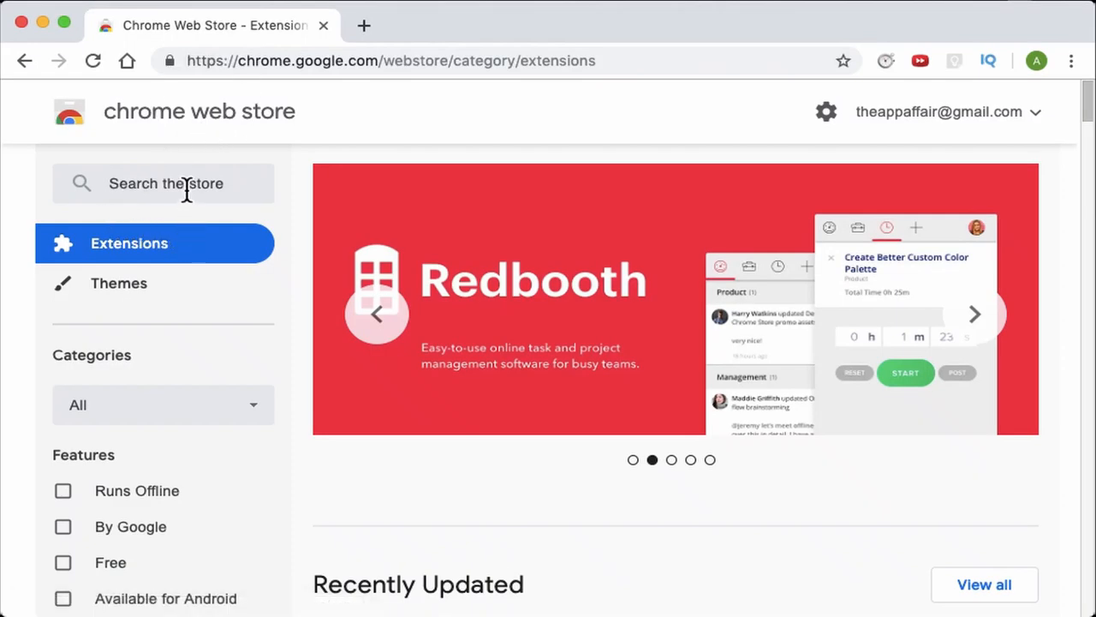
# Search the store for The Great Suspender and add it to Chrome
pyautogui.write('the great suspen...')
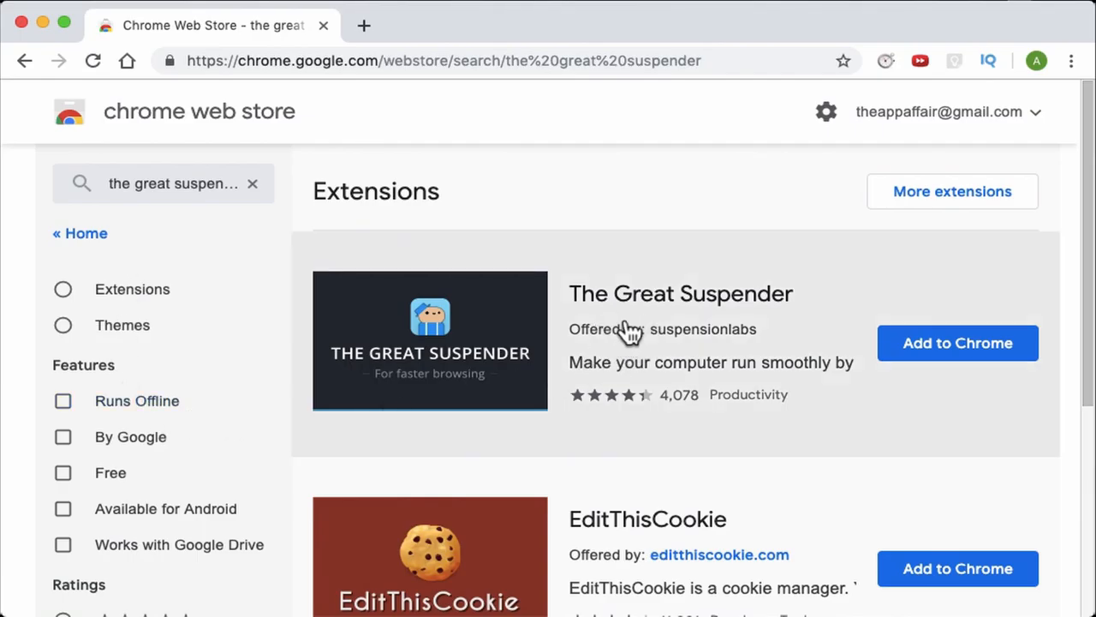
pyautogui.click(680, 293)
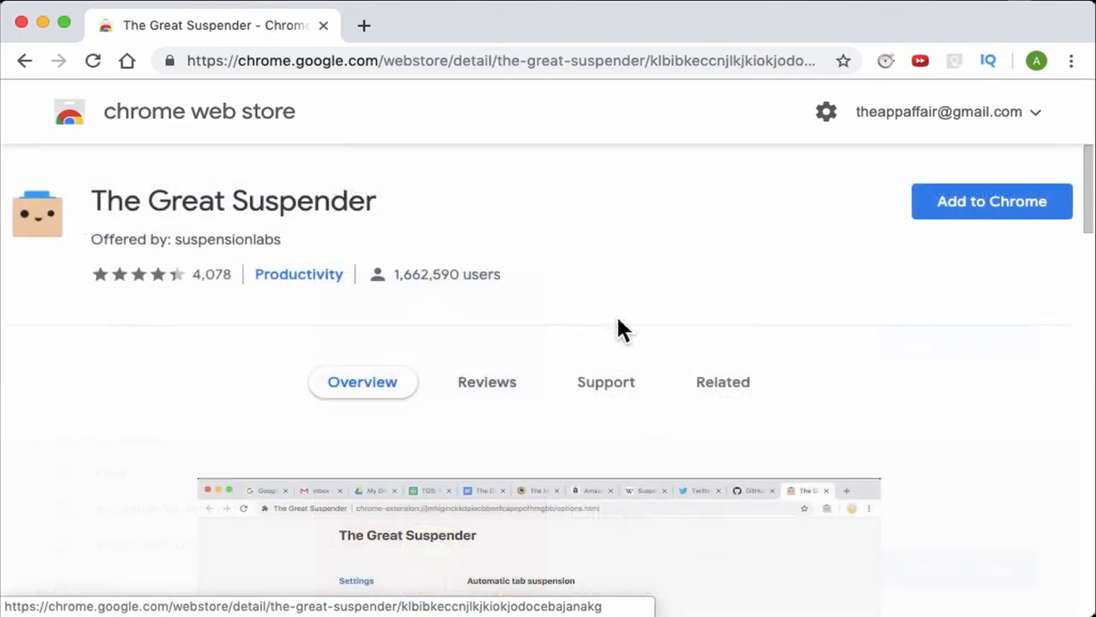
pyautogui.click(990, 200)
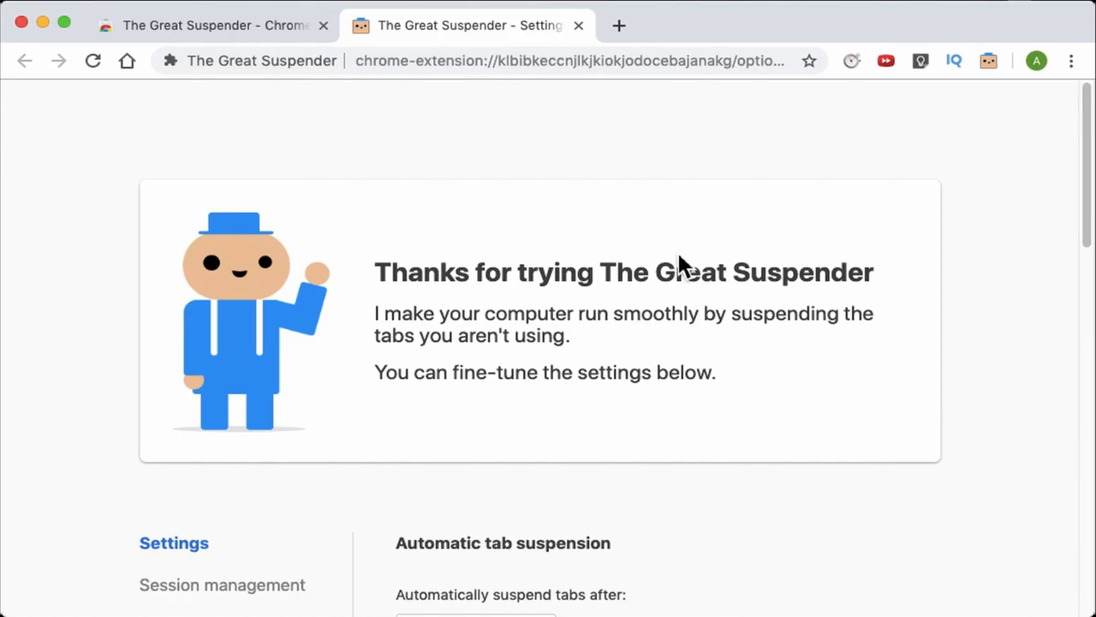
pyautogui.moveTo(981, 85)
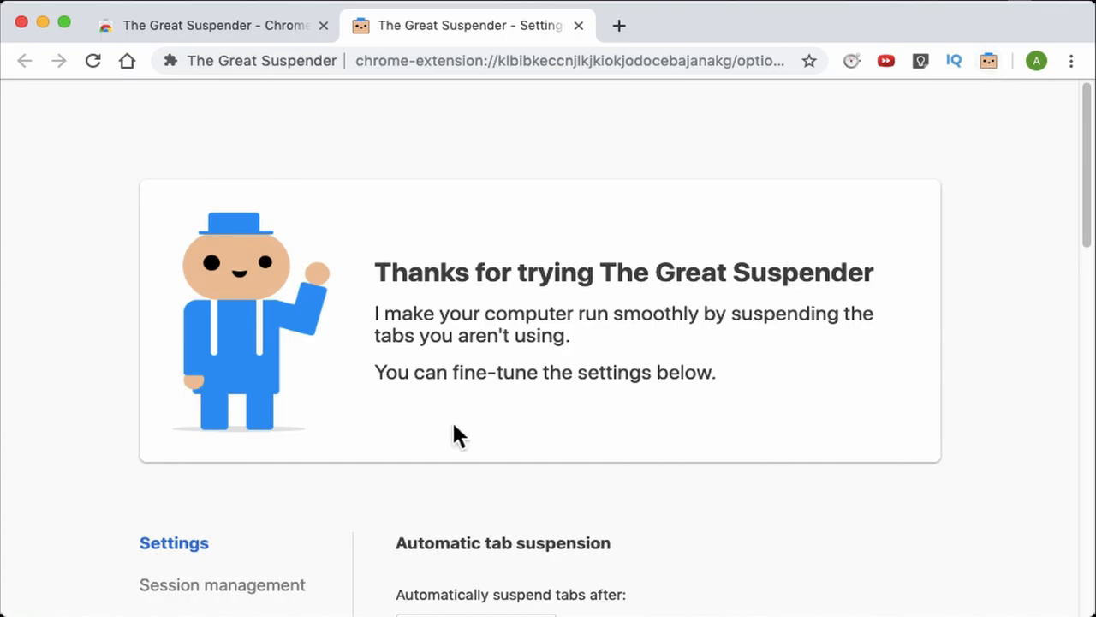
# Set 'Automatically suspend tabs after' to 15 mins
pyautogui.scroll(-3)
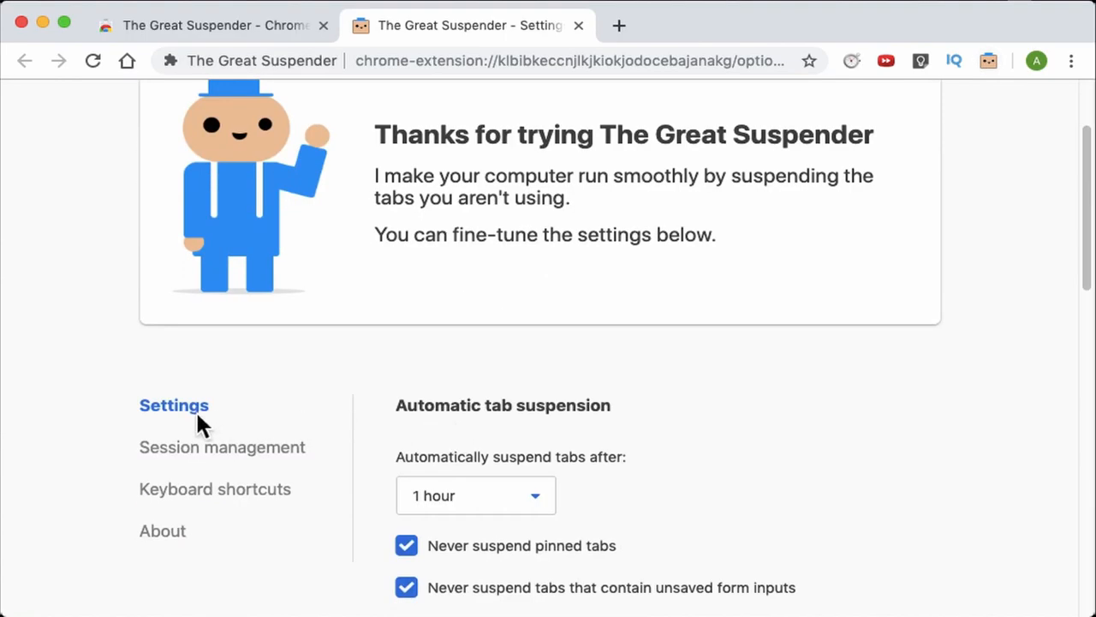
pyautogui.scroll(-3)
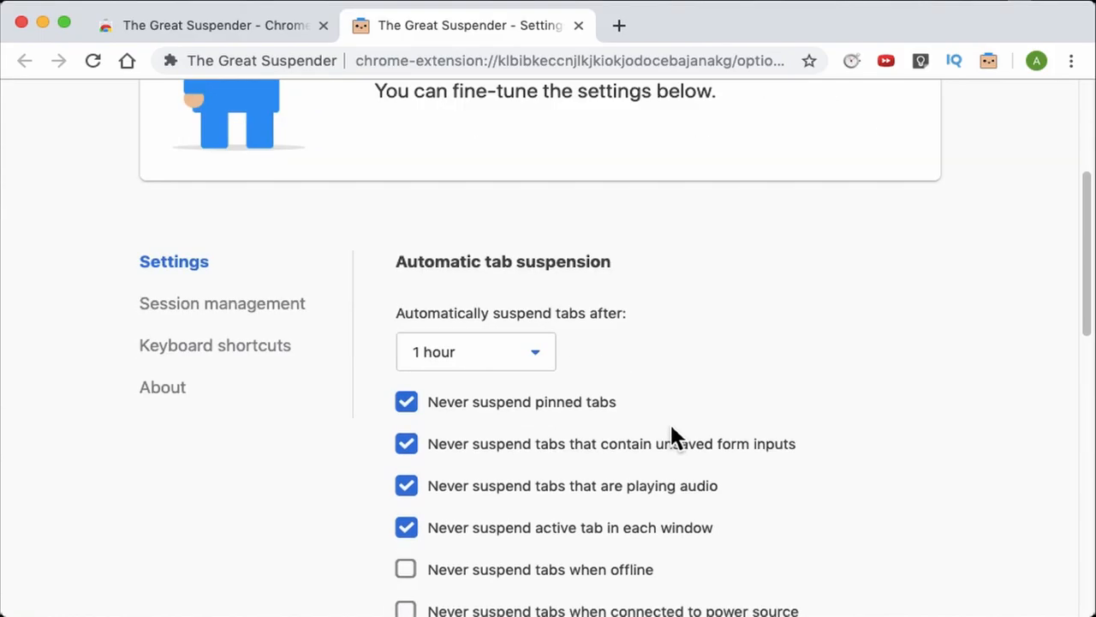
pyautogui.click(475, 351)
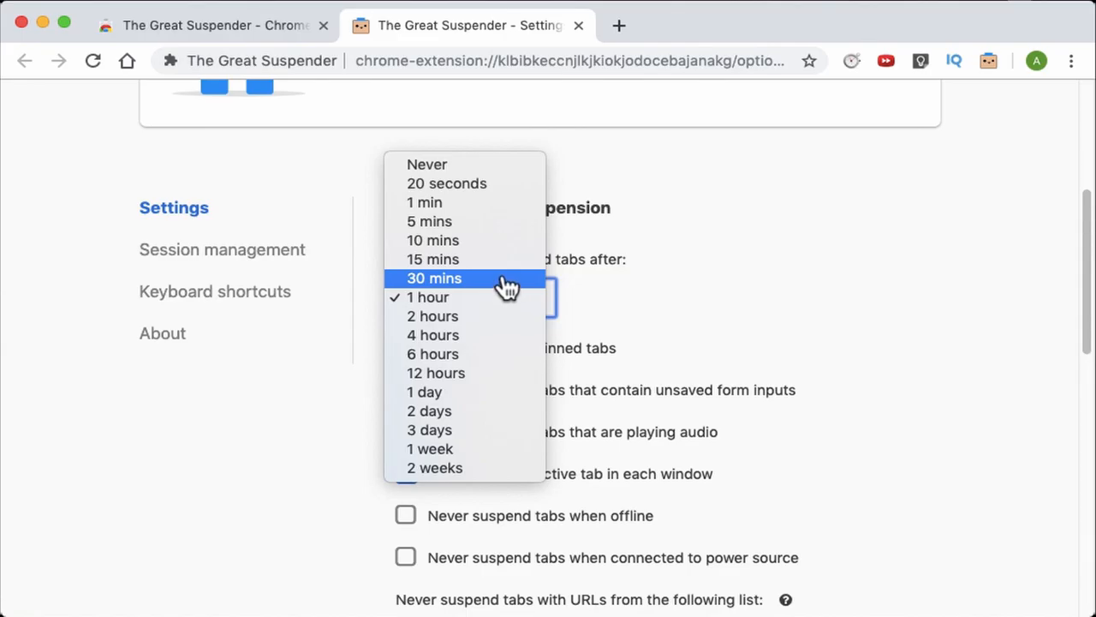
pyautogui.click(432, 258)
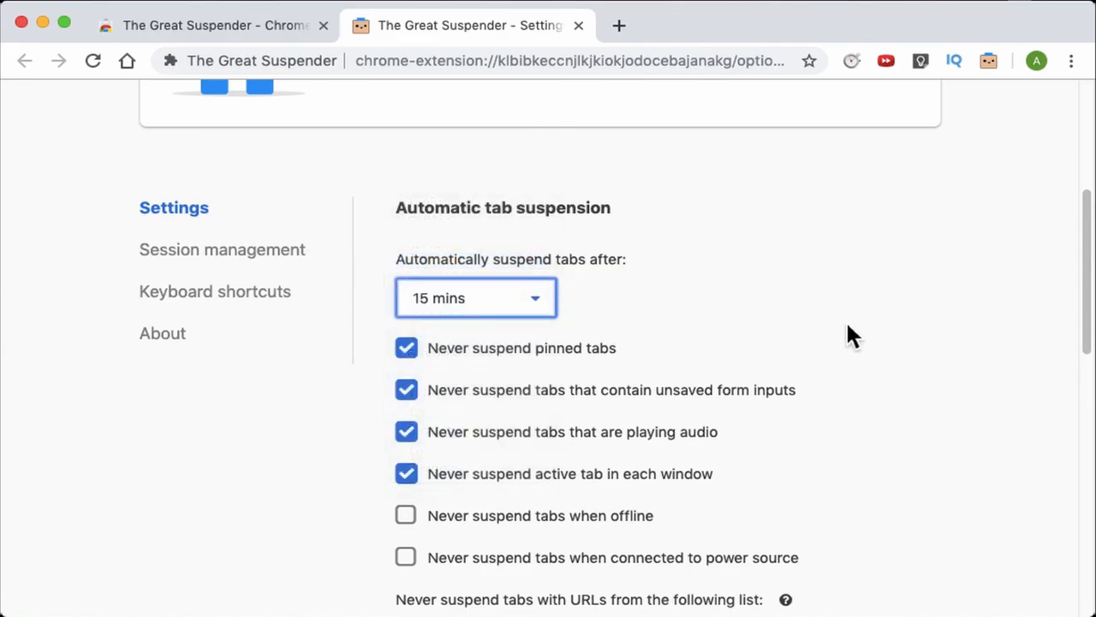
# Start editing the never-suspend URL whitelist, then view the session management page
pyautogui.scroll(-3)
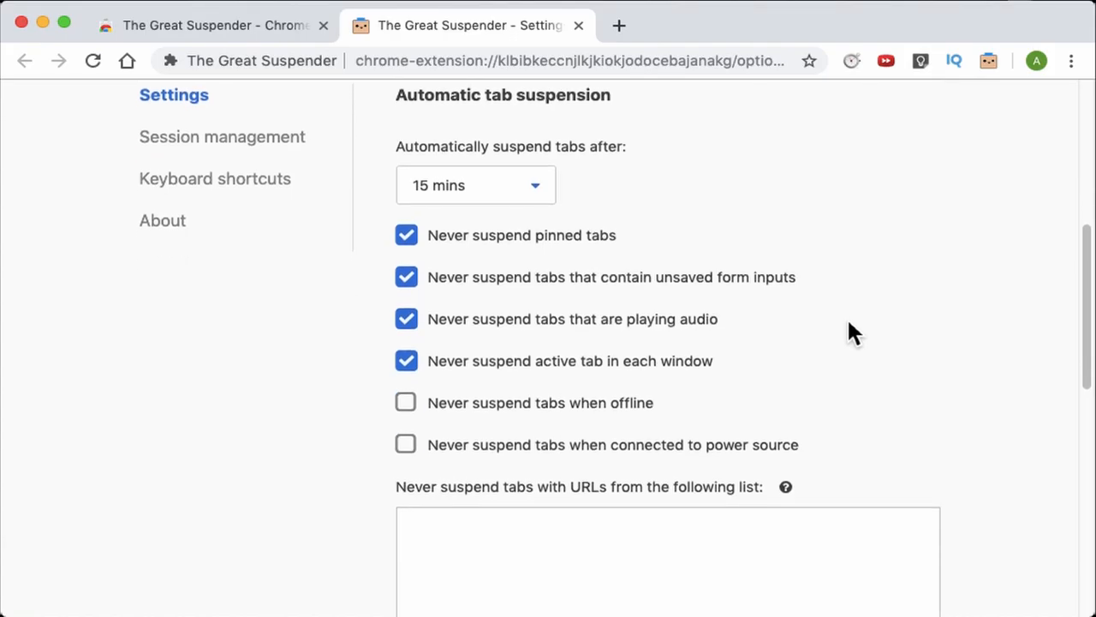
pyautogui.moveTo(906, 430)
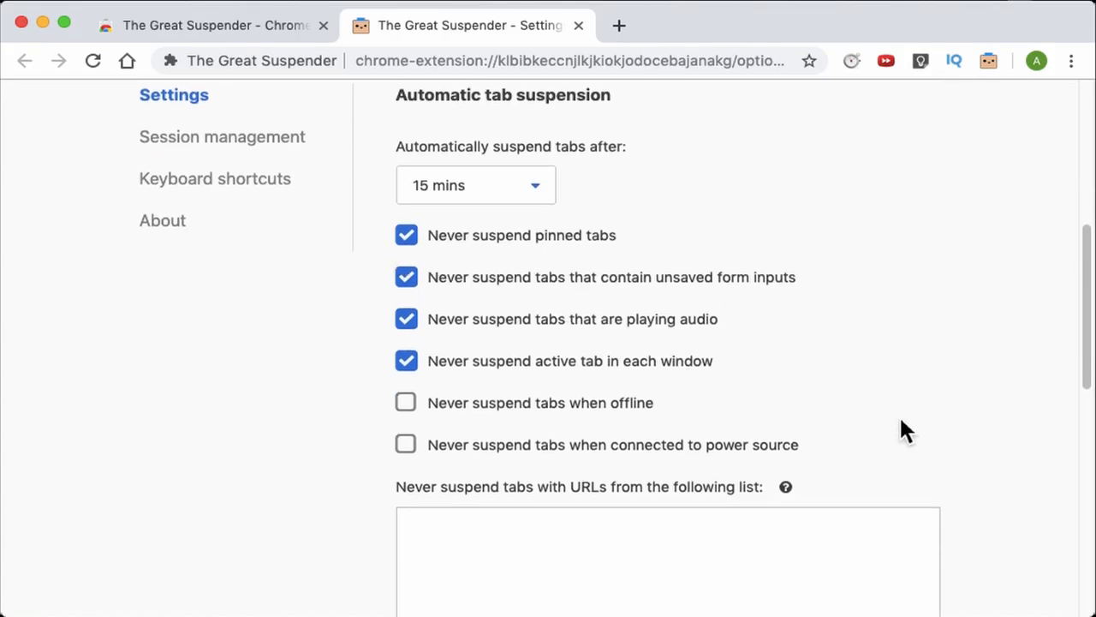
pyautogui.scroll(-3)
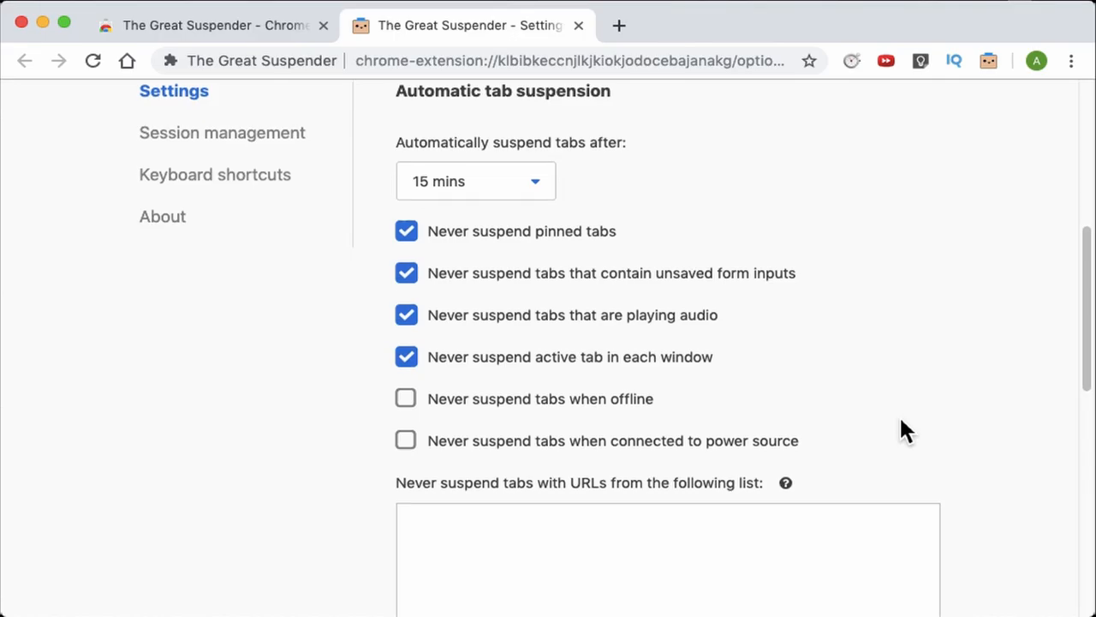
pyautogui.scroll(-3)
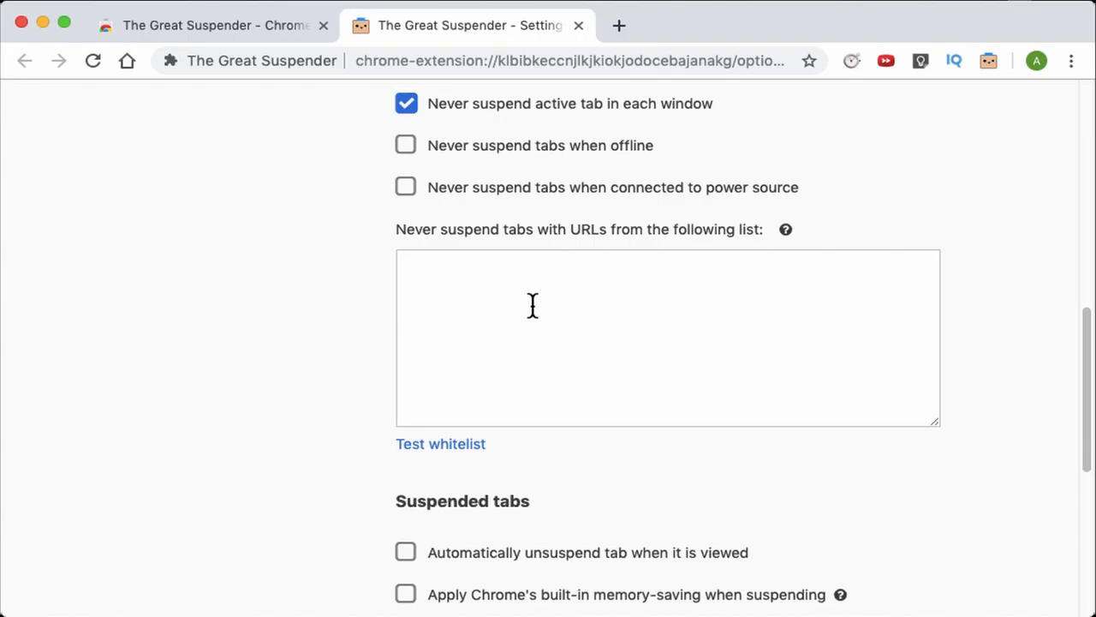
pyautogui.click(532, 306)
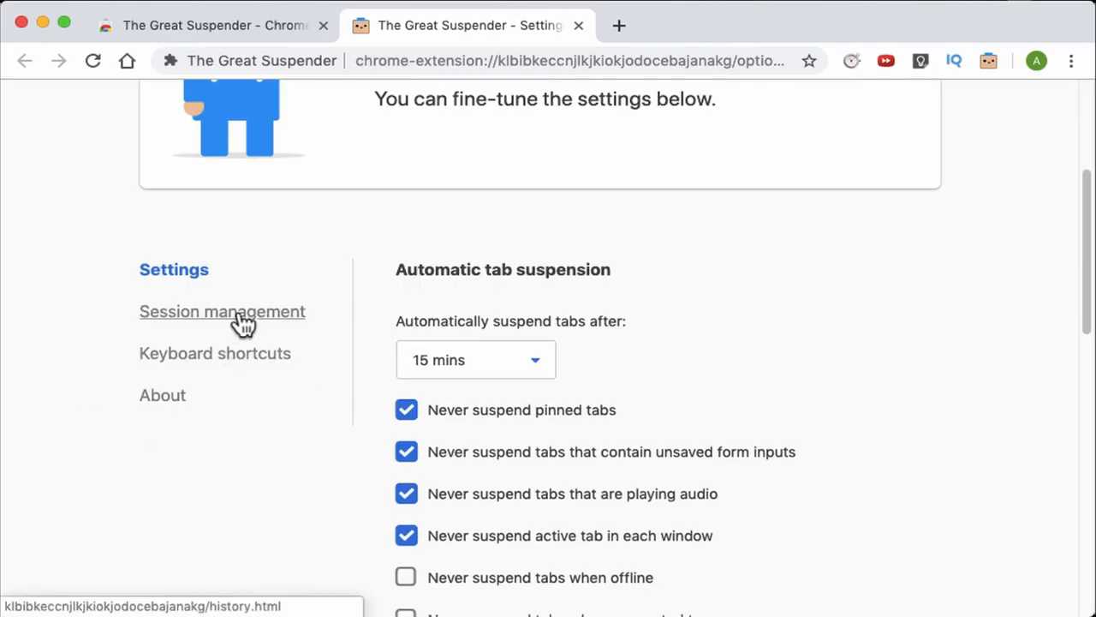
pyautogui.click(222, 311)
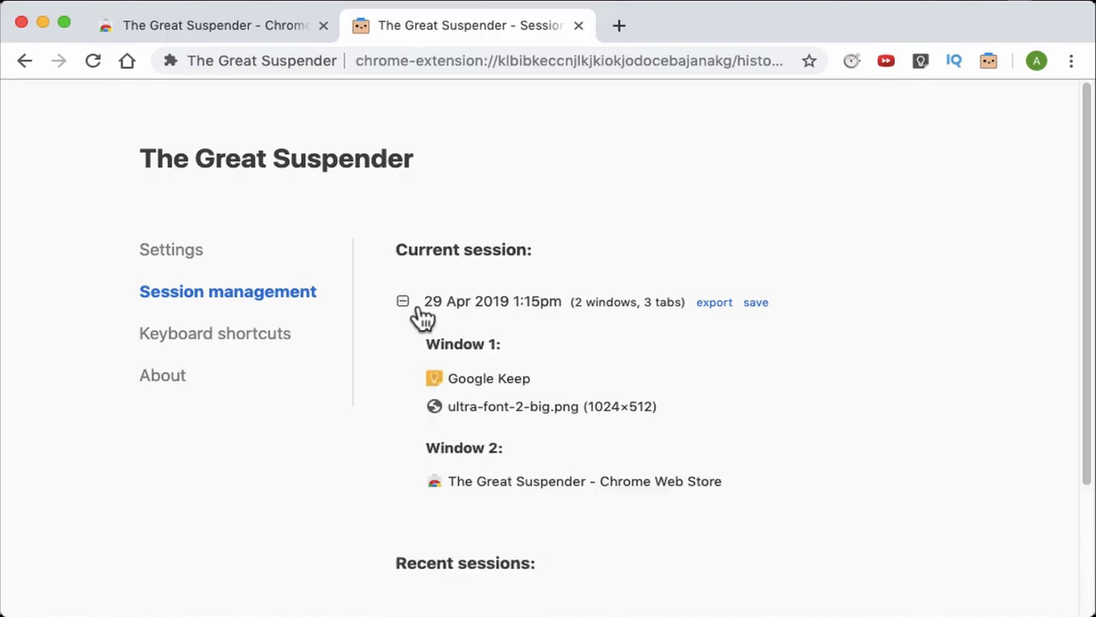
# Review the keyboard shortcuts list, then view the About page showing version 7.1.0
pyautogui.click(214, 333)
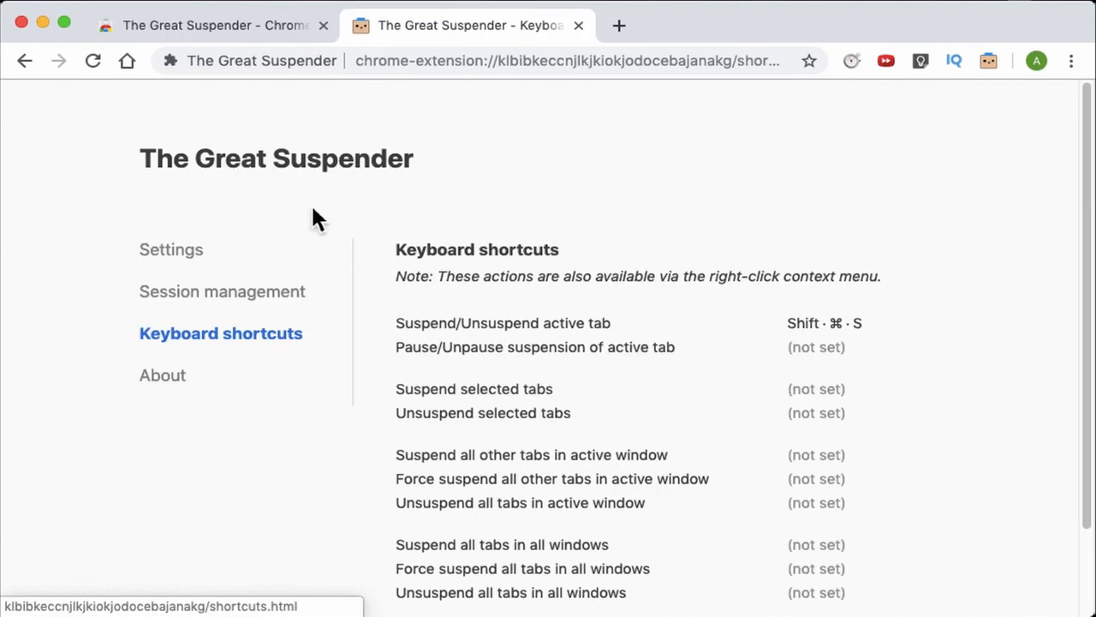
pyautogui.scroll(-3)
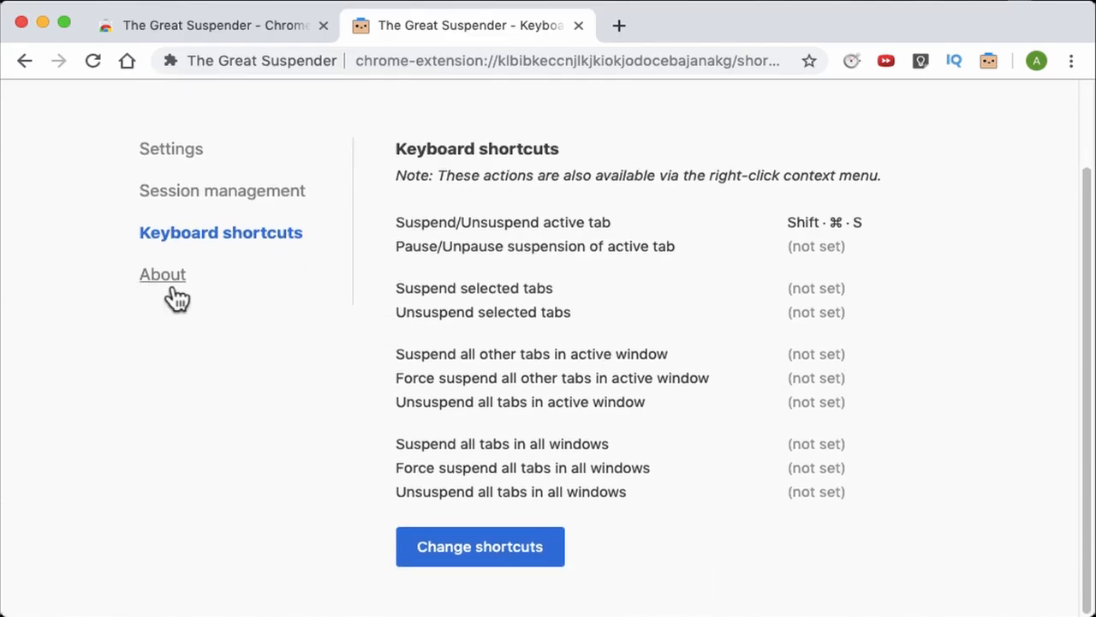
pyautogui.click(162, 274)
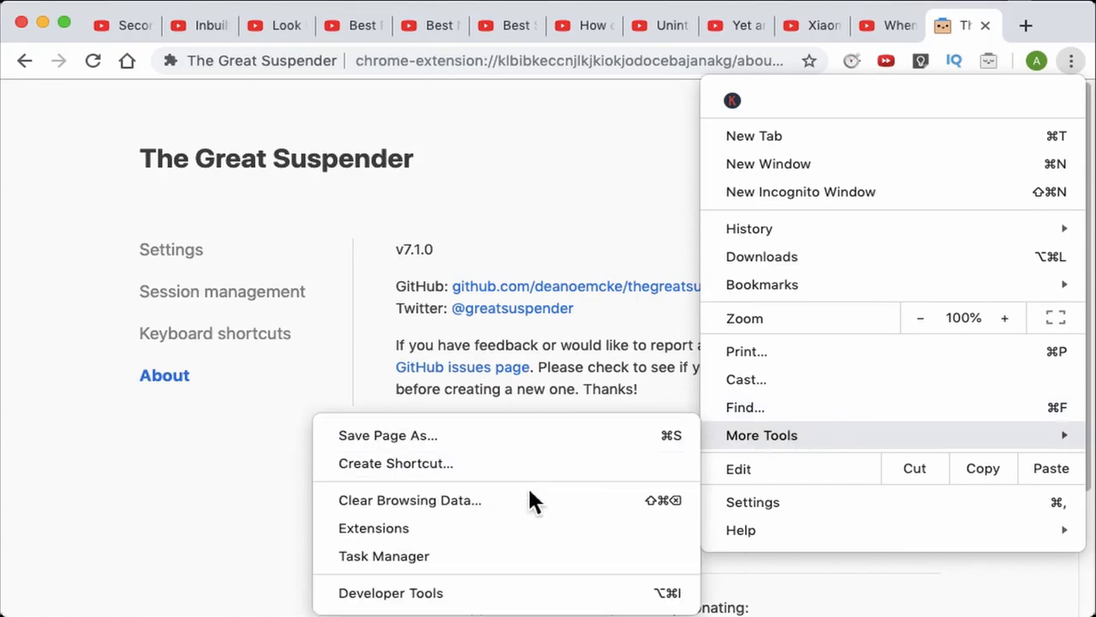
pyautogui.moveTo(384, 556)
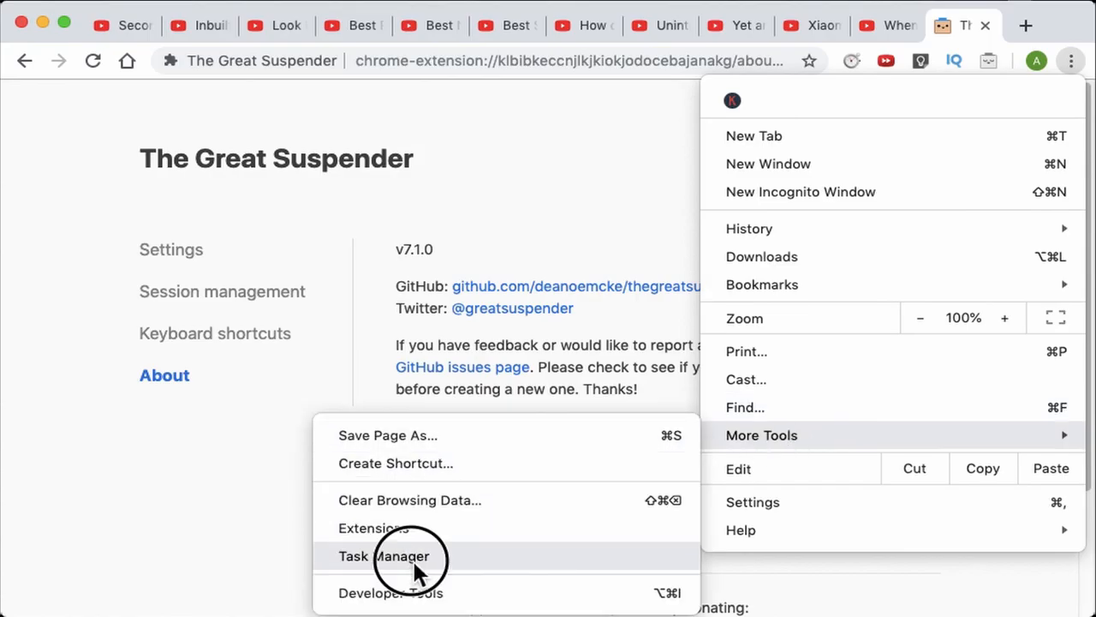
# Open Chrome's Task Manager from More Tools with many YouTube tabs open
pyautogui.click(384, 556)
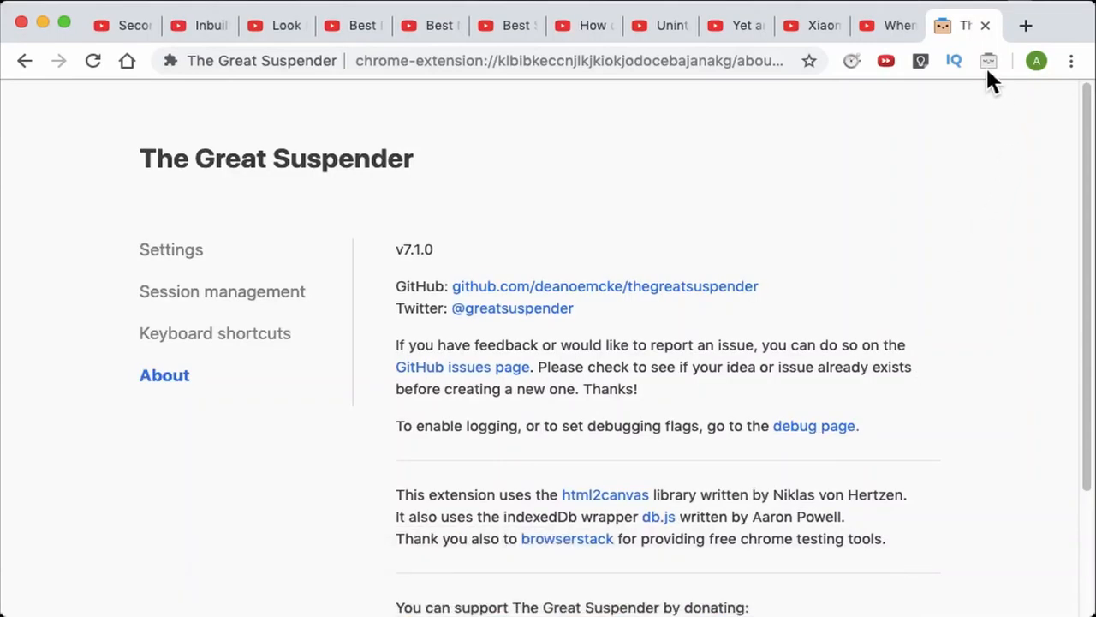
# Suspend all other tabs with The Great Suspender, check one, and compare memory in Task Manager
pyautogui.click(988, 61)
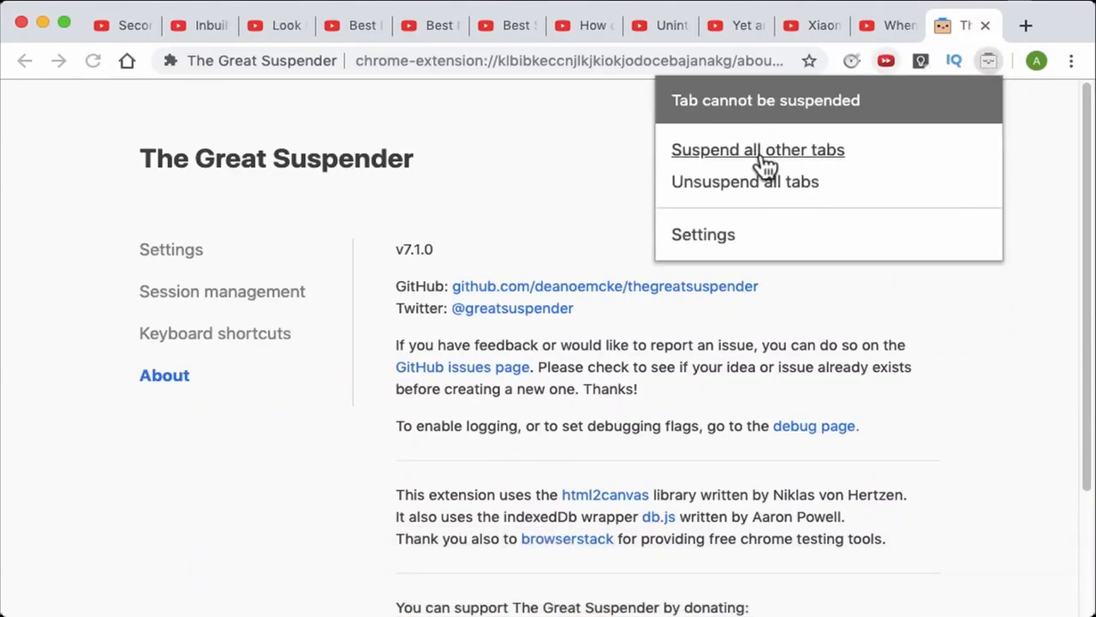
pyautogui.click(757, 149)
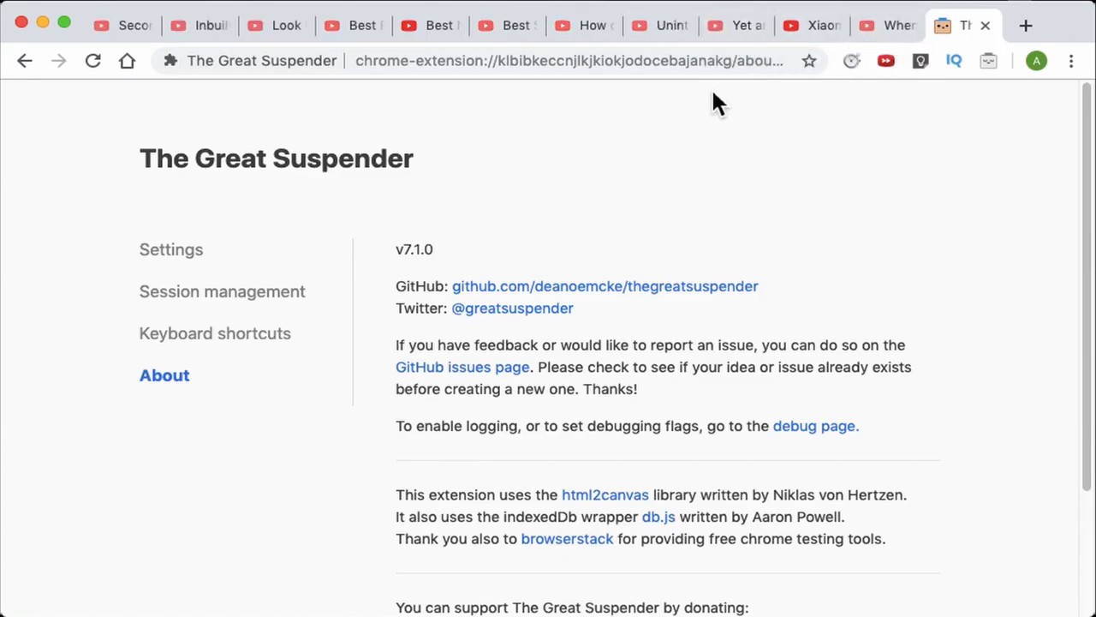
pyautogui.click(1071, 61)
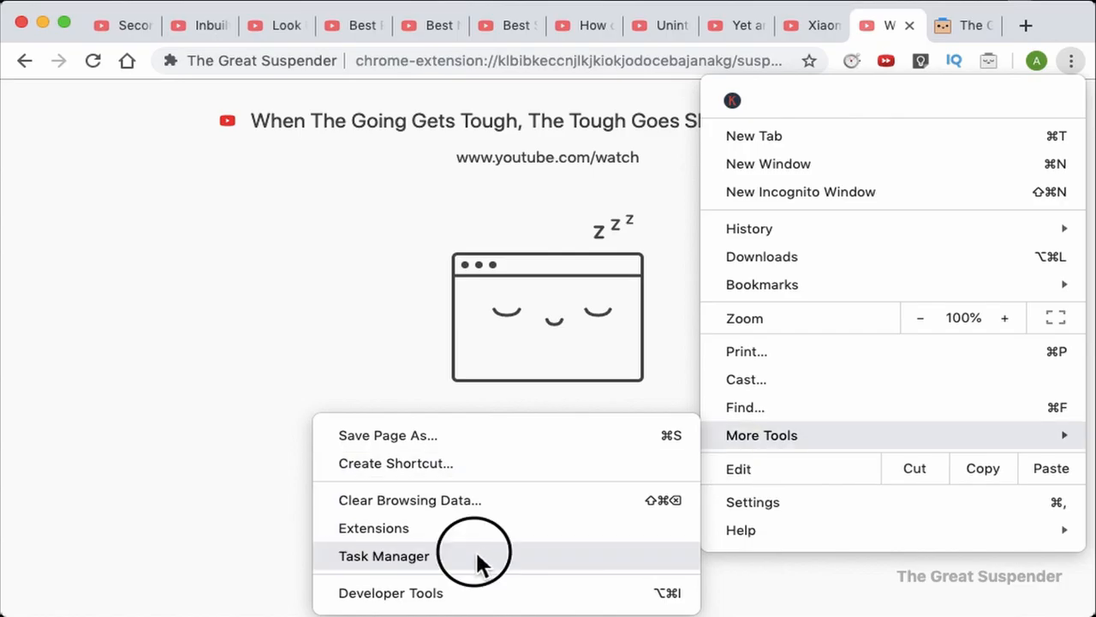
pyautogui.click(384, 555)
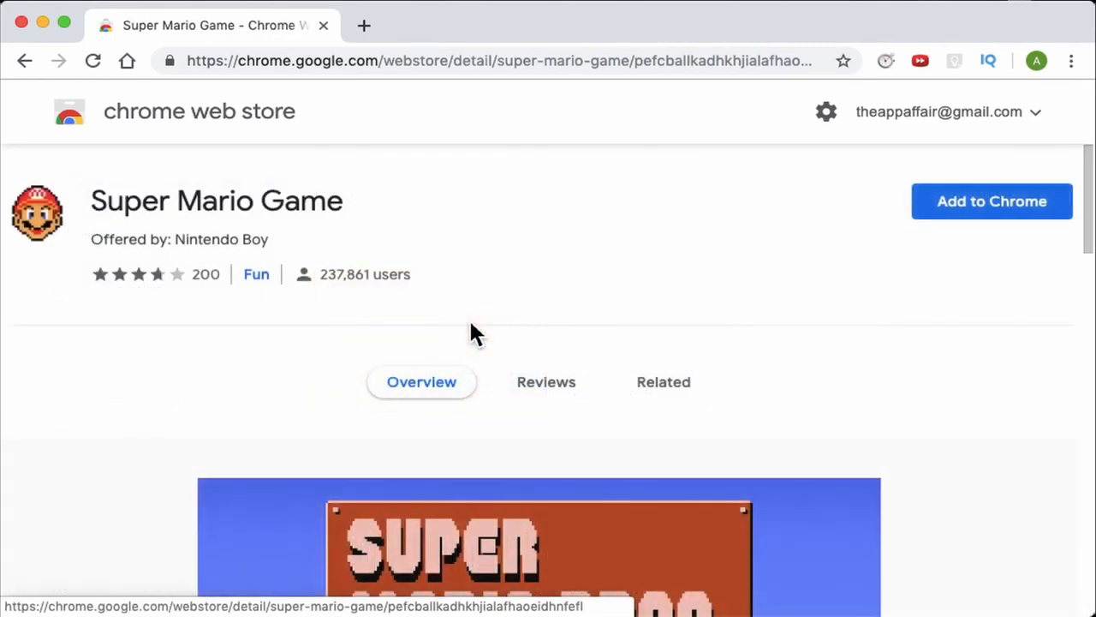
pyautogui.moveTo(976, 212)
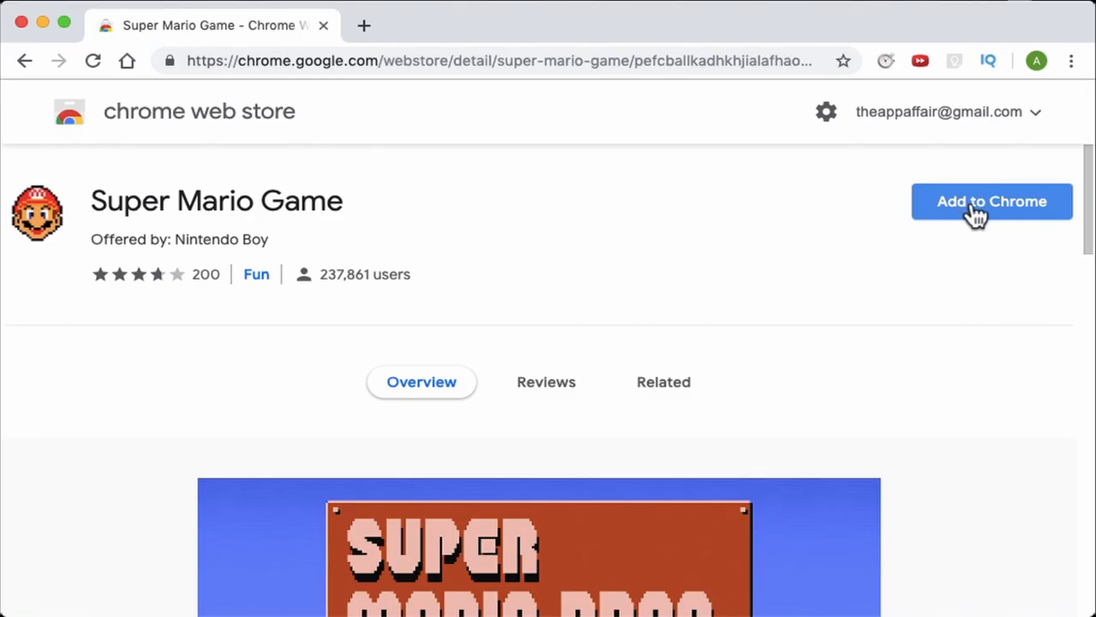
# Add the Super Mario Game extension to Chrome and confirm the installation
pyautogui.click(991, 201)
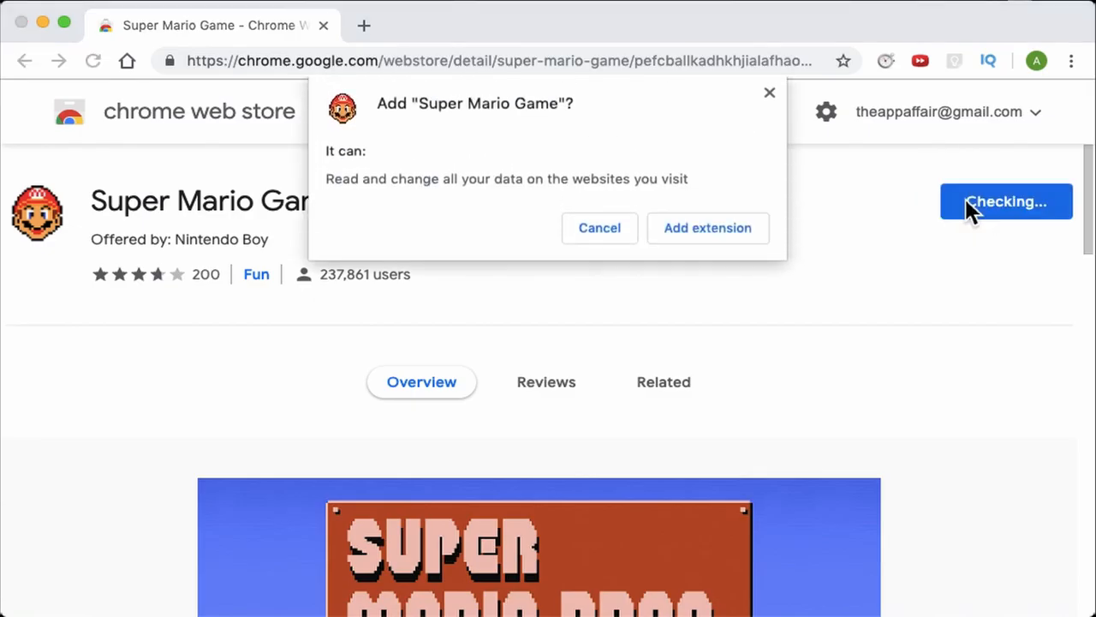
pyautogui.click(707, 227)
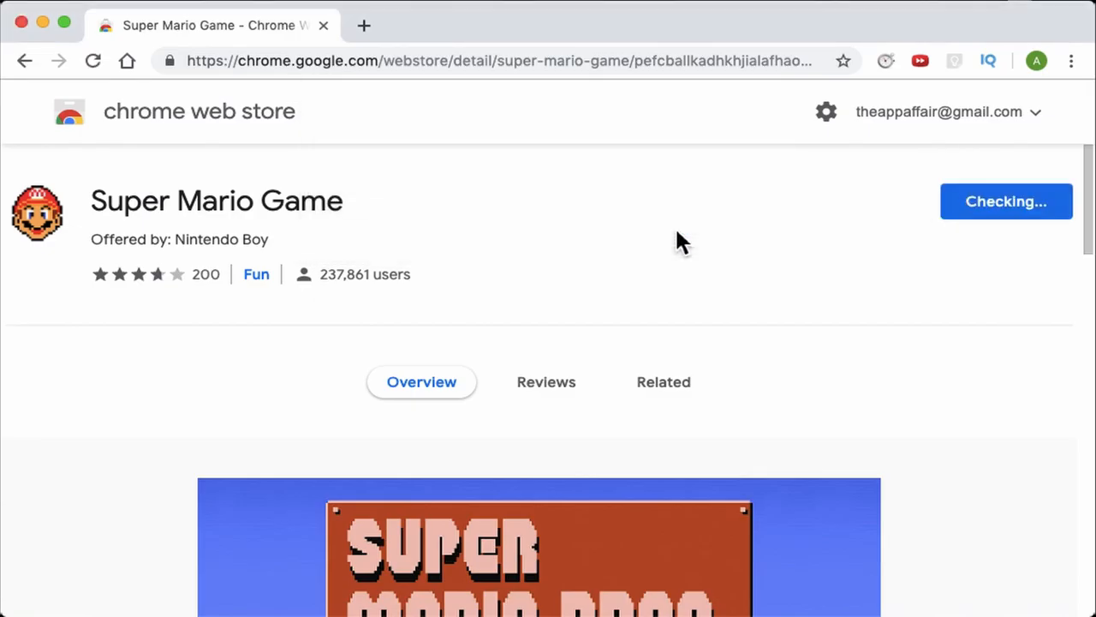
pyautogui.click(1006, 201)
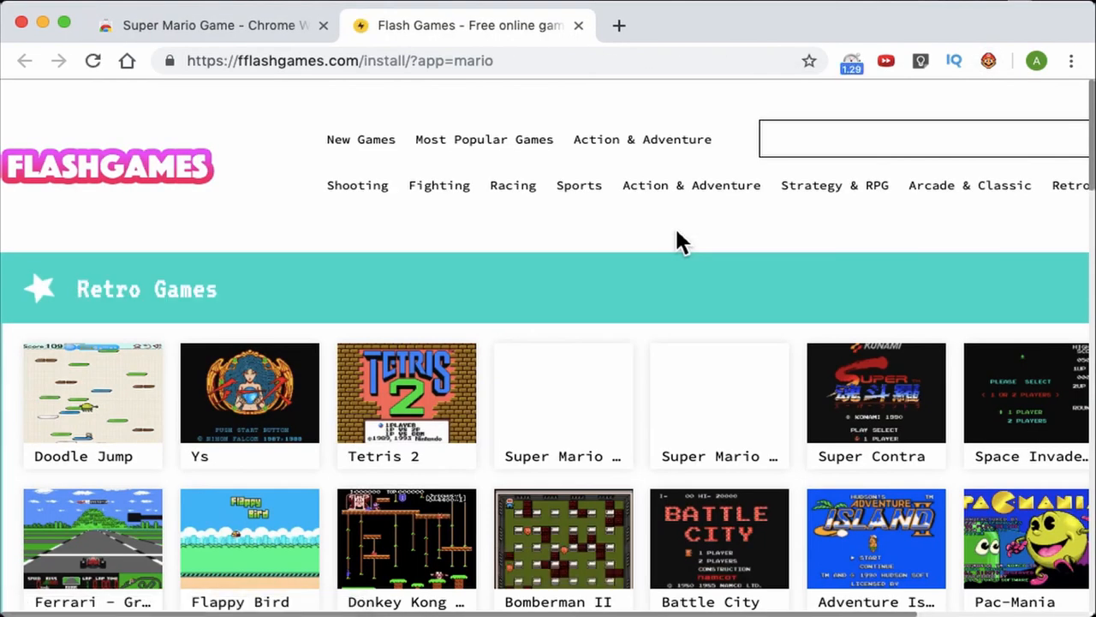
# Launch Super Mario, dismiss Translate, and play World 1-1 in full screen
pyautogui.scroll(-3)
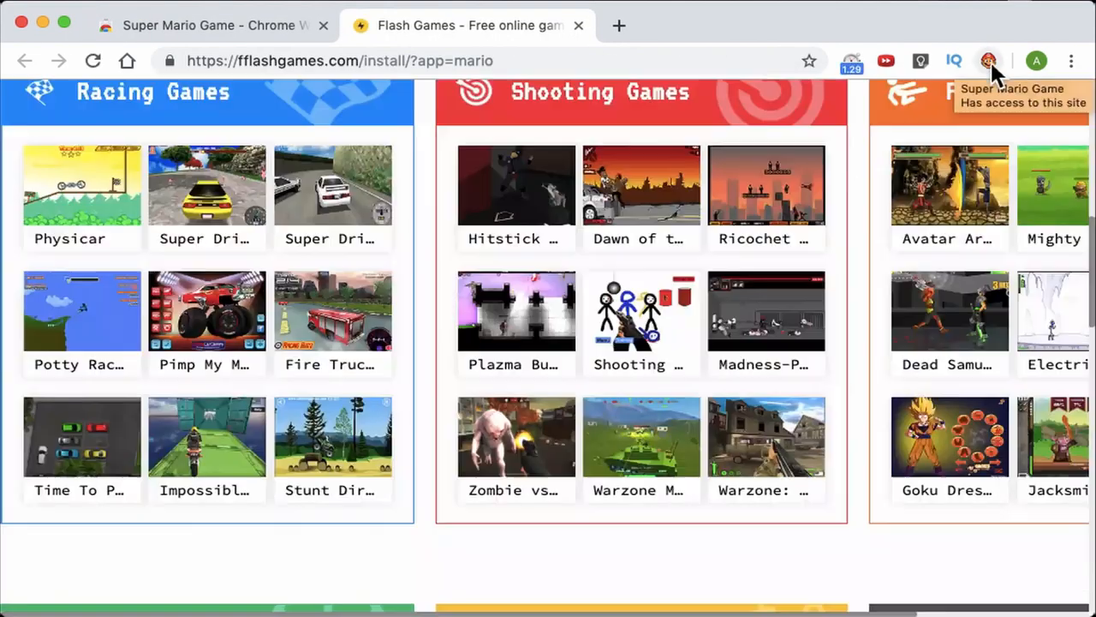
pyautogui.click(989, 61)
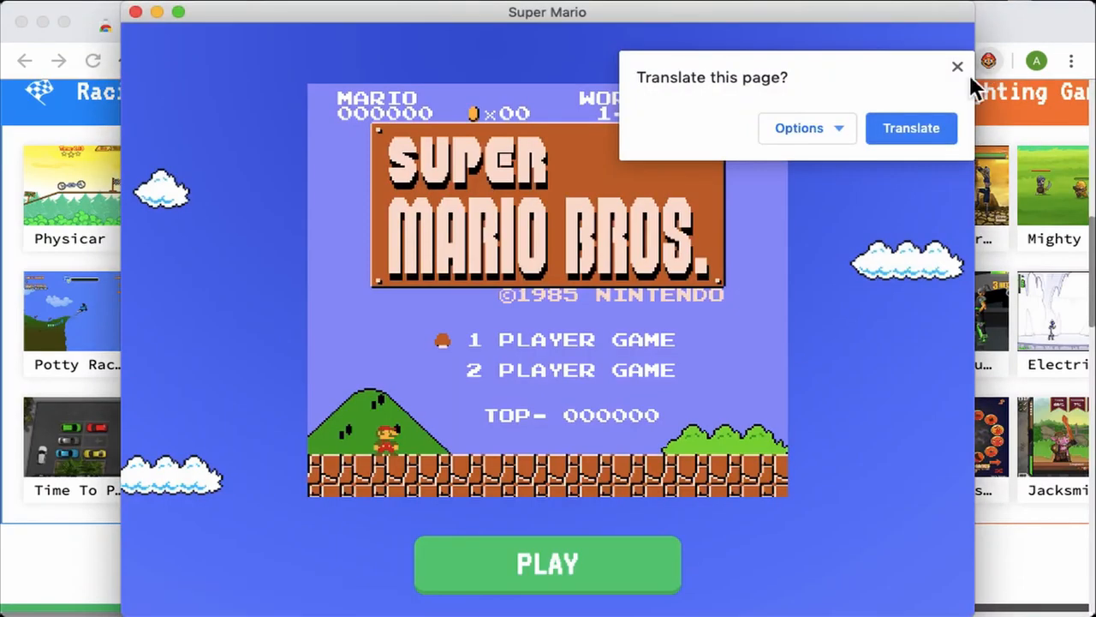
pyautogui.click(957, 67)
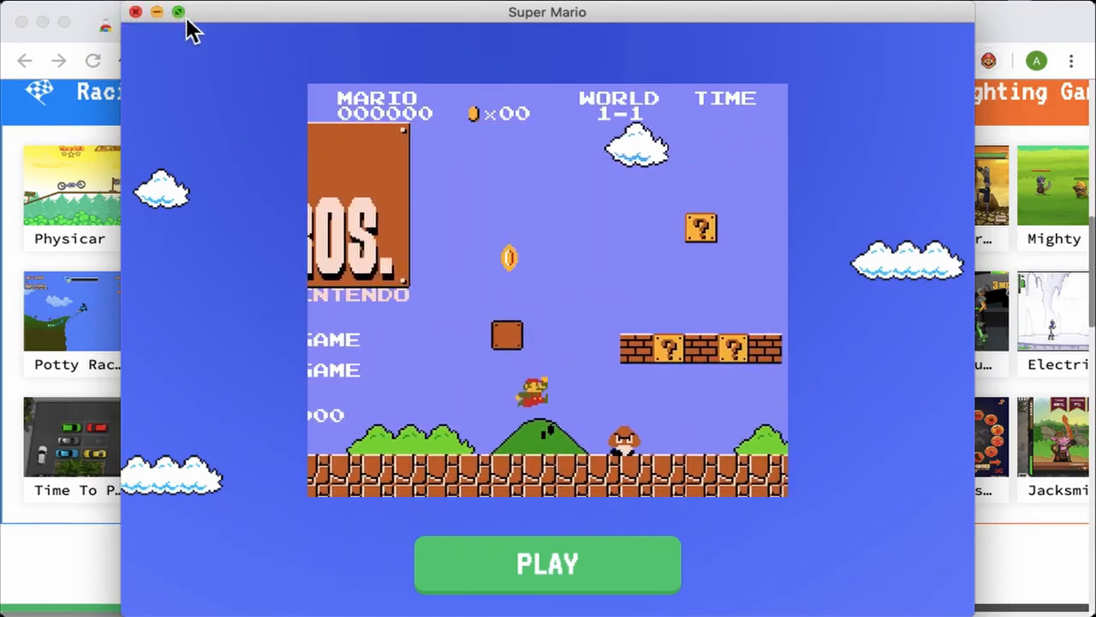
pyautogui.click(178, 11)
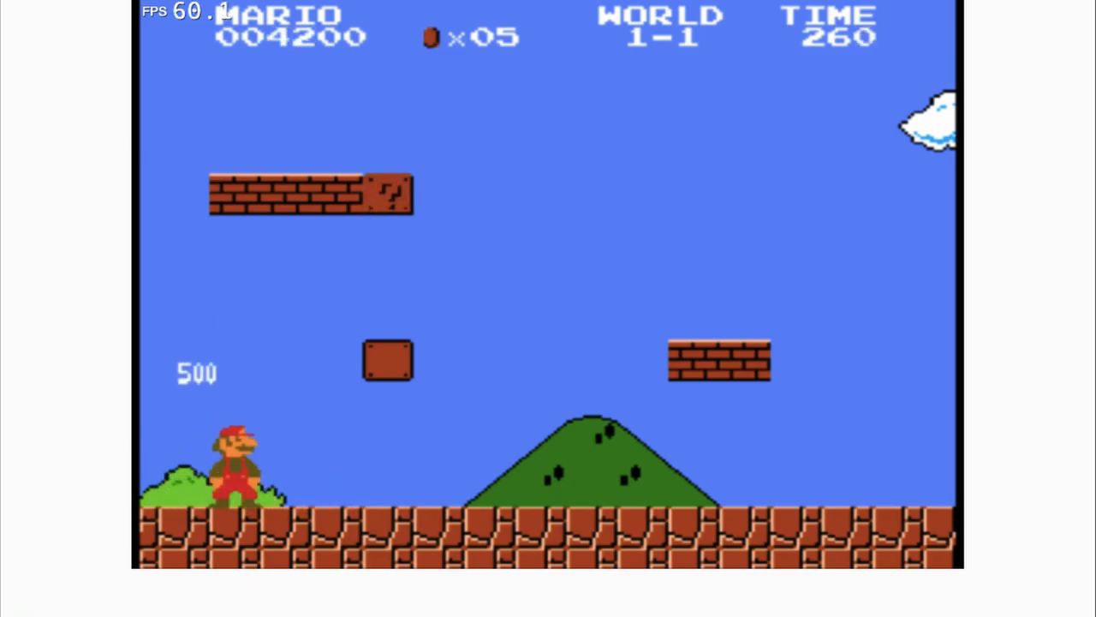
pyautogui.press('right')
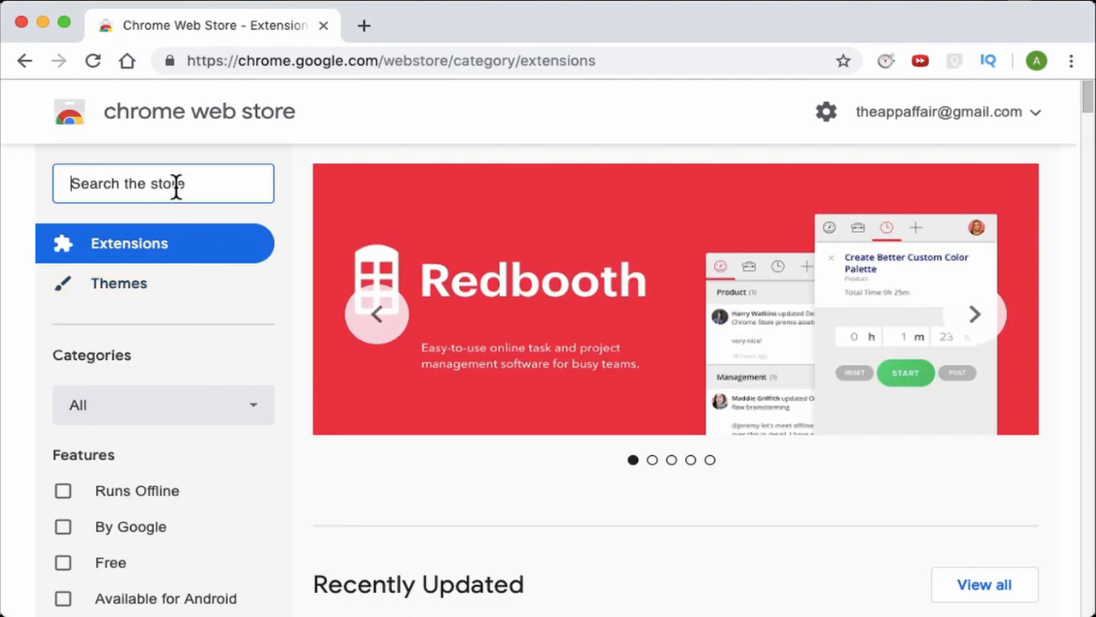
# Search 'random fa' and add the Random facts extension to Chrome
pyautogui.write('random facts')
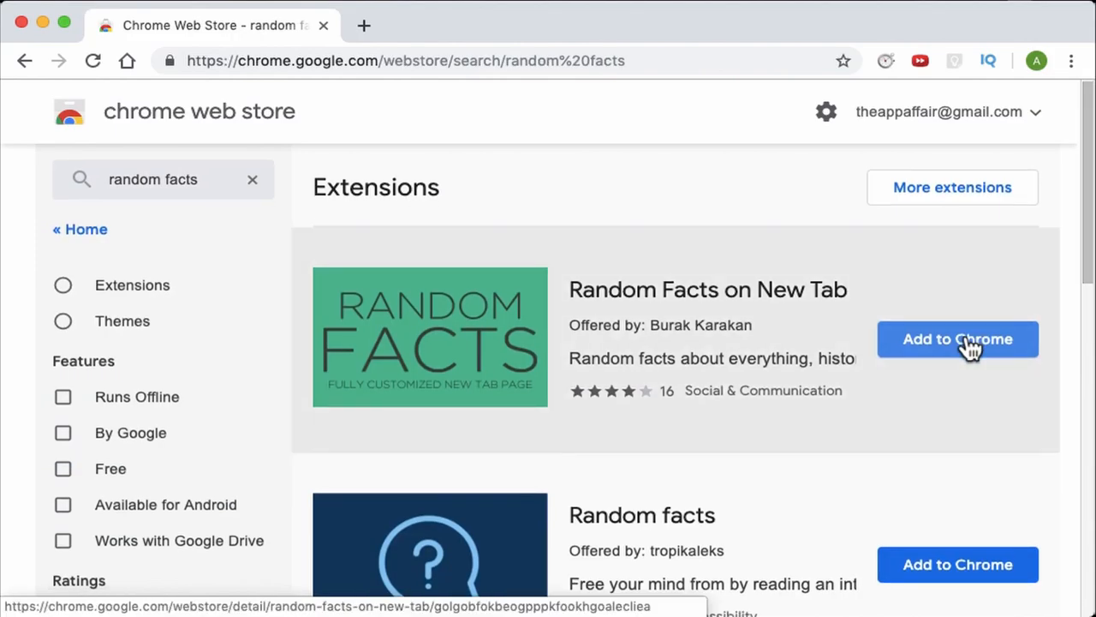
pyautogui.scroll(-3)
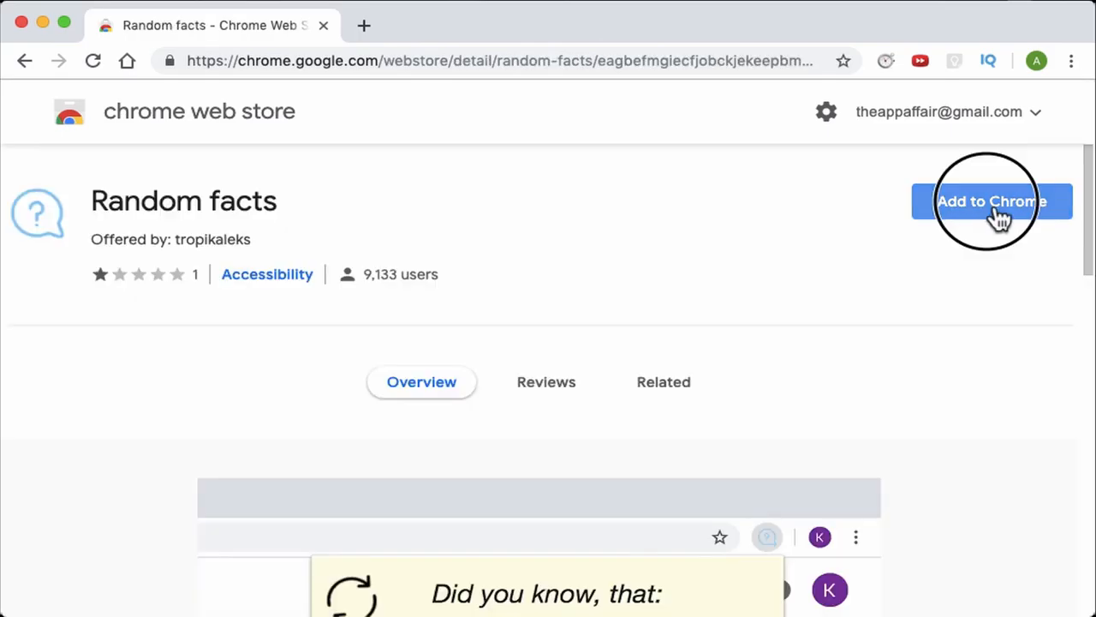
pyautogui.click(992, 201)
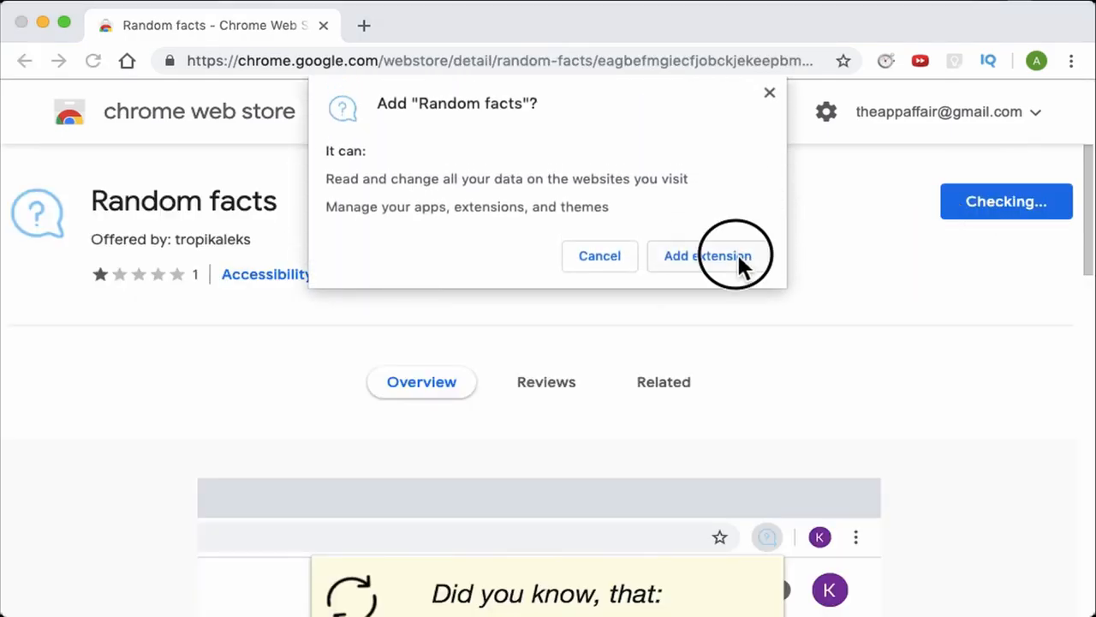
pyautogui.click(708, 255)
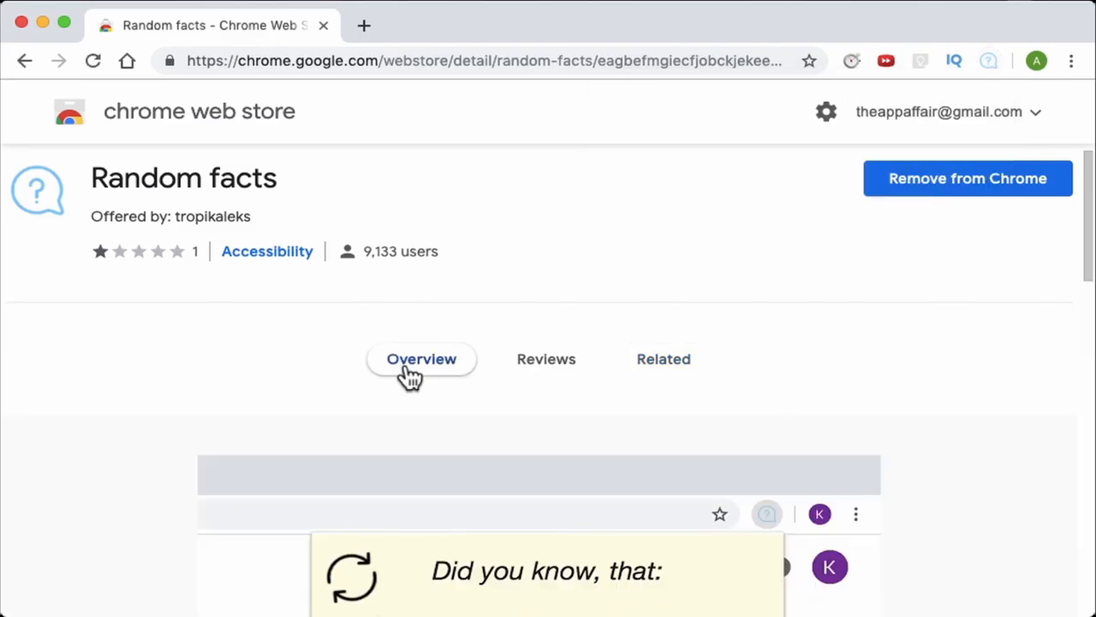
pyautogui.scroll(-3)
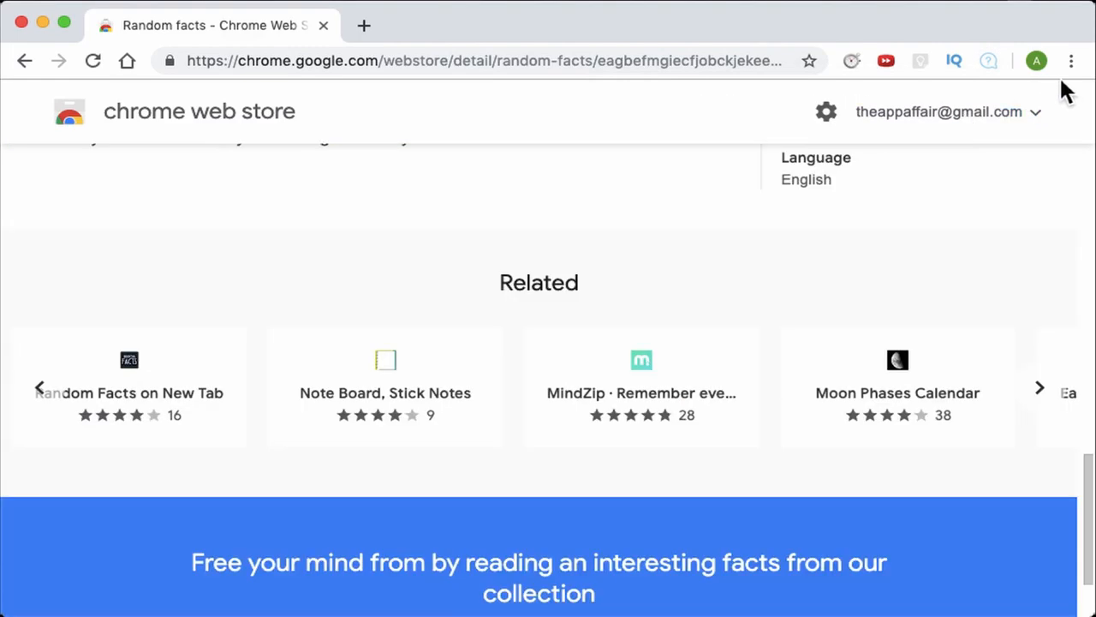
pyautogui.moveTo(988, 61)
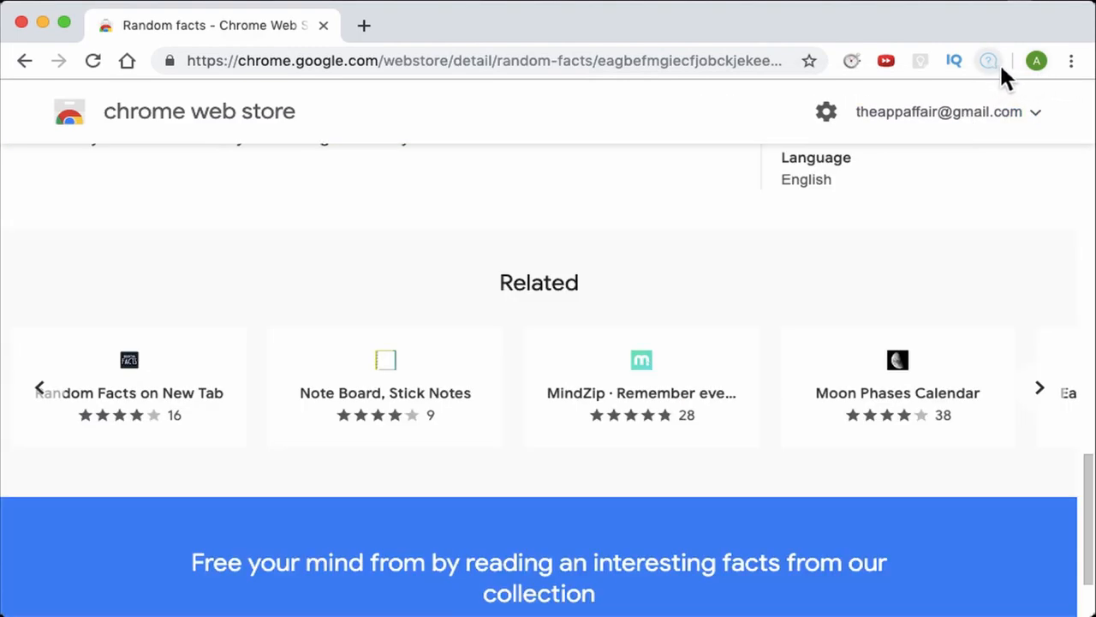
# Open the Random facts popup, refresh for new facts, and select the atomic bomb fact
pyautogui.click(988, 61)
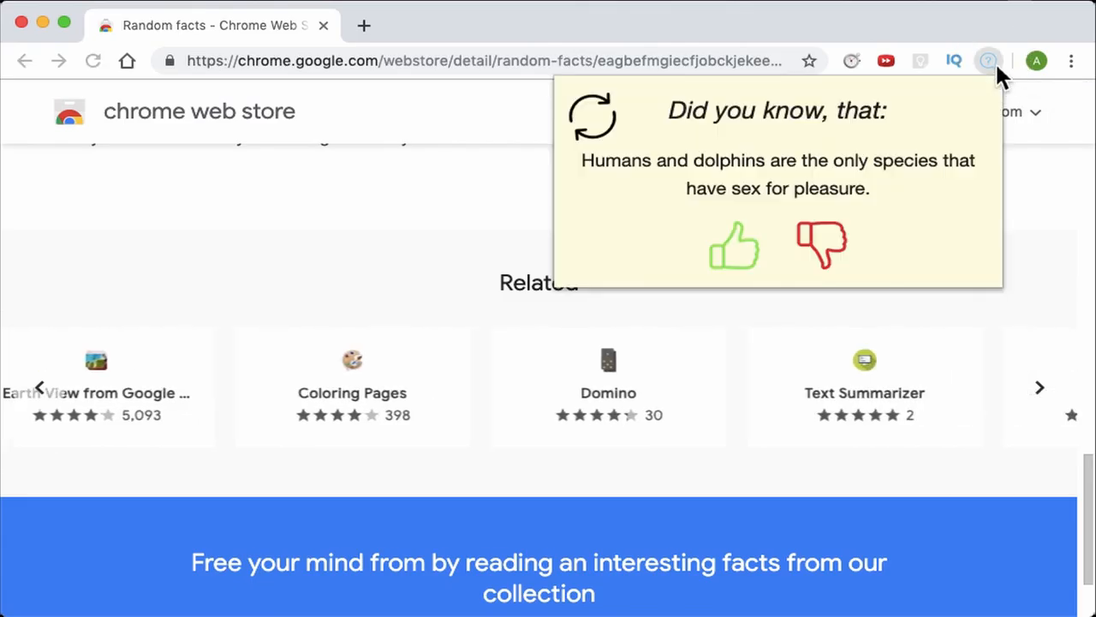
pyautogui.click(1039, 387)
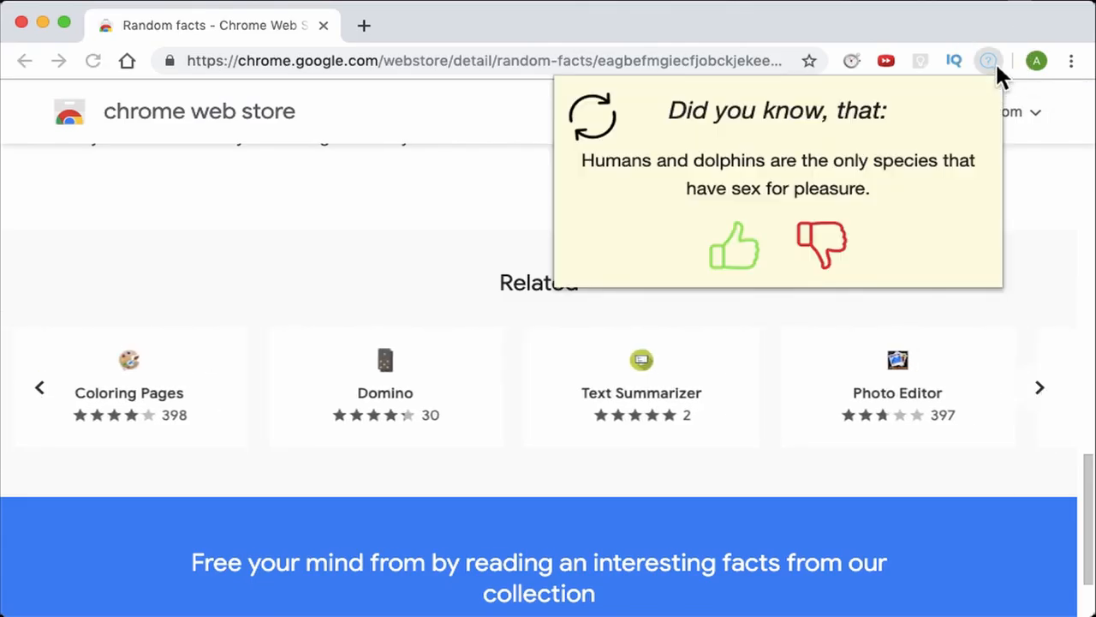
pyautogui.click(592, 115)
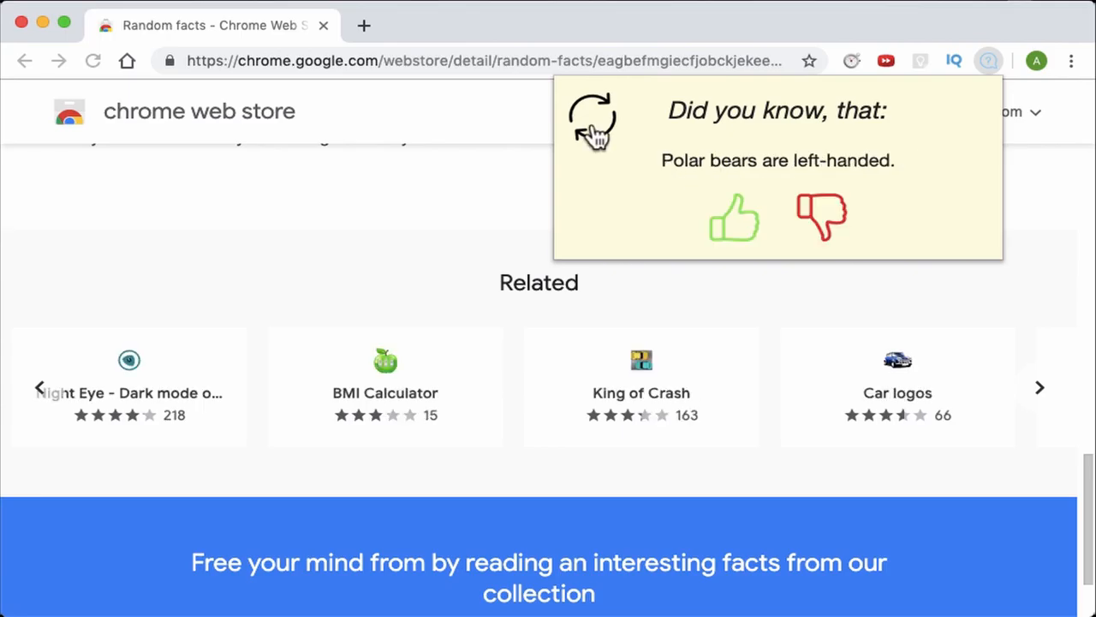
pyautogui.click(591, 115)
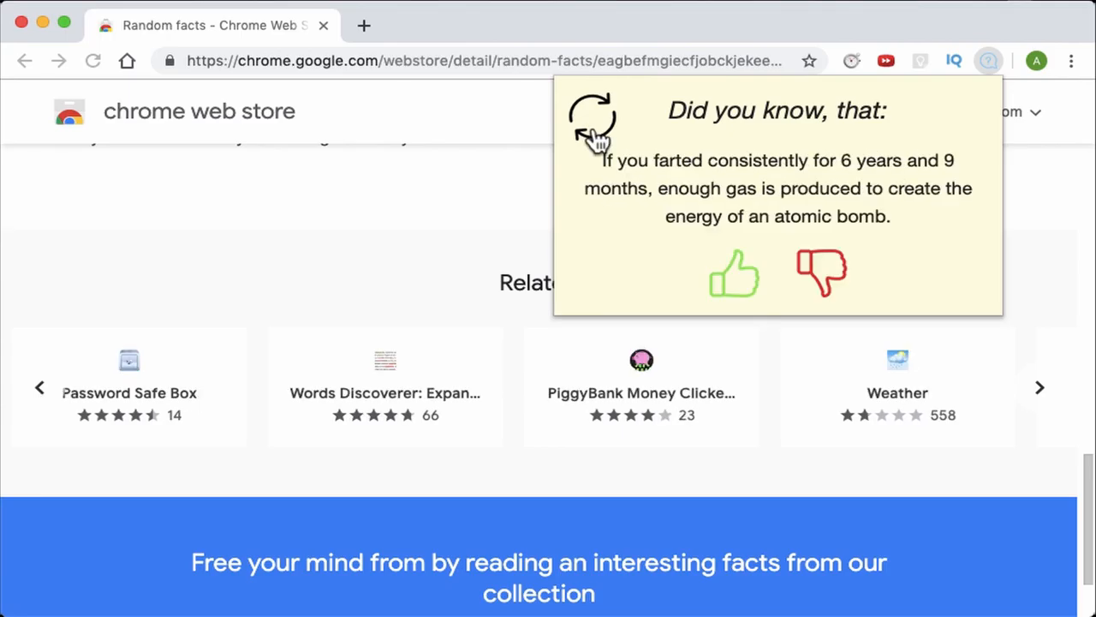
pyautogui.click(592, 114)
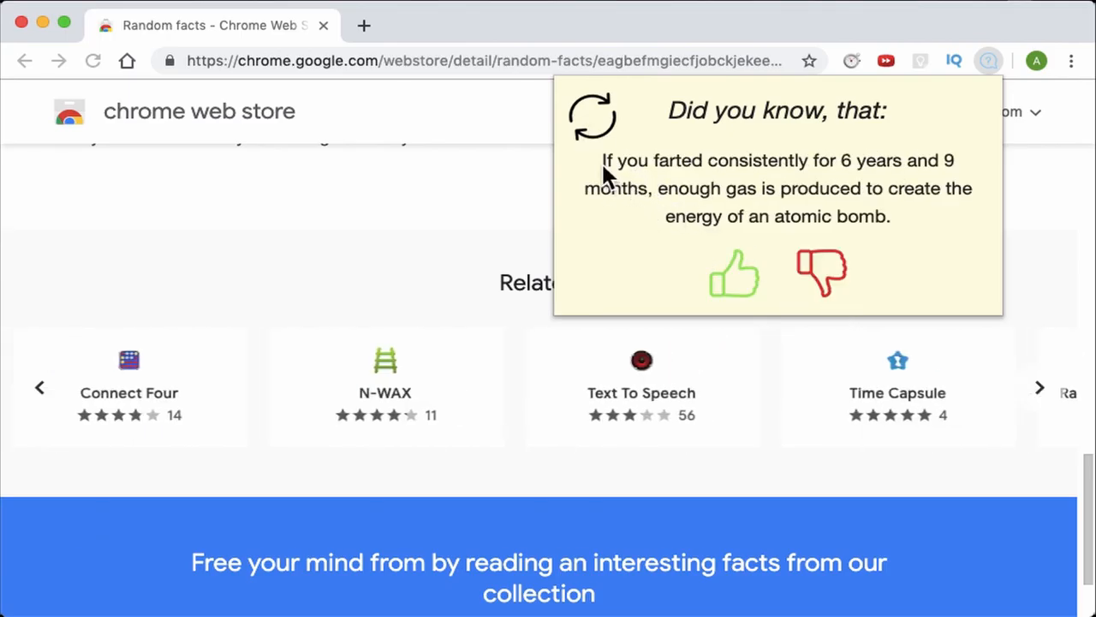
pyautogui.moveTo(602, 160); pyautogui.dragTo(890, 216)
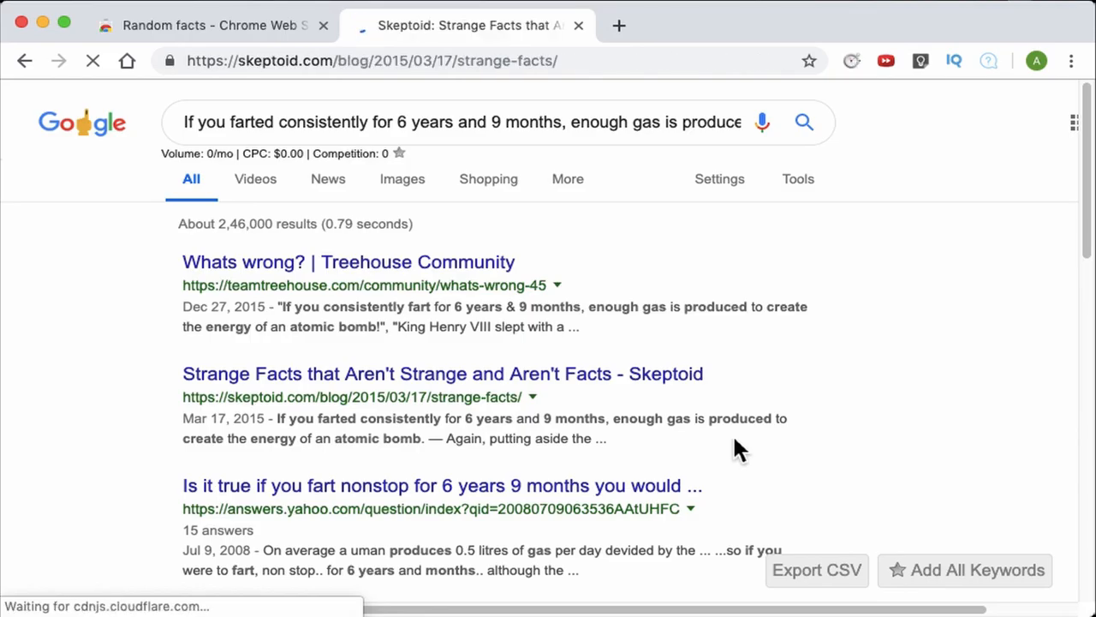
# Open the Skeptoid search result and scroll down through its list of fact-checked claims
pyautogui.click(443, 374)
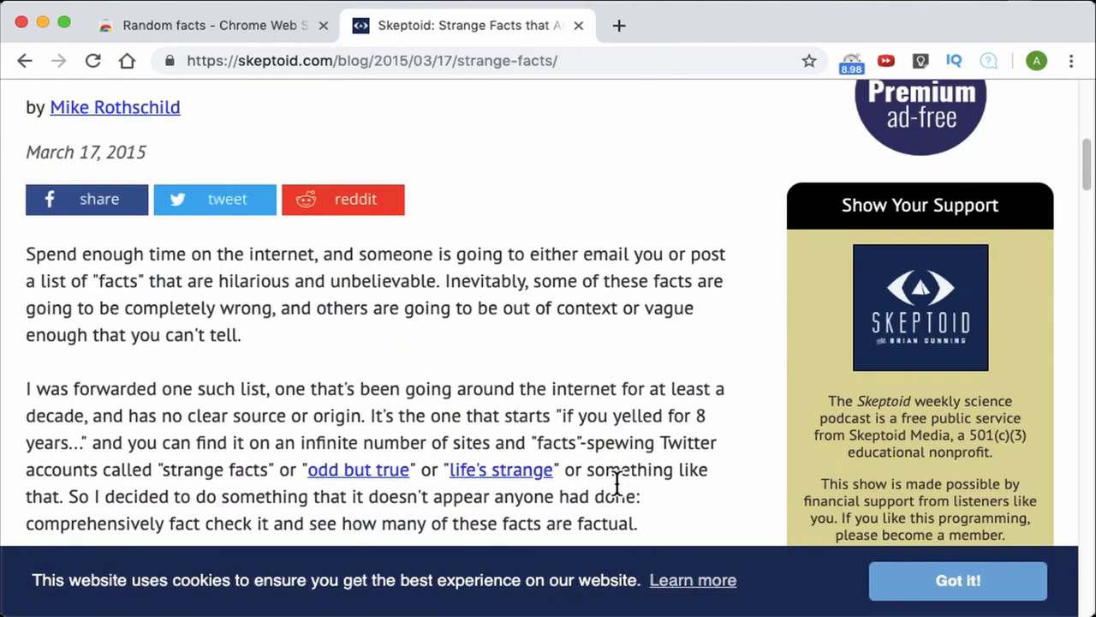
pyautogui.scroll(-3)
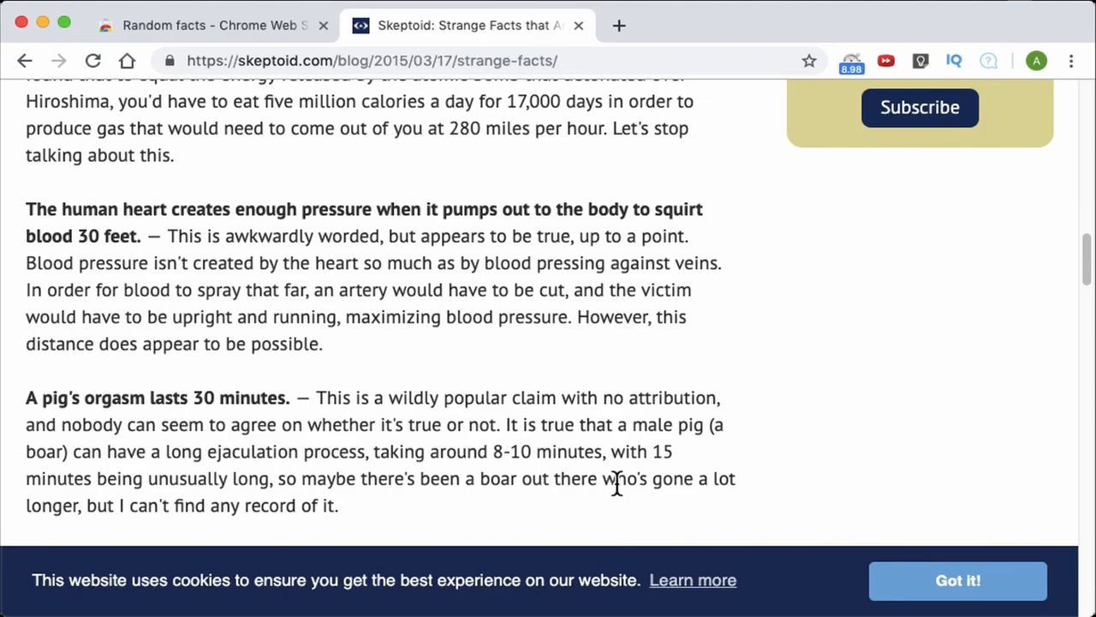
pyautogui.scroll(-3)
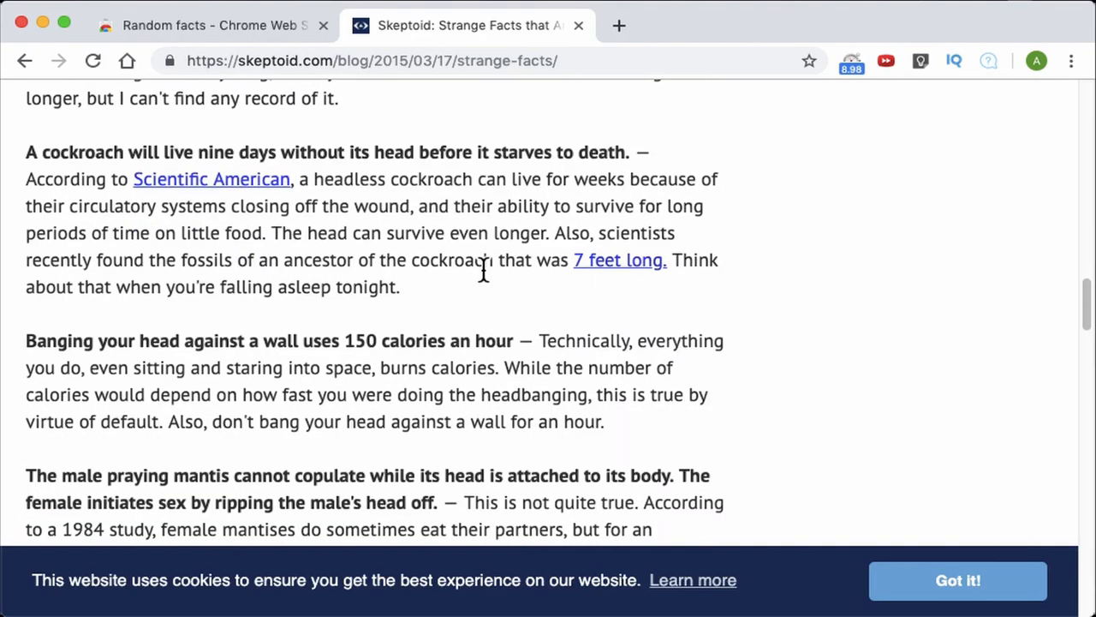
pyautogui.scroll(-3)
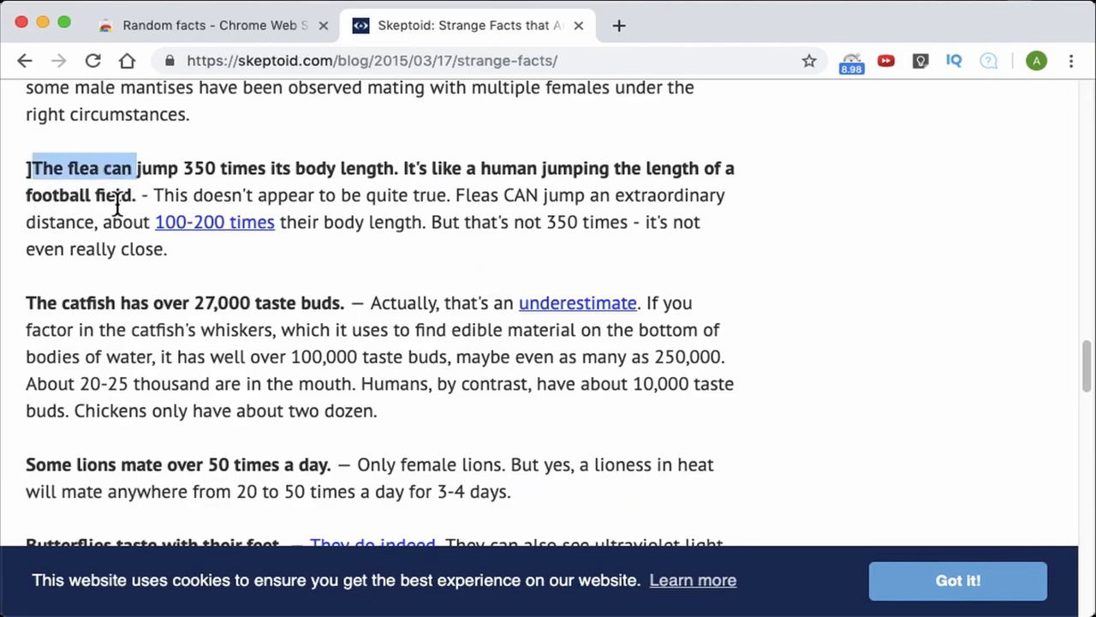